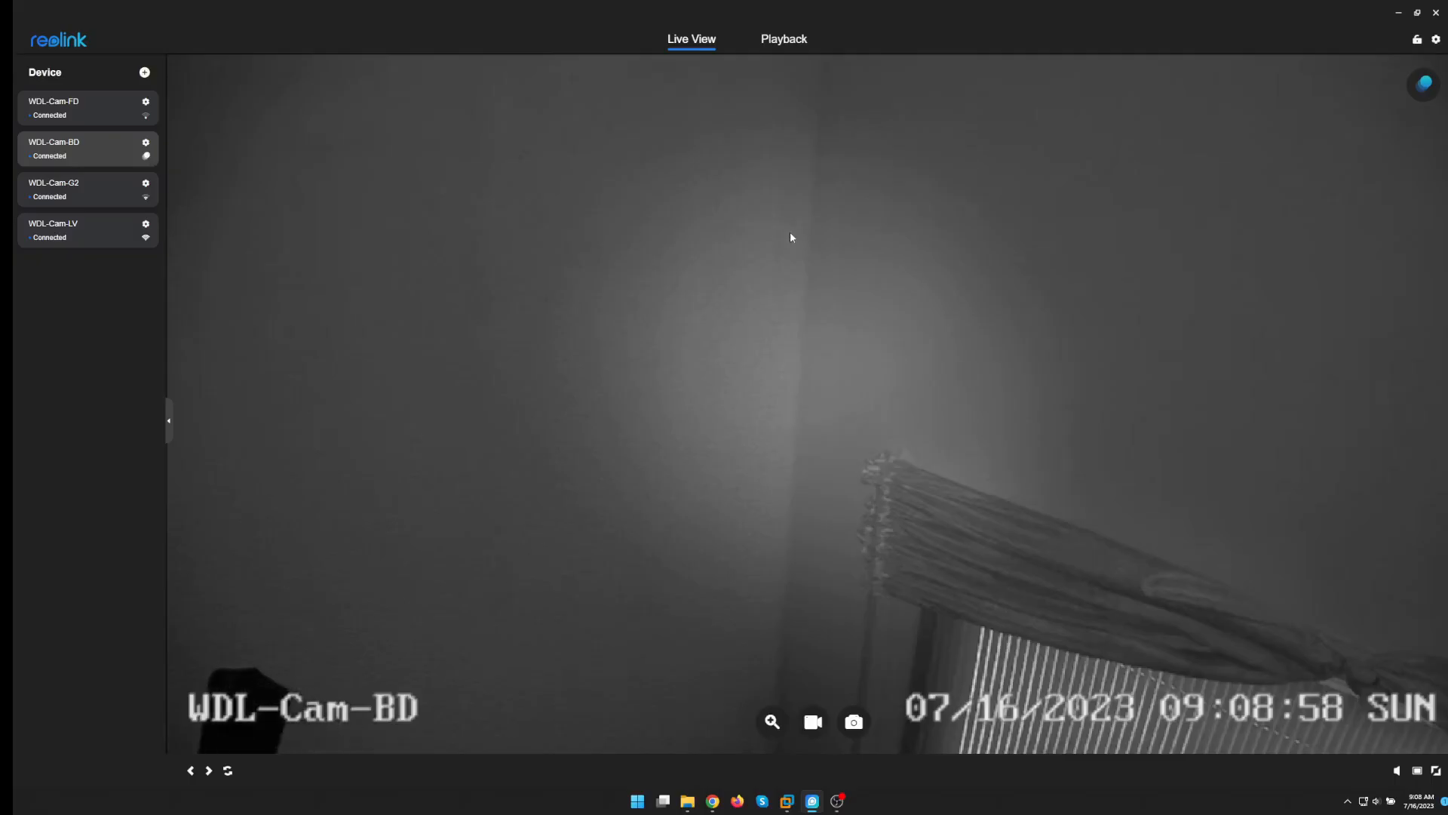
mouse_move(1363, 635)
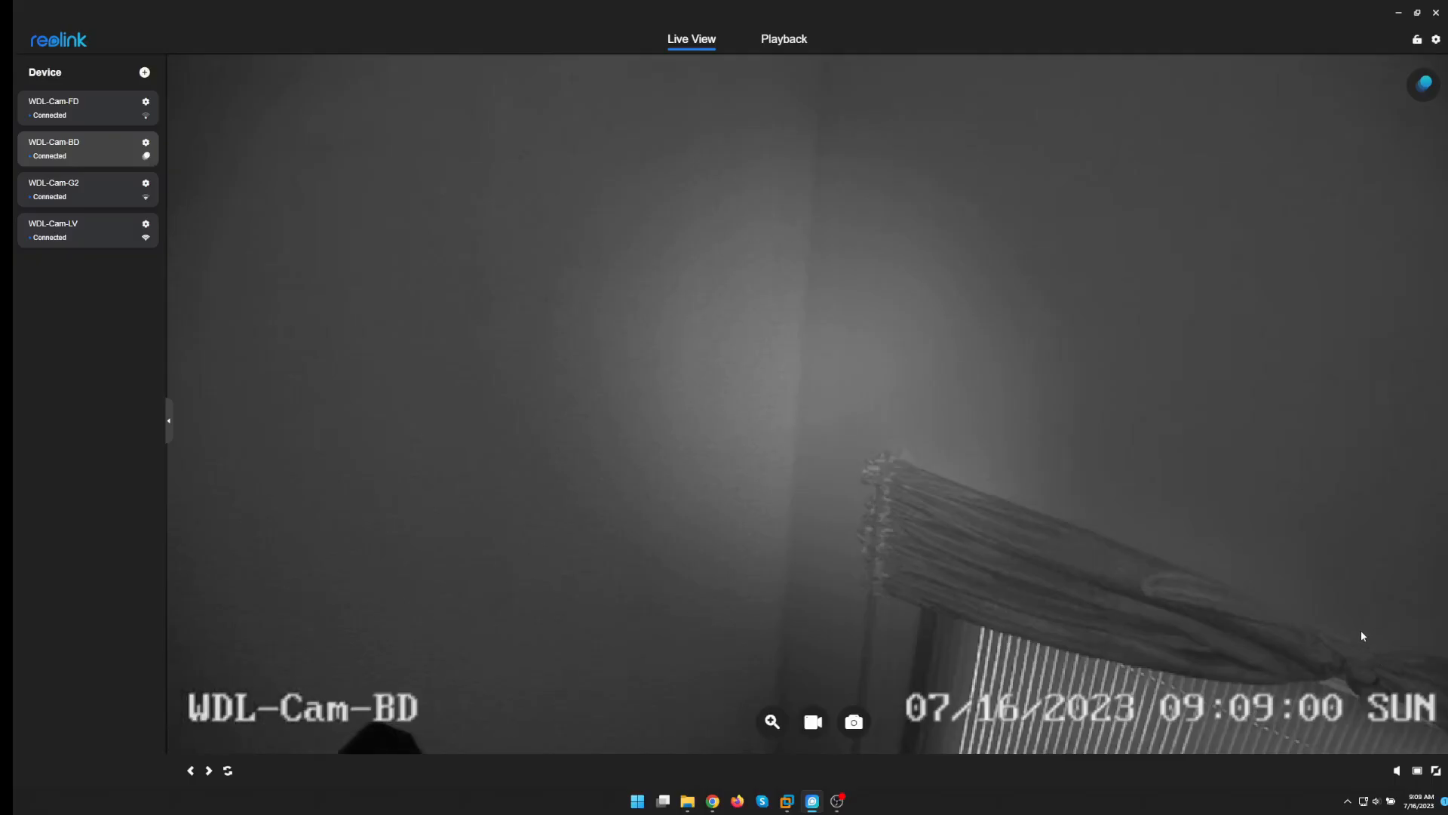
mouse_move(172, 160)
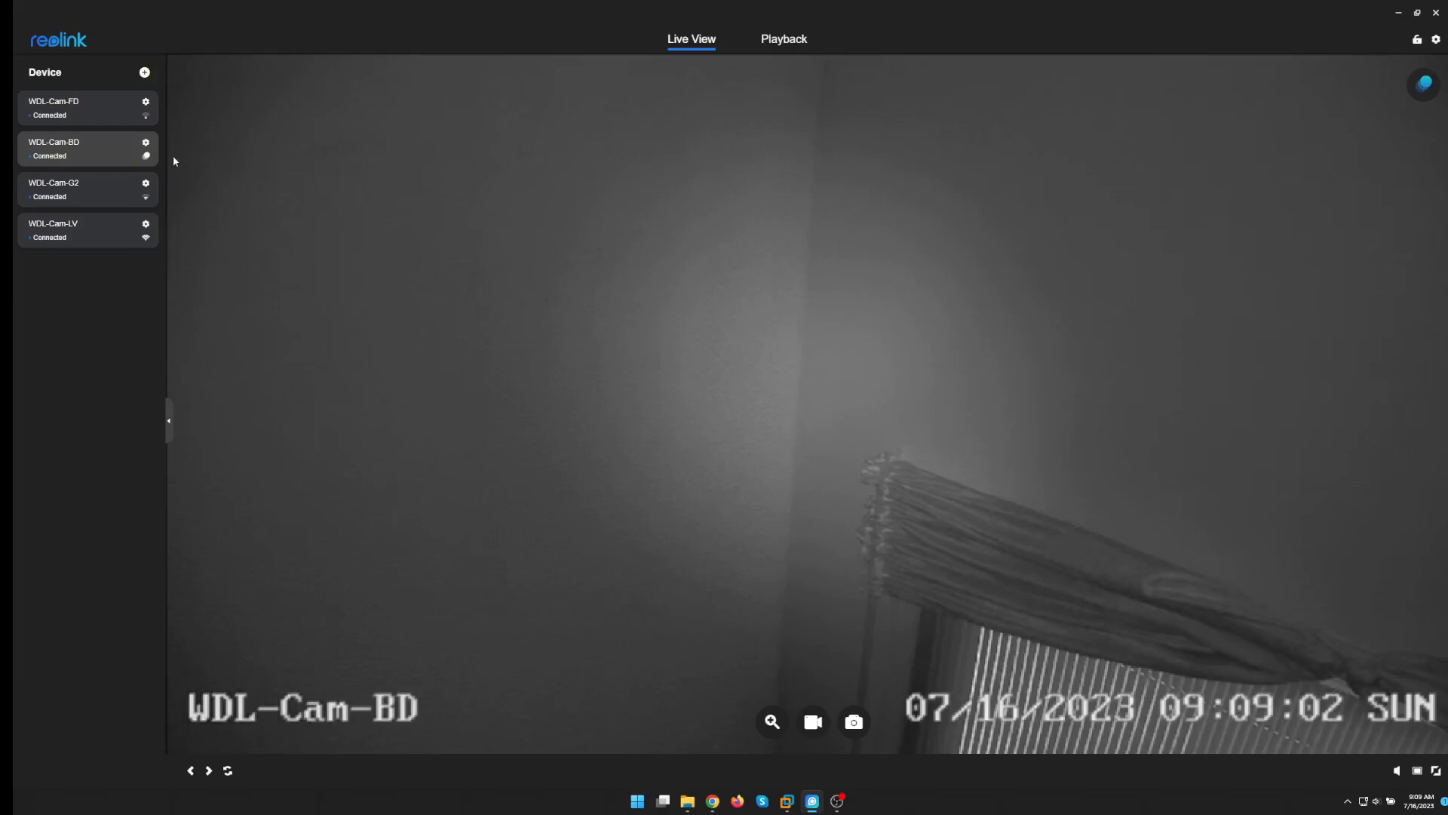
mouse_move(144, 145)
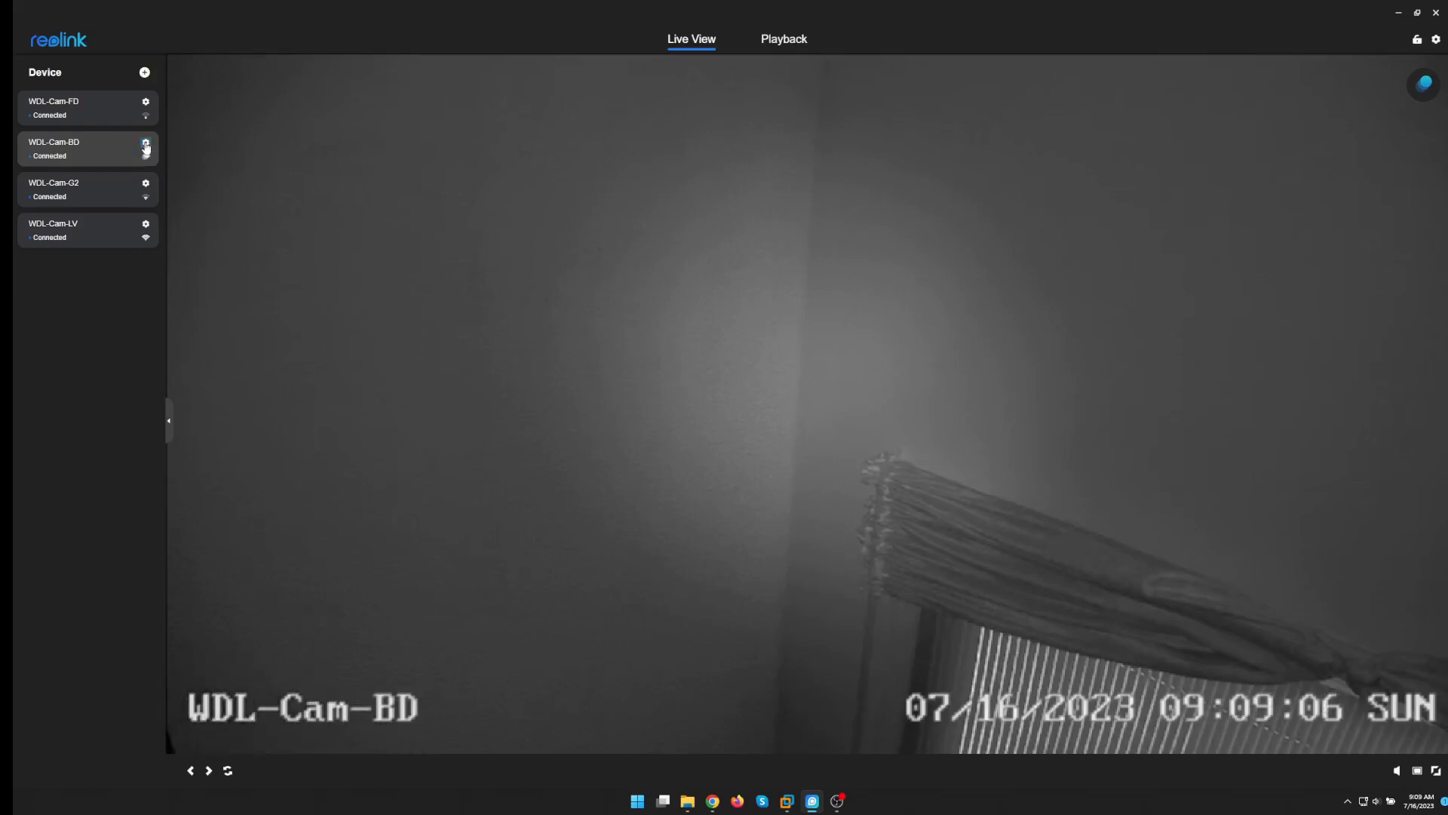
Show WDL-Cam-BD's Info page with its model and current firmware version
left_click(145, 143)
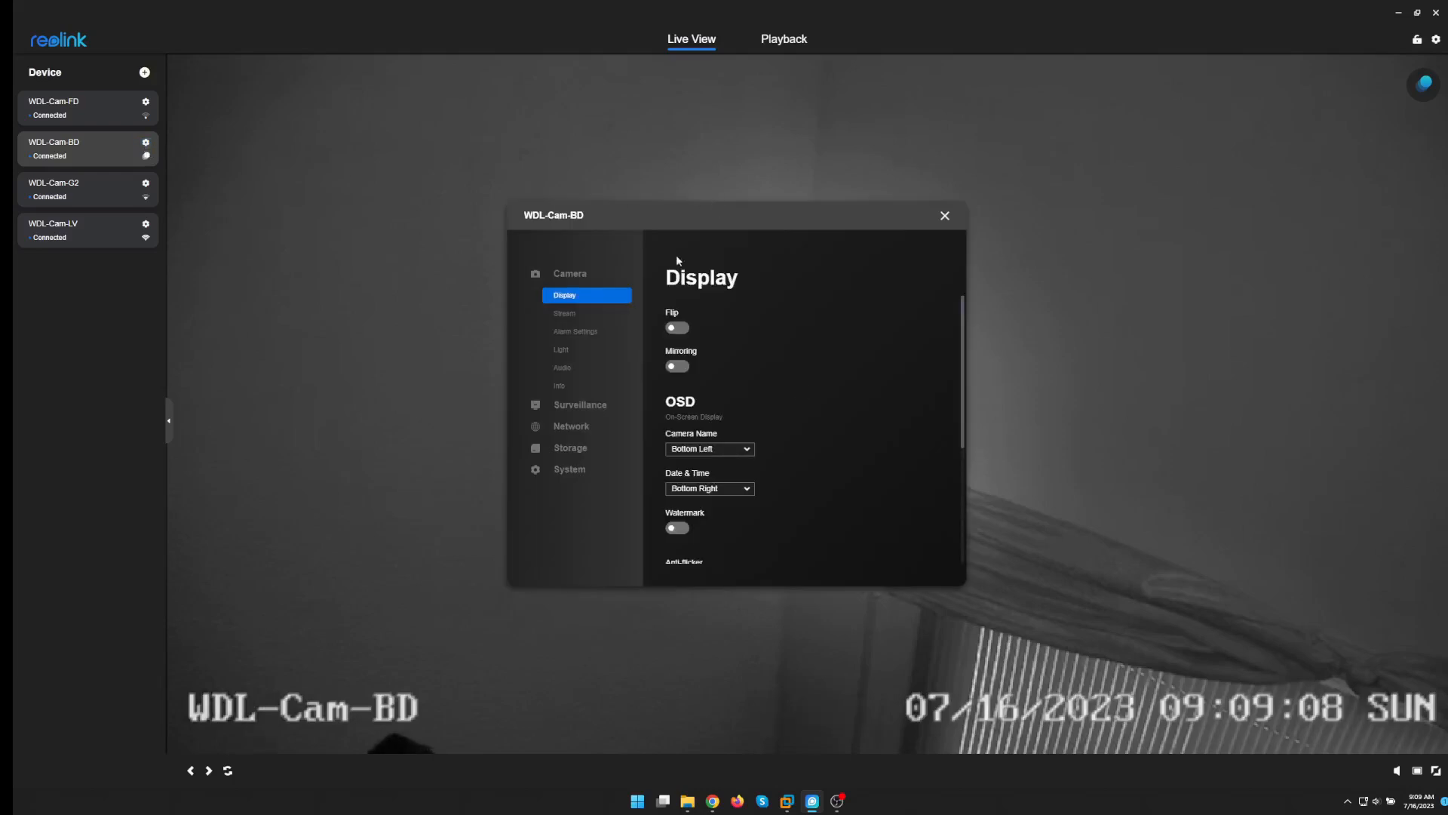
mouse_move(558, 385)
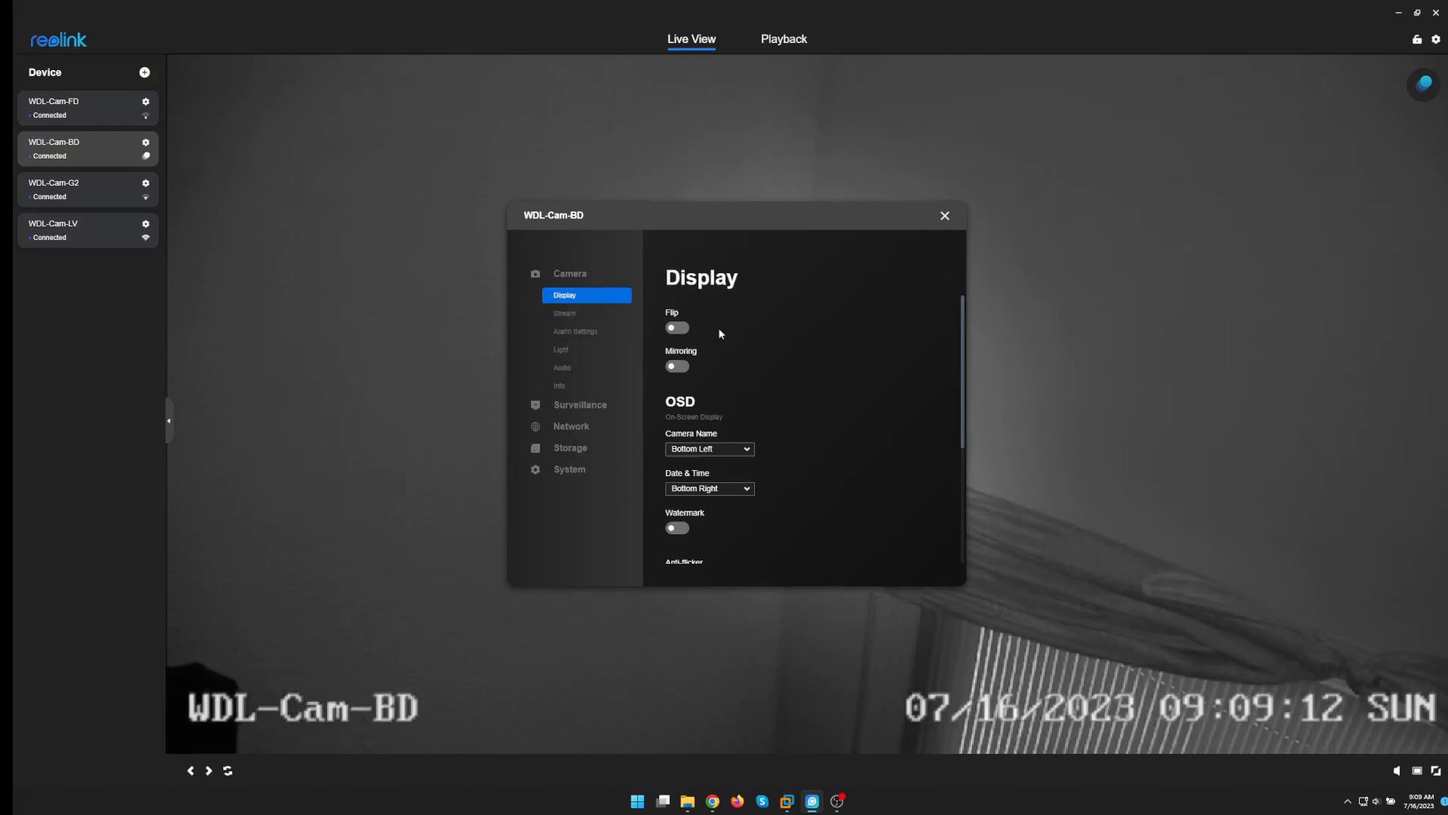
left_click(558, 384)
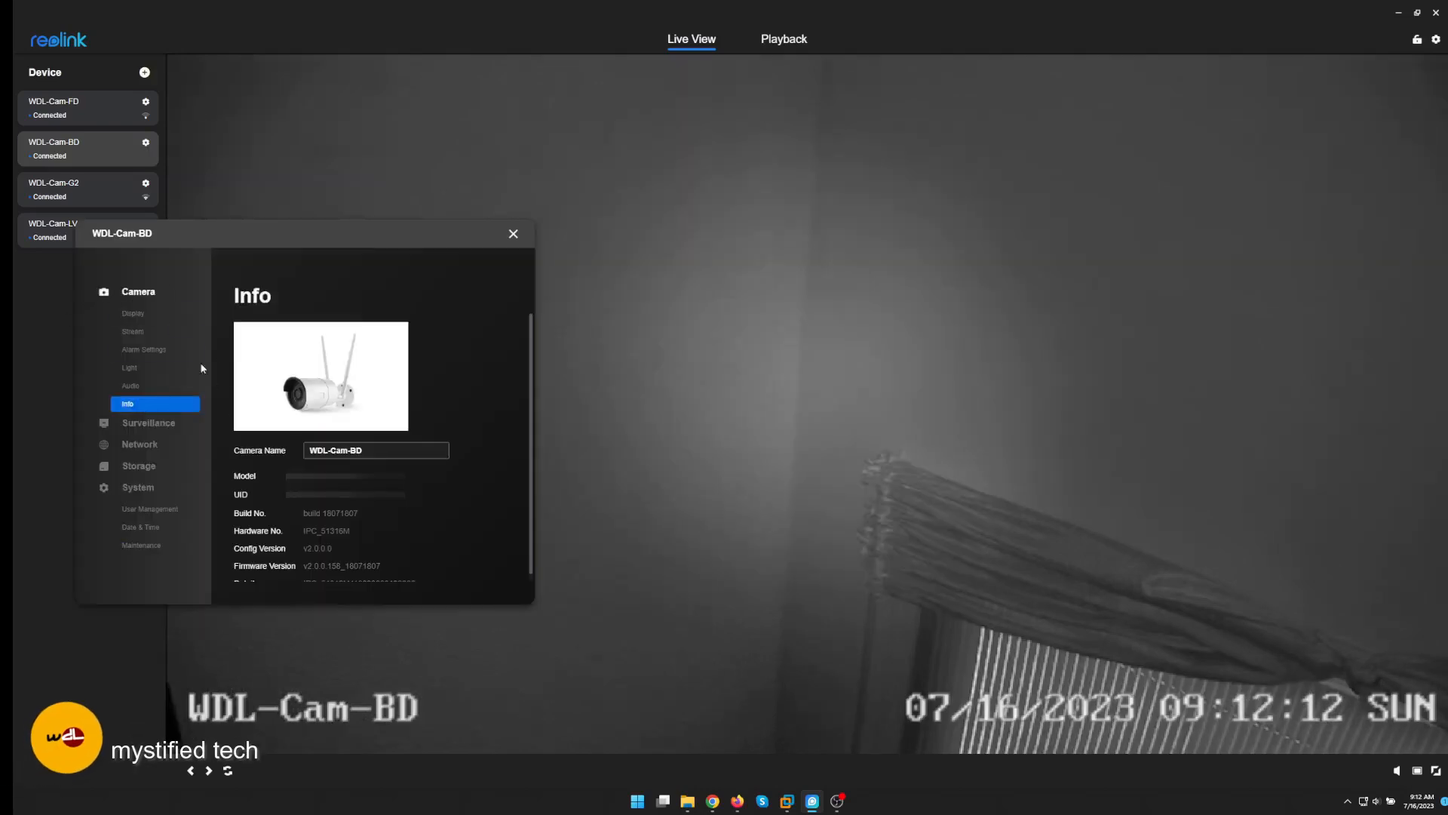
mouse_move(452, 513)
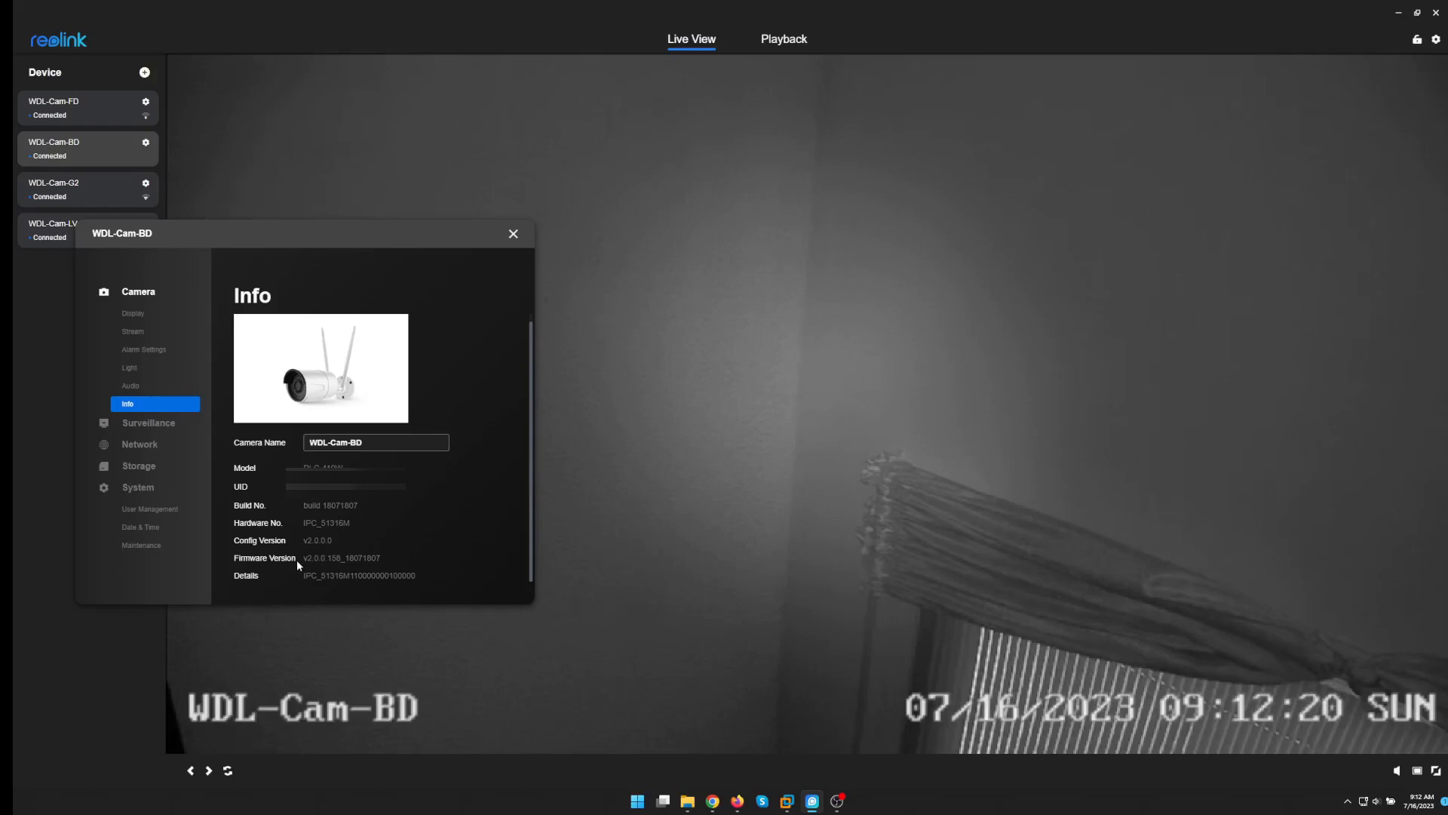
mouse_move(820, 805)
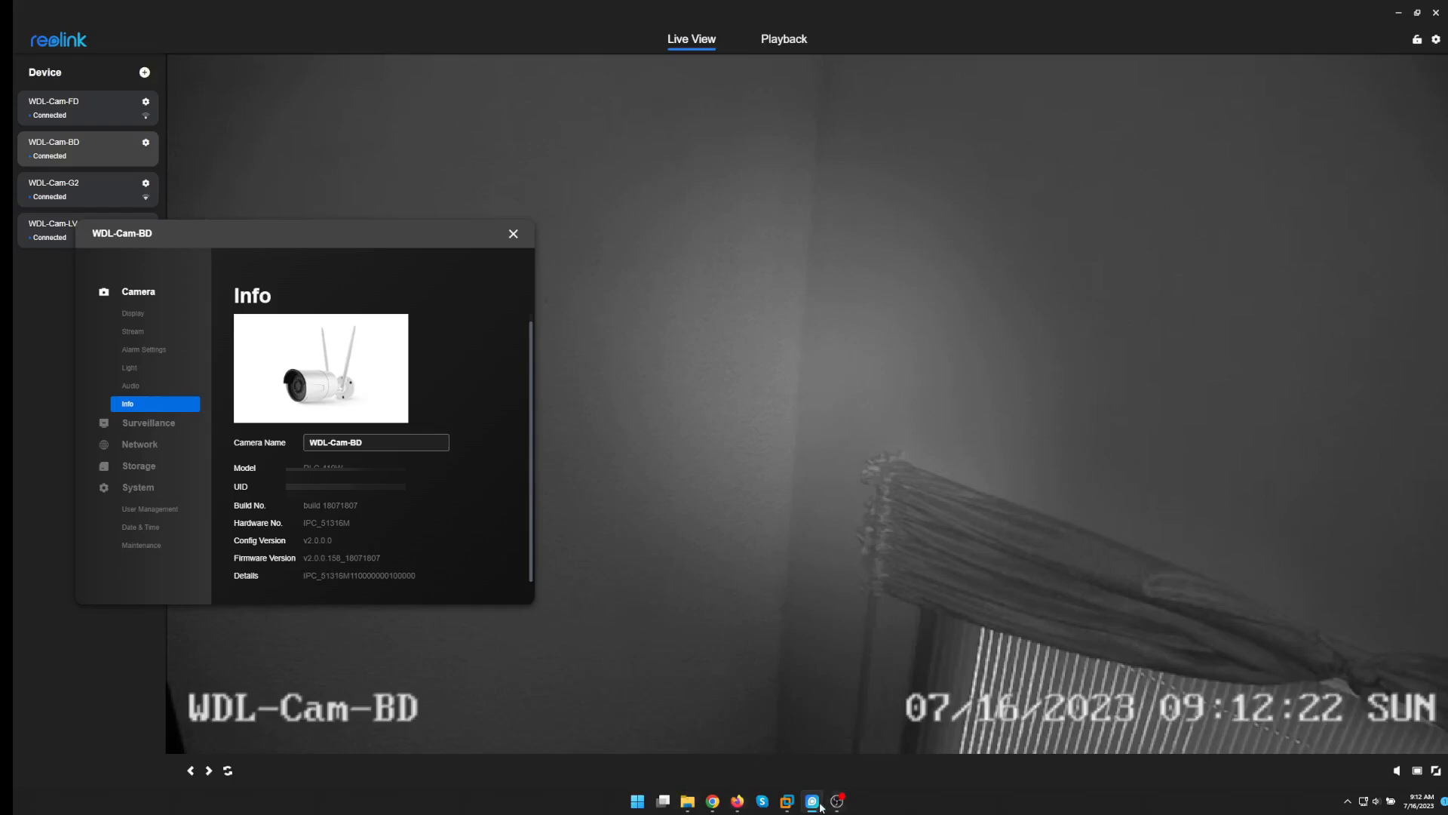
In the Download Center firmware search, choose category IP Cameras and product RLC-410W
left_click(736, 801)
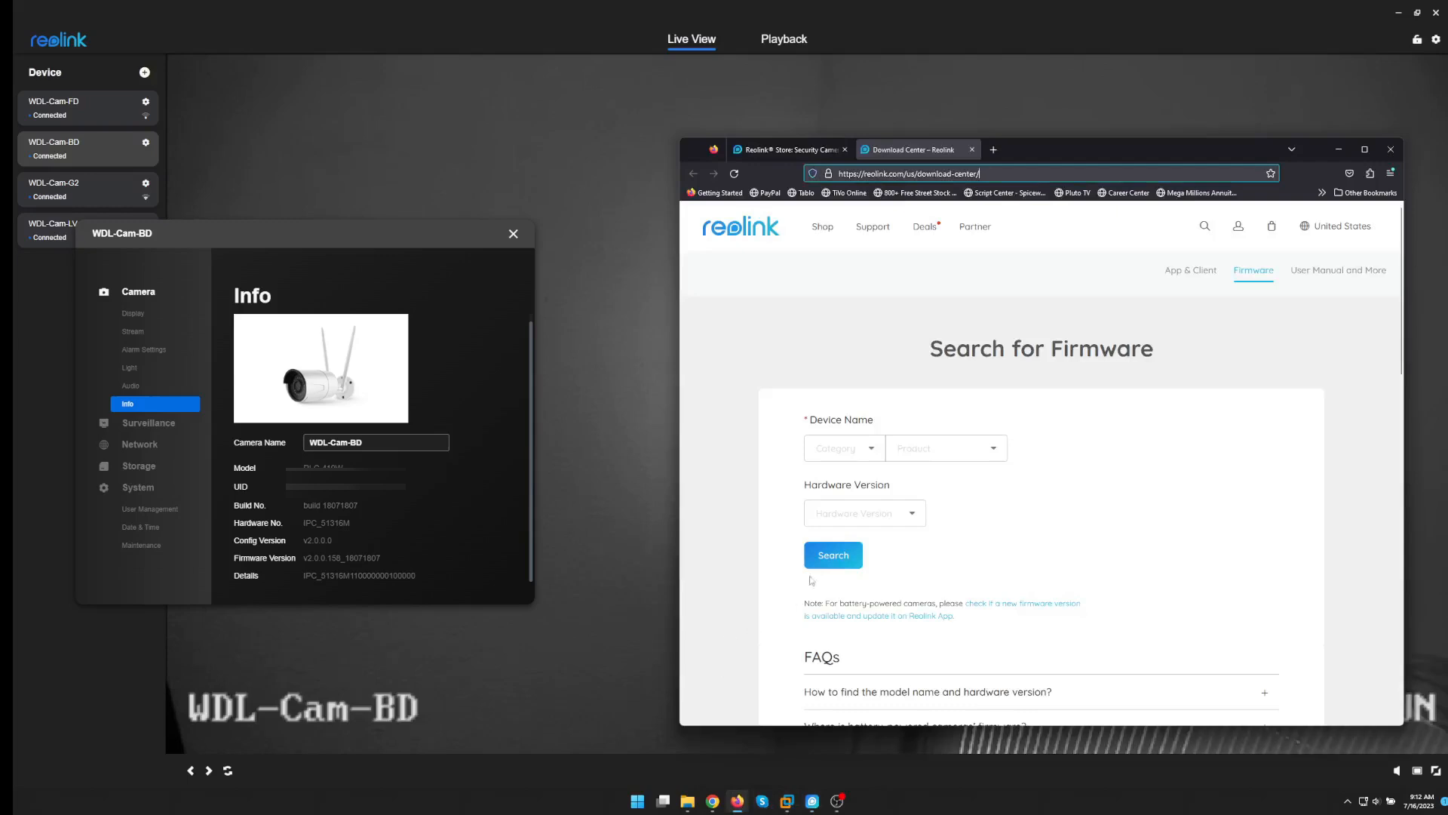
mouse_move(228, 468)
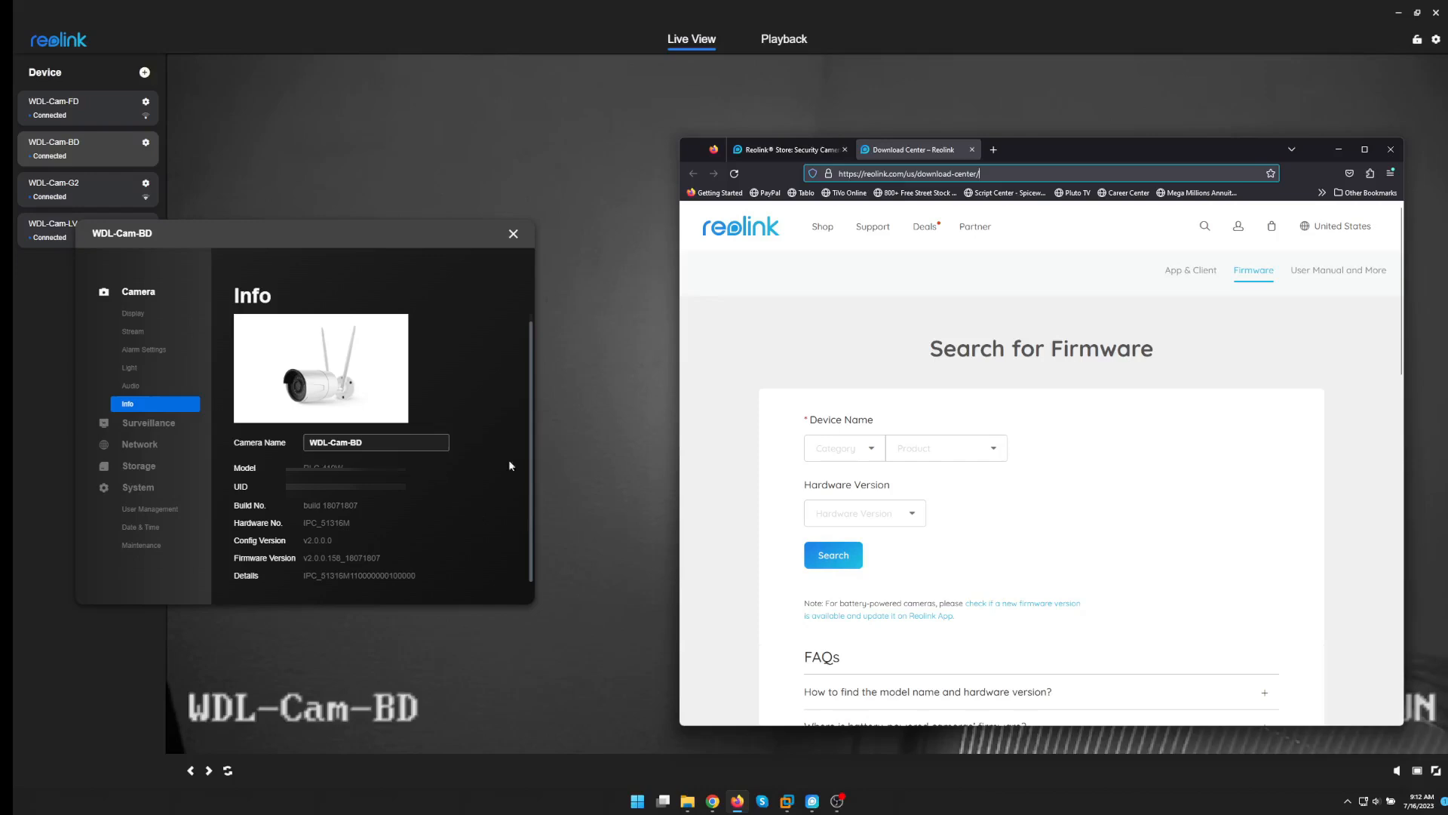
left_click(942, 448)
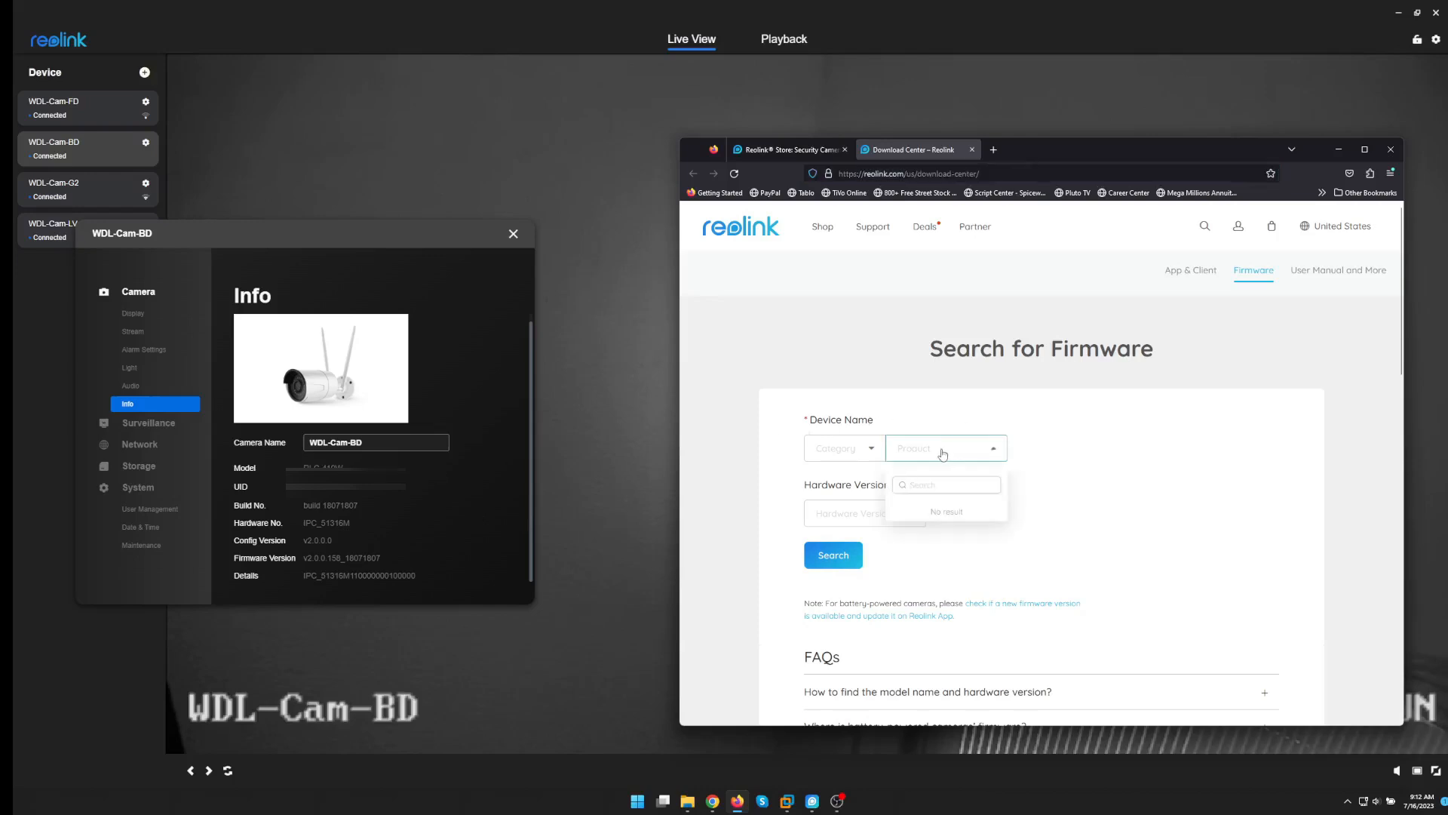
left_click(841, 448)
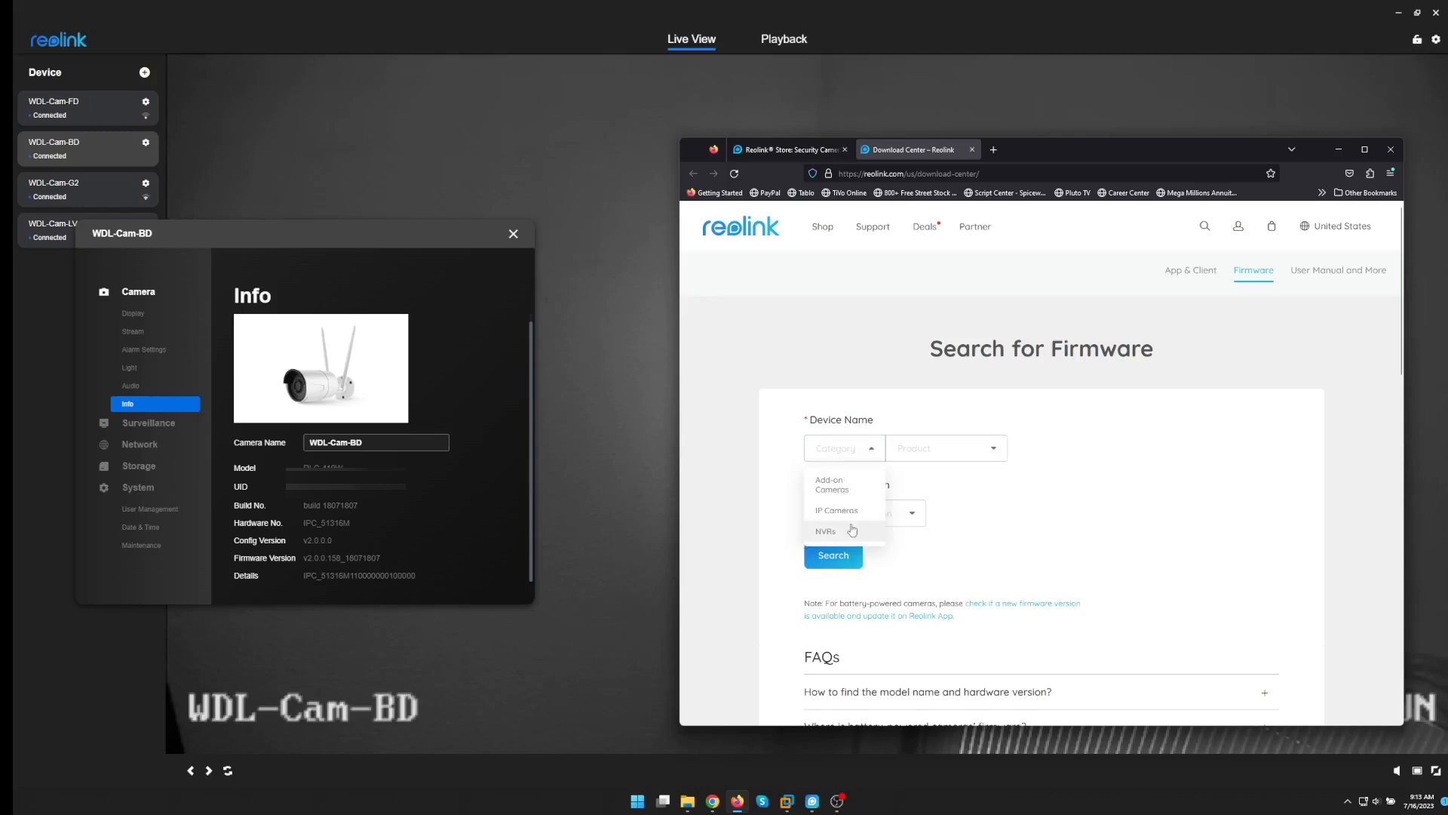
left_click(835, 510)
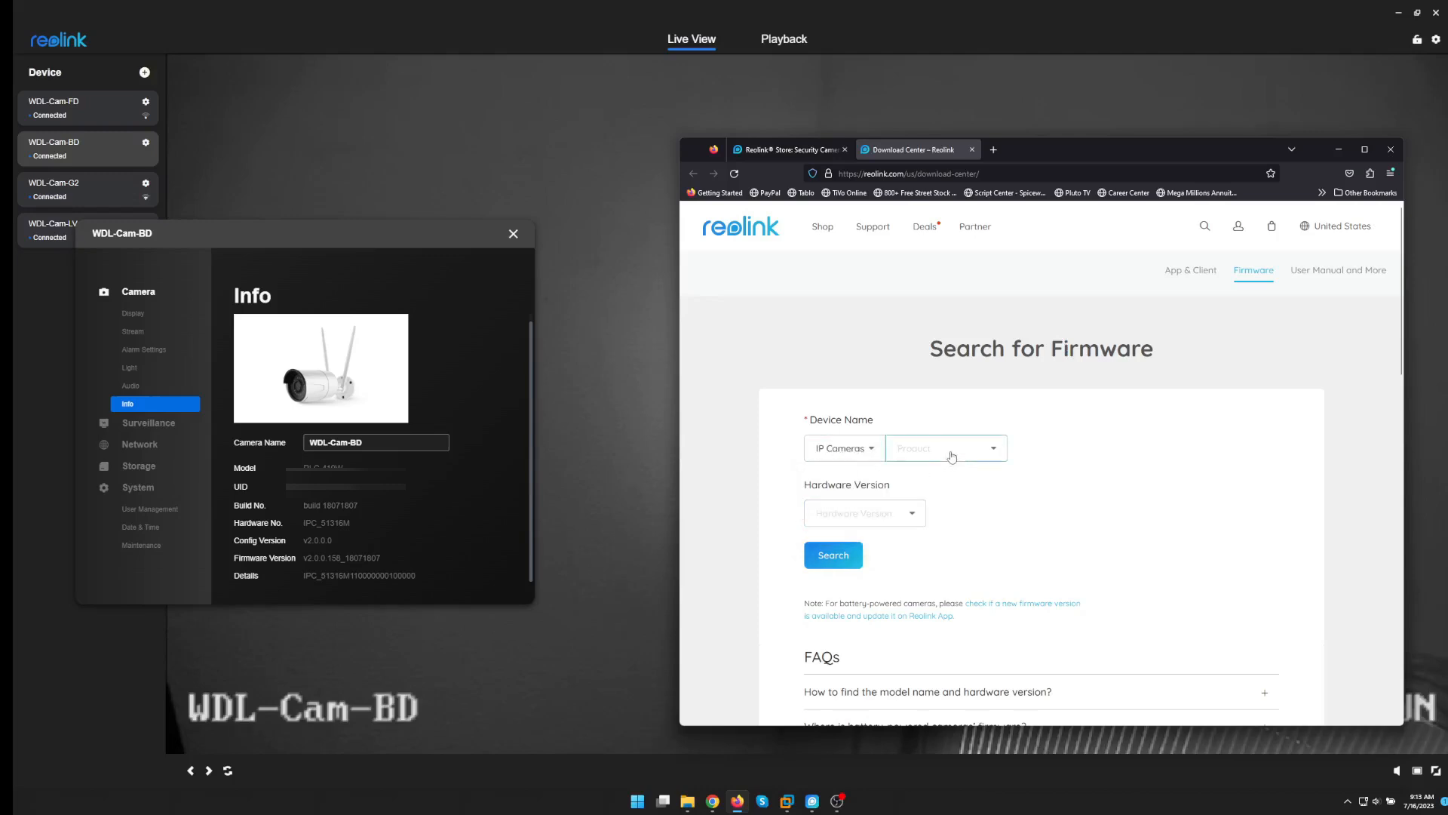
left_click(944, 448)
type("RLC-410W")
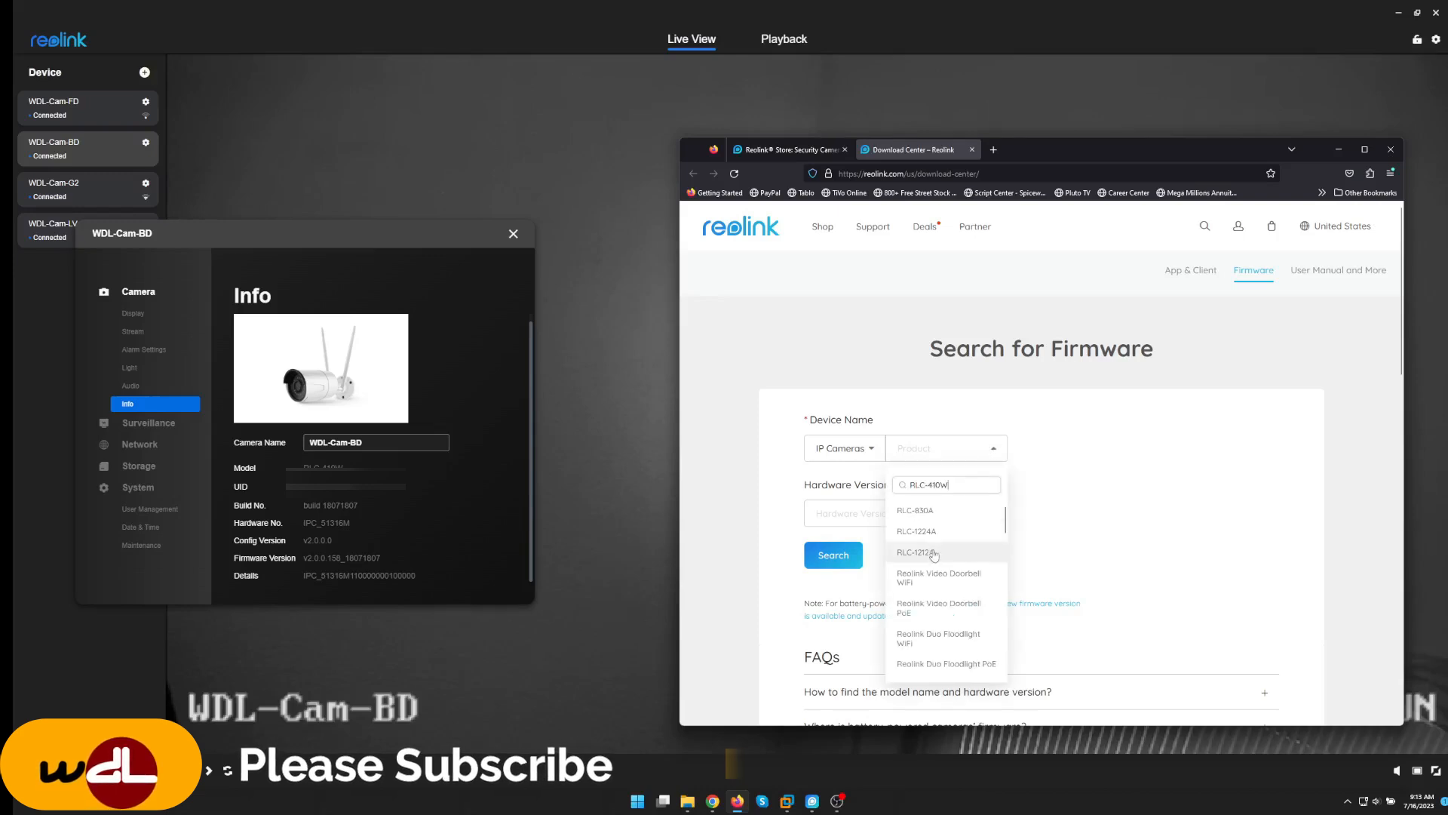
left_click(945, 484)
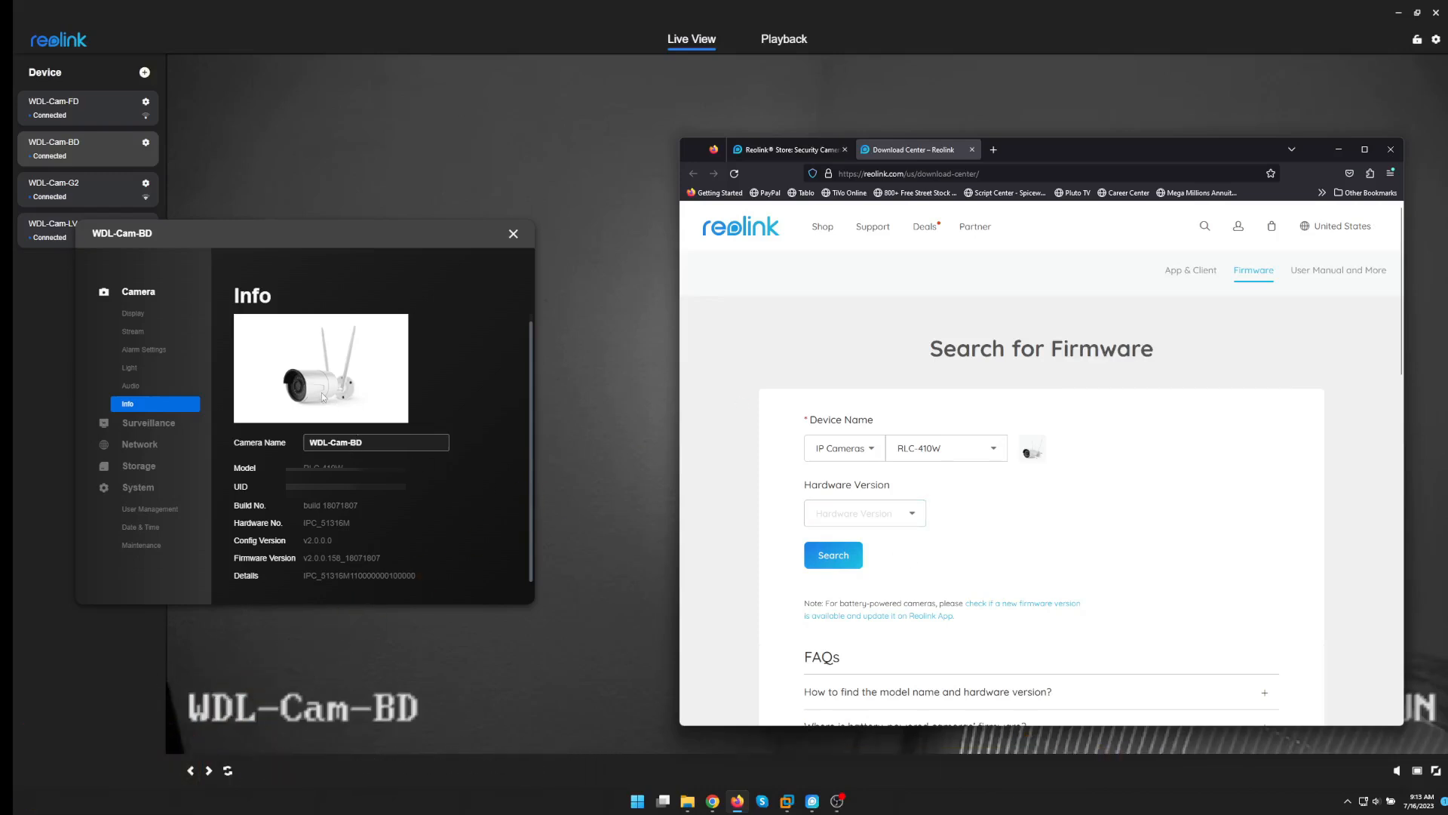
mouse_move(395, 561)
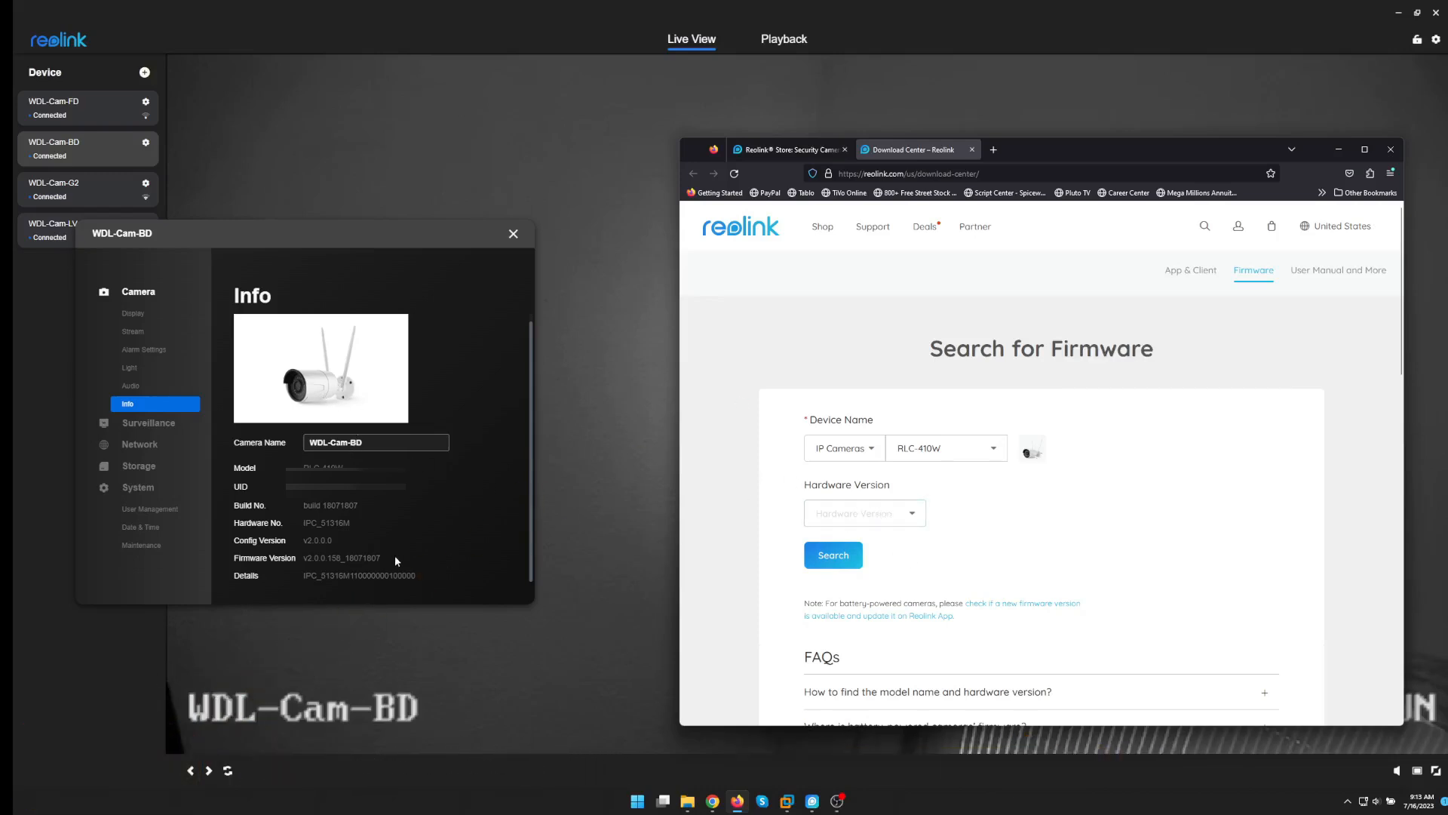
mouse_move(255, 490)
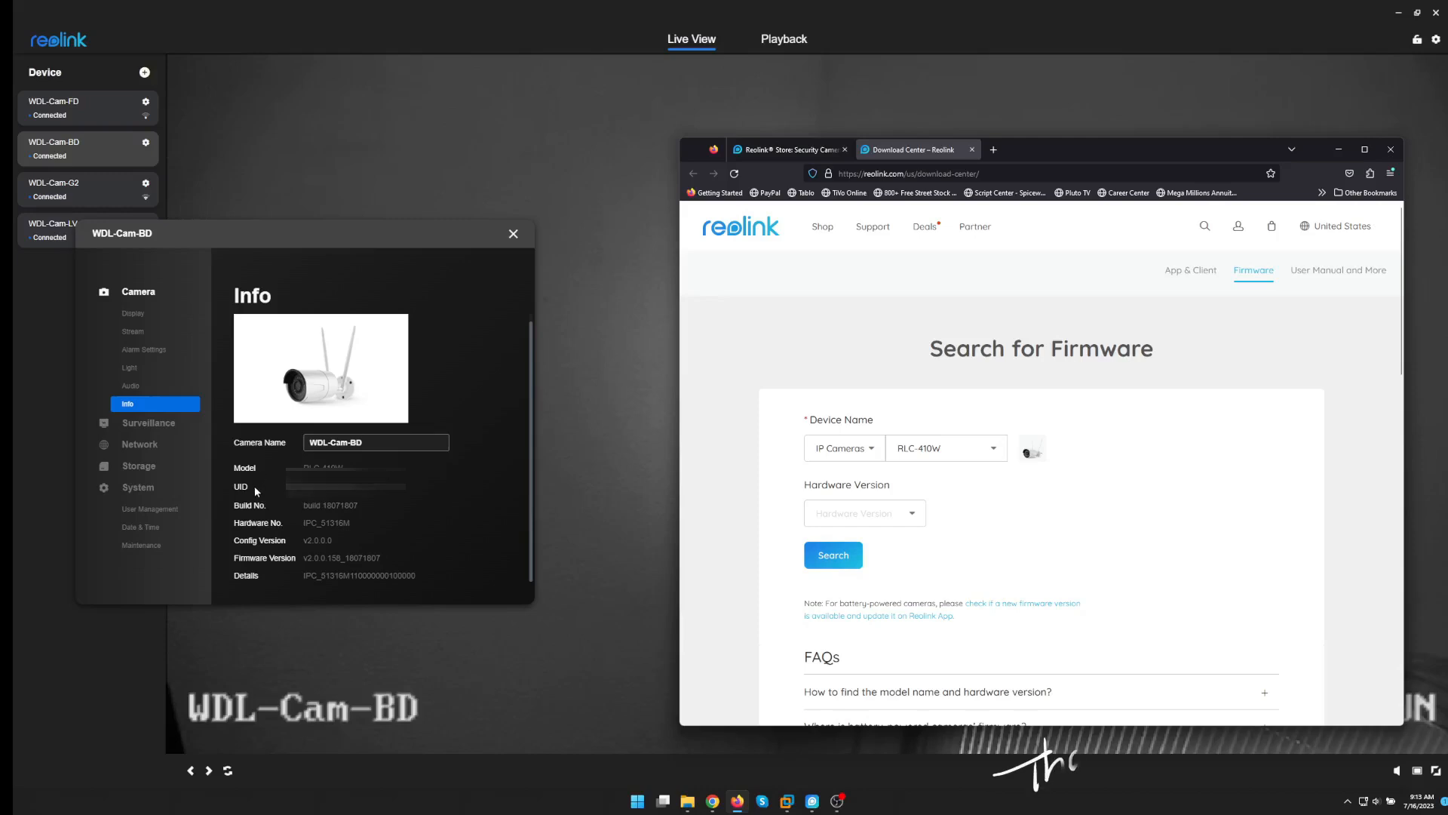
mouse_move(335, 532)
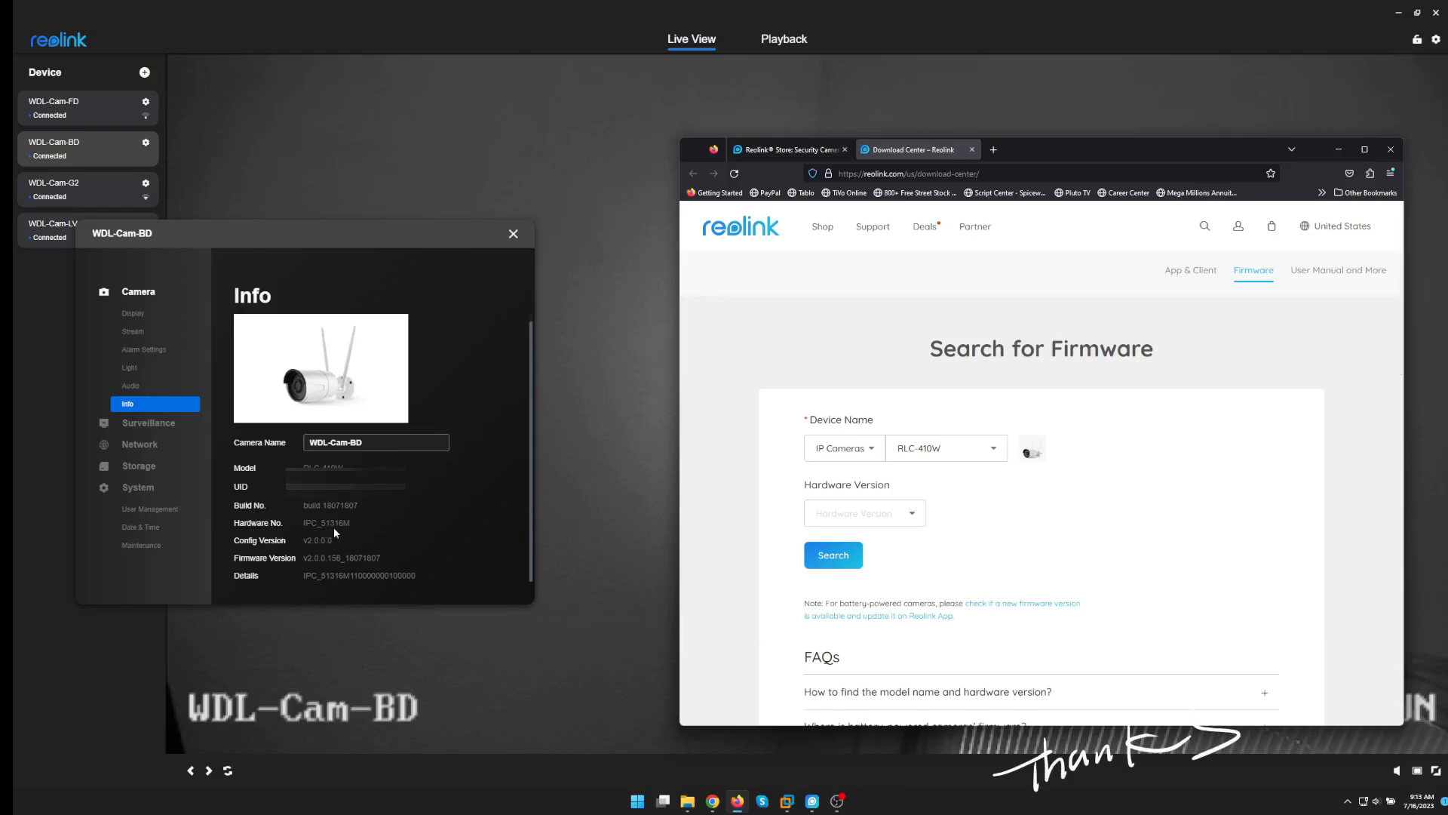
Choose hardware version IPC_51516M5M for the RLC-410W
left_click(863, 513)
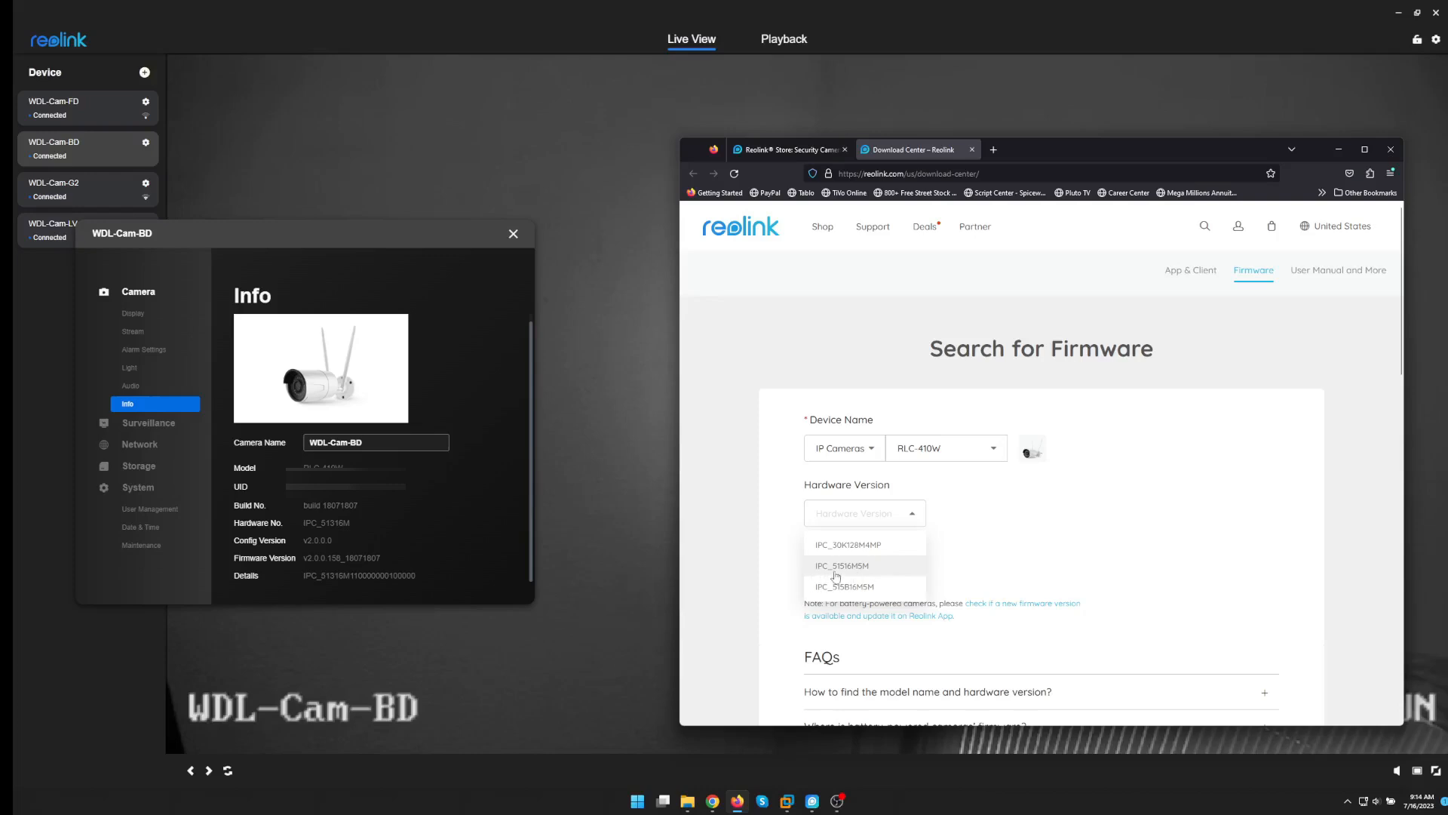
mouse_move(838, 574)
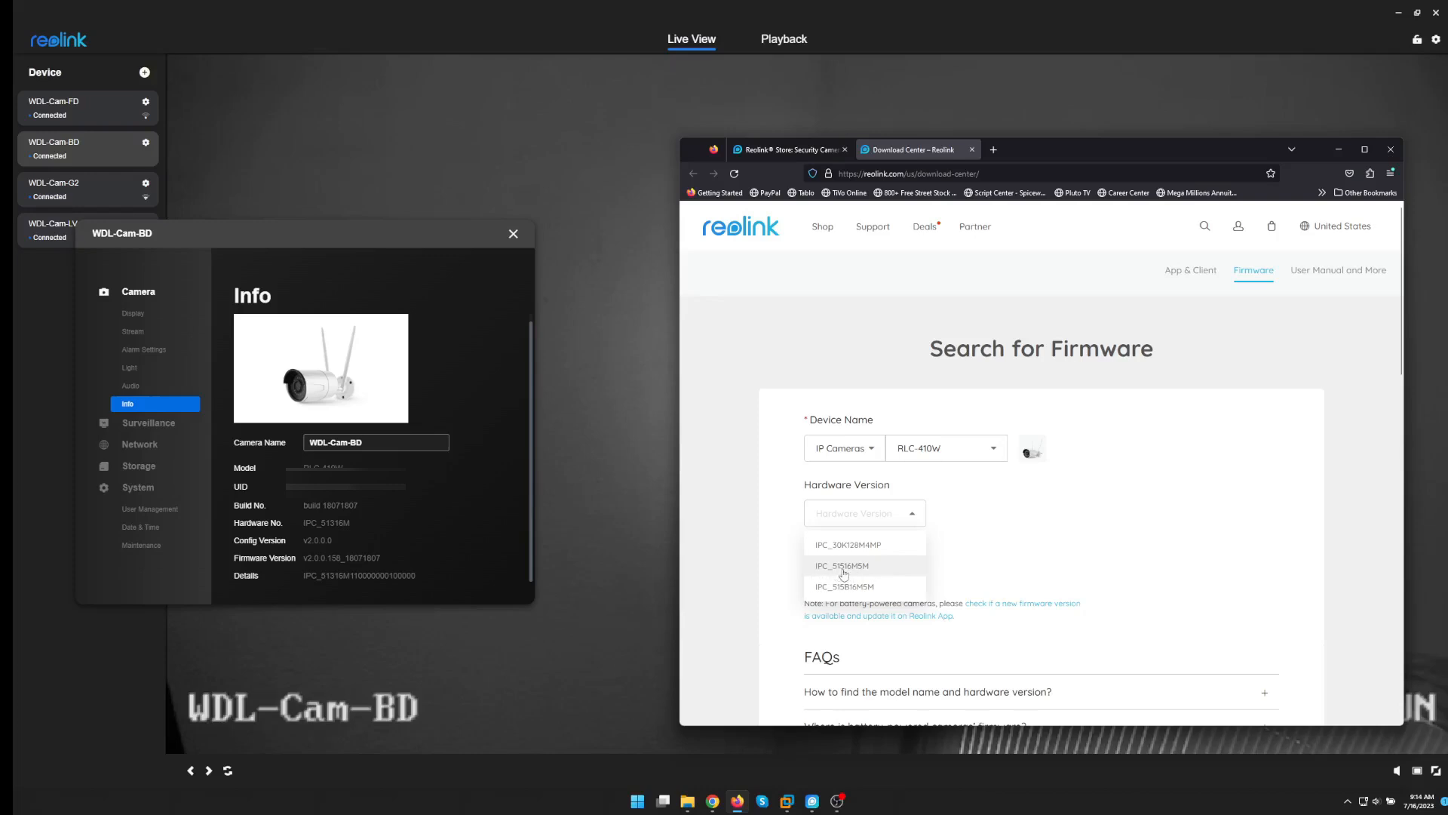
mouse_move(846, 573)
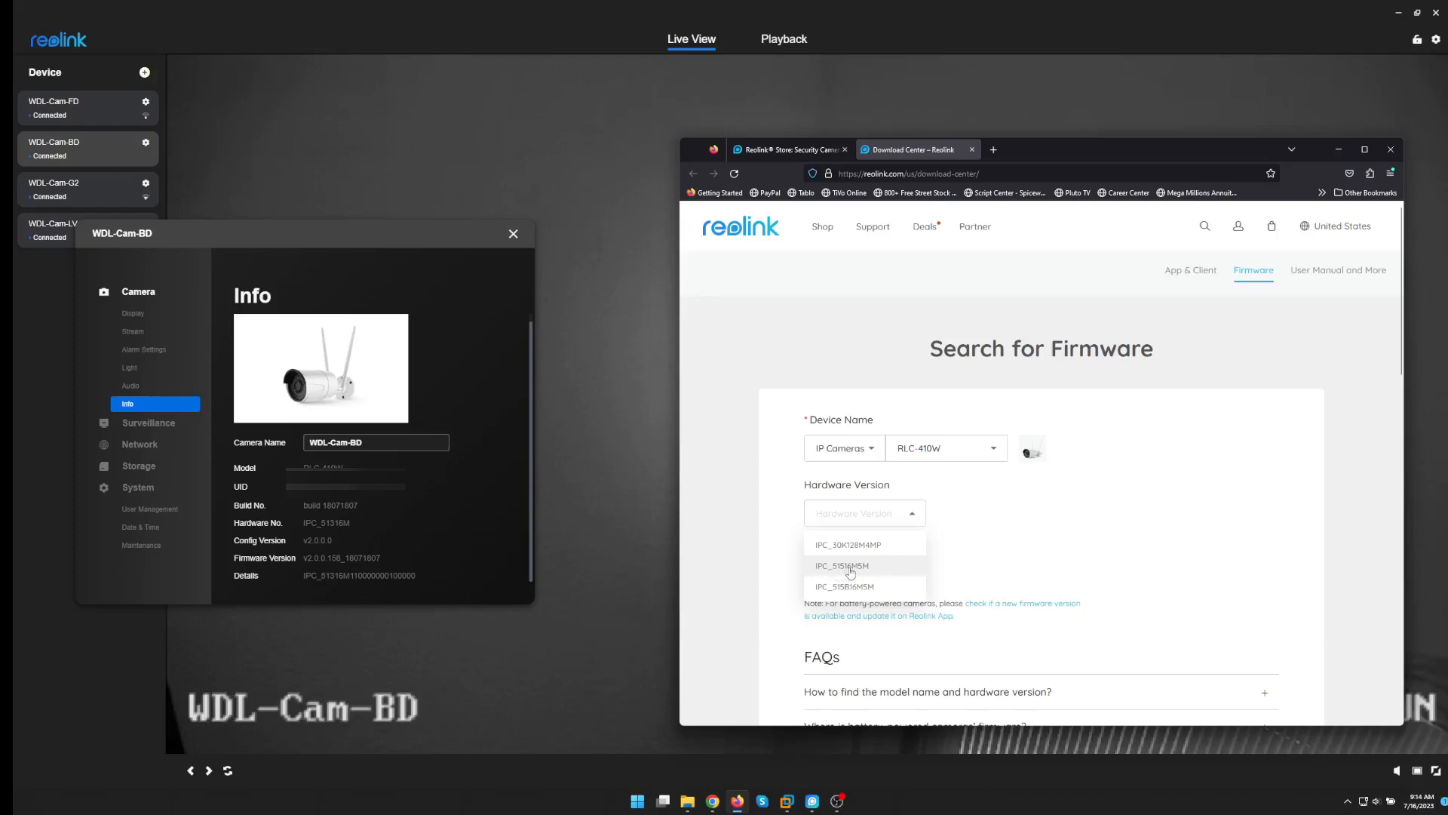
mouse_move(866, 570)
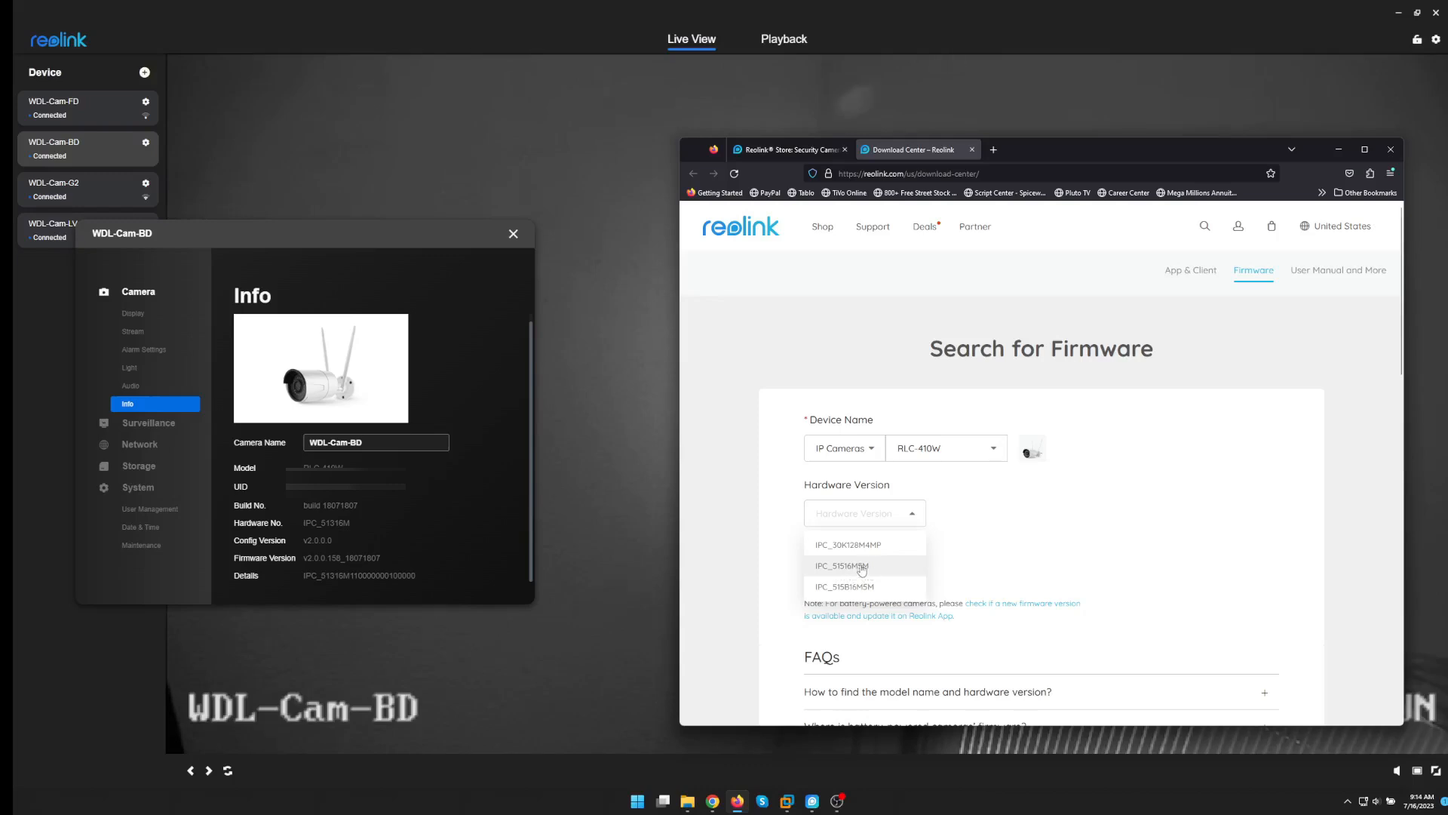
left_click(840, 566)
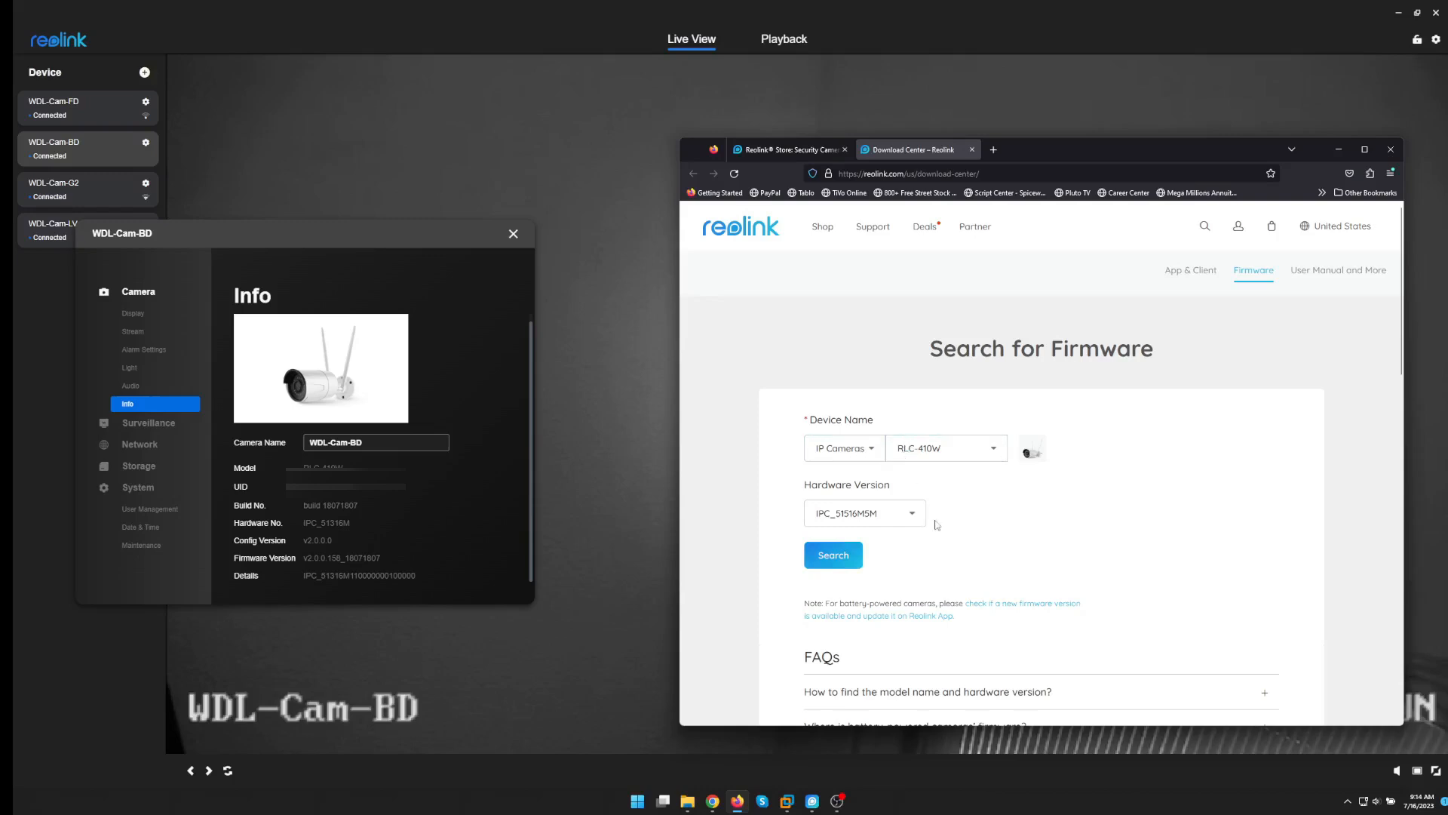
Search and download the RLC-410W firmware V3.0.0.136_20121102, confirming the IMPORTANT notice
left_click(831, 554)
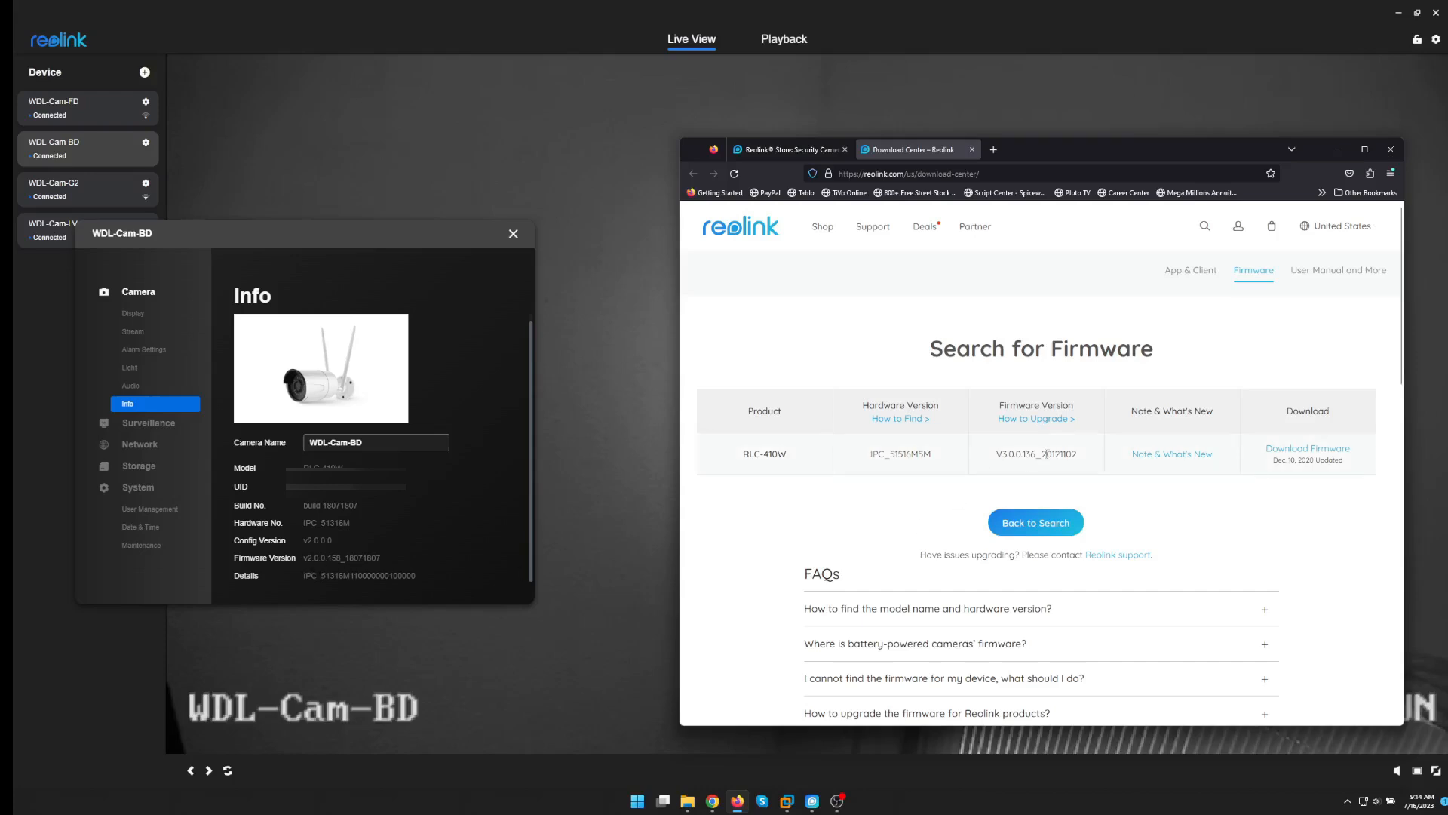
mouse_move(905, 501)
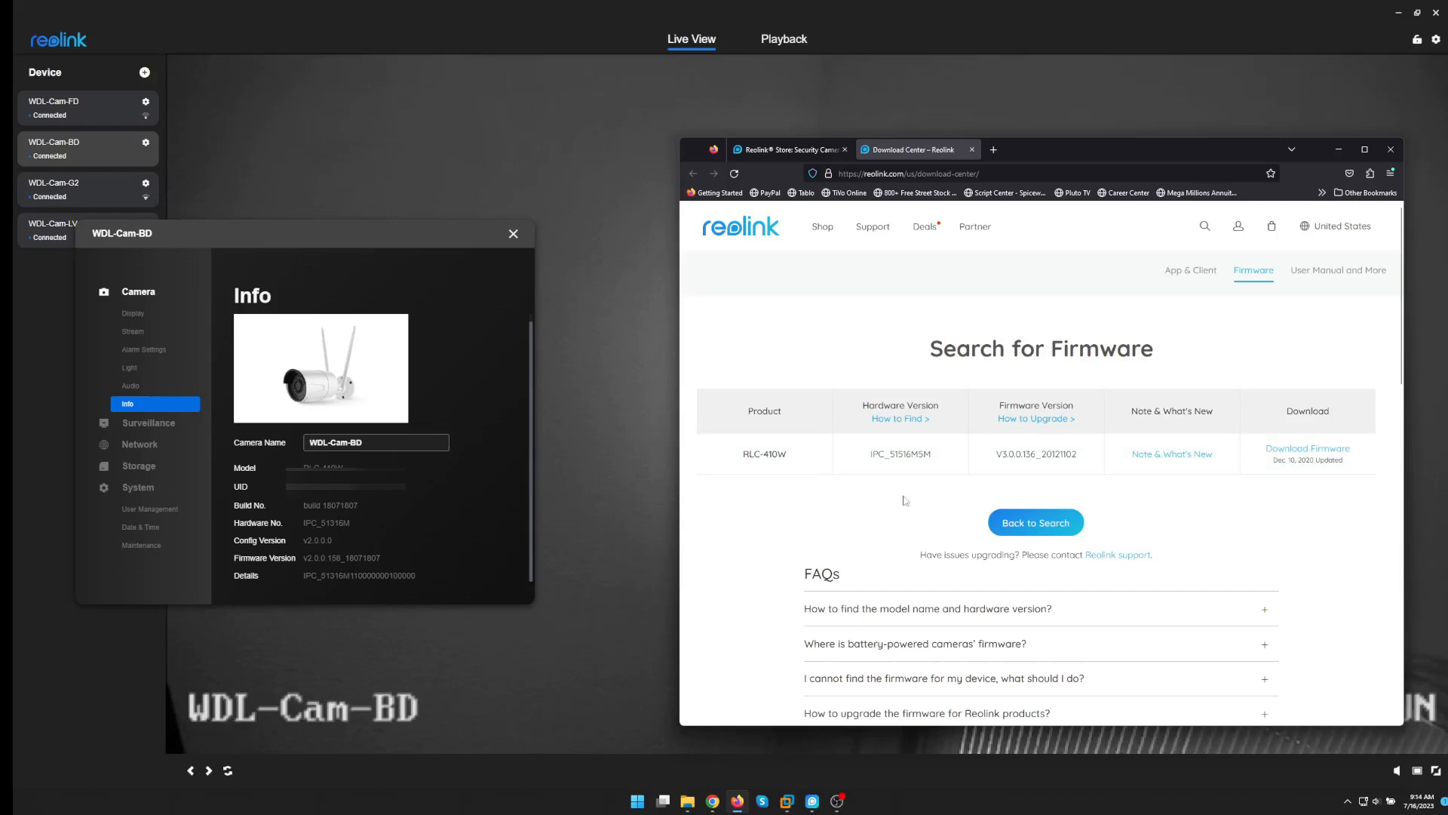
mouse_move(1038, 456)
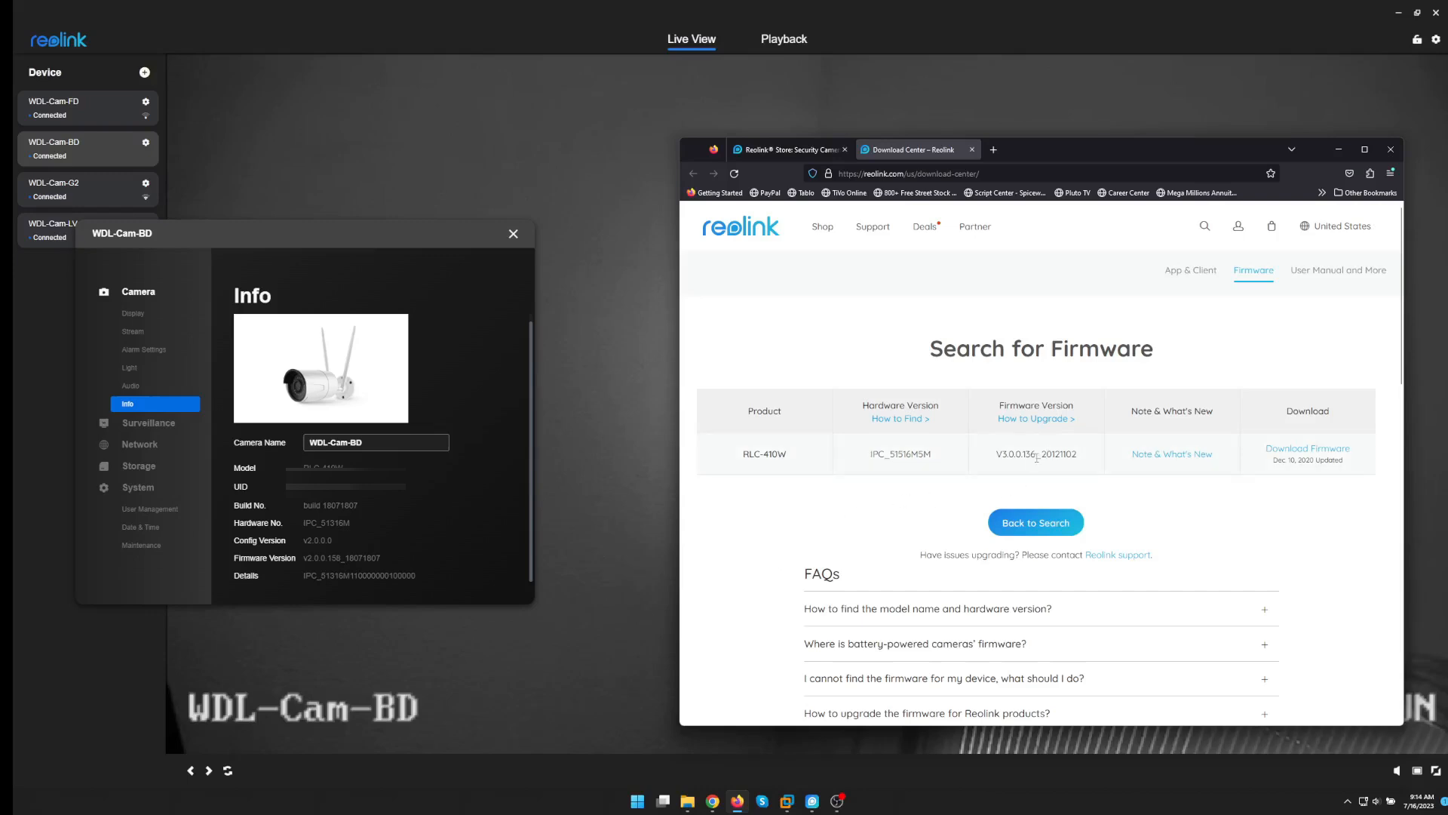
mouse_move(1088, 478)
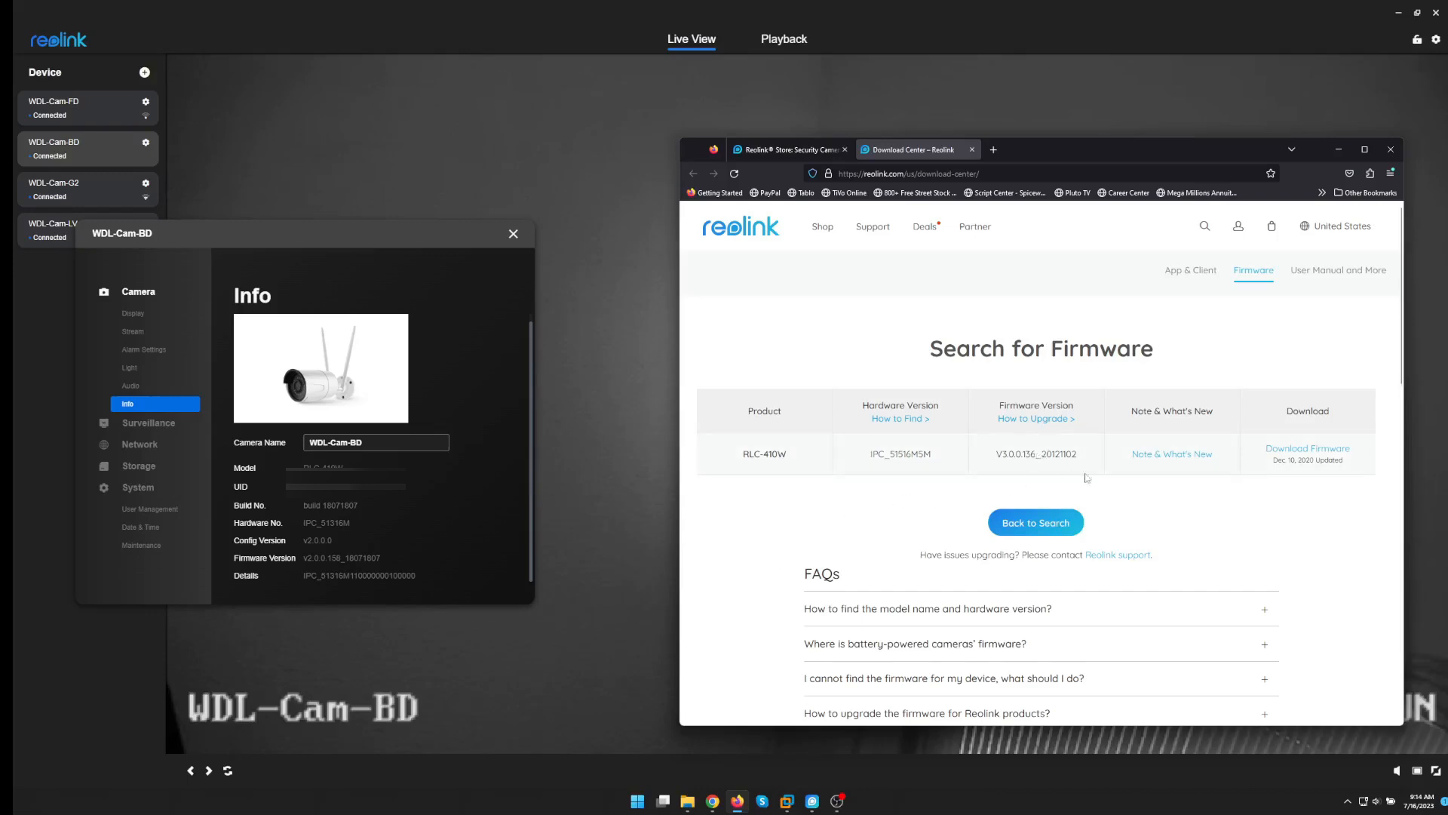
left_click(1307, 448)
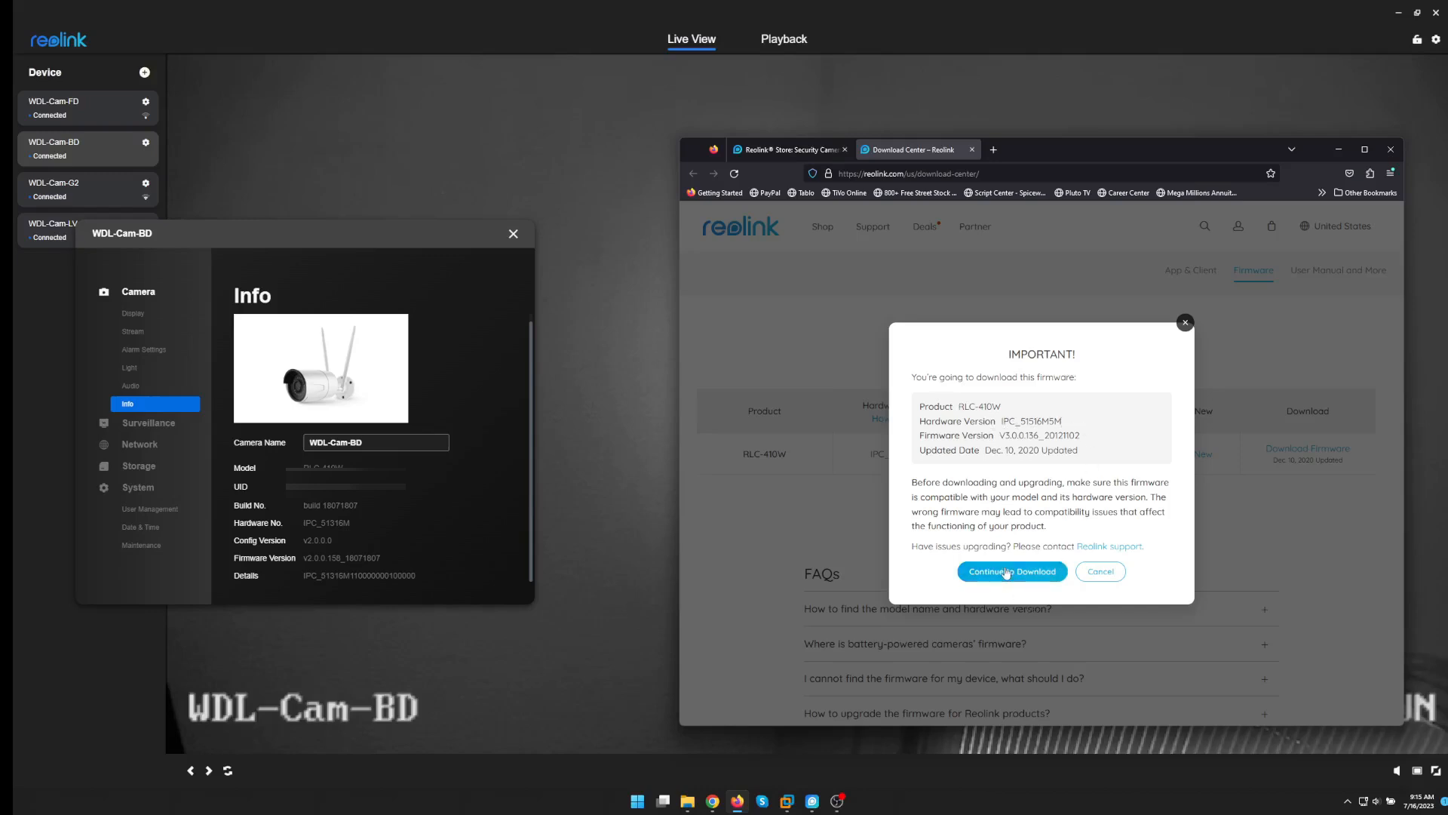
left_click(1011, 570)
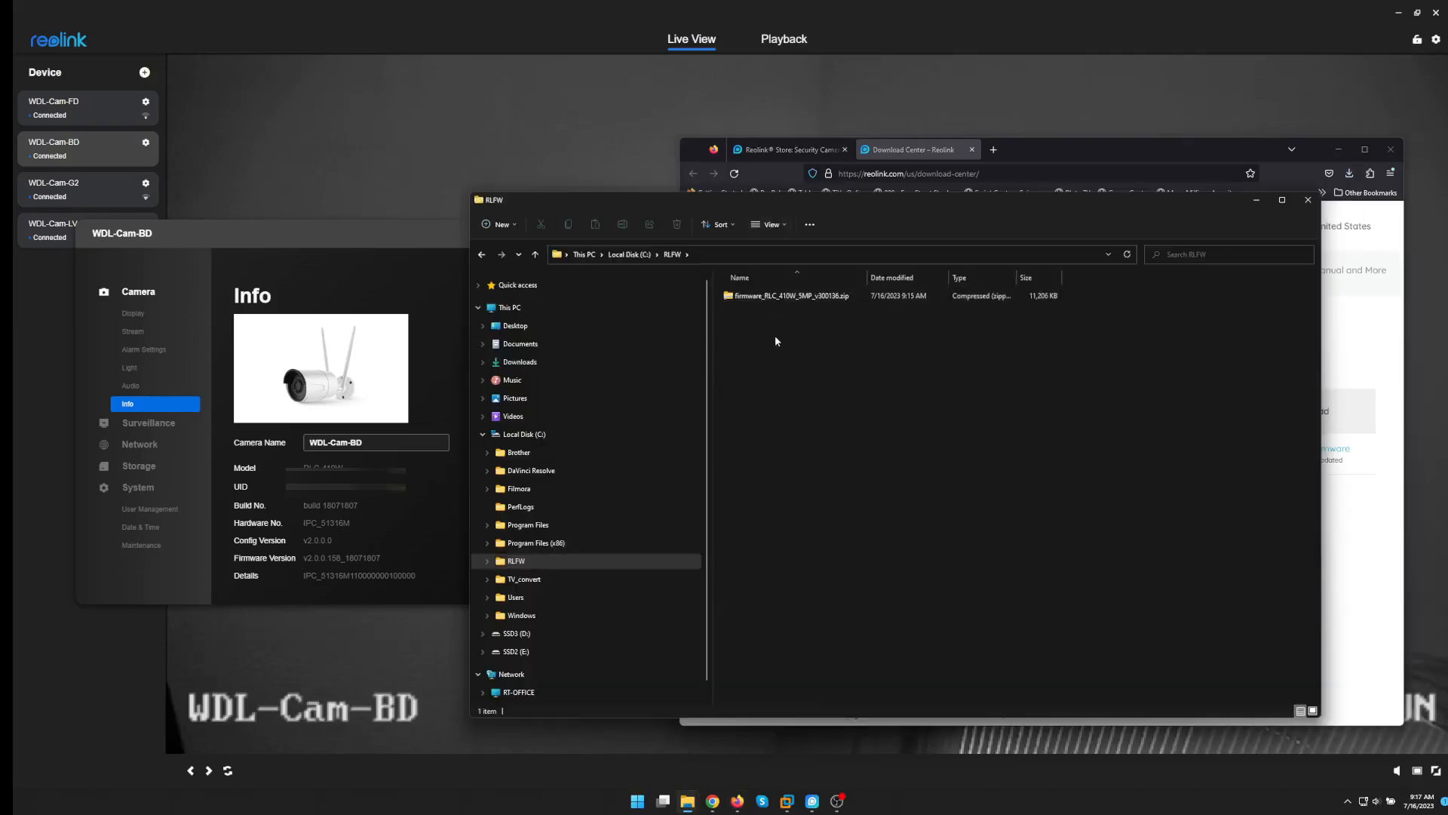
Extract the downloaded firmware zip into its suggested folder in File Explorer
left_click(788, 295)
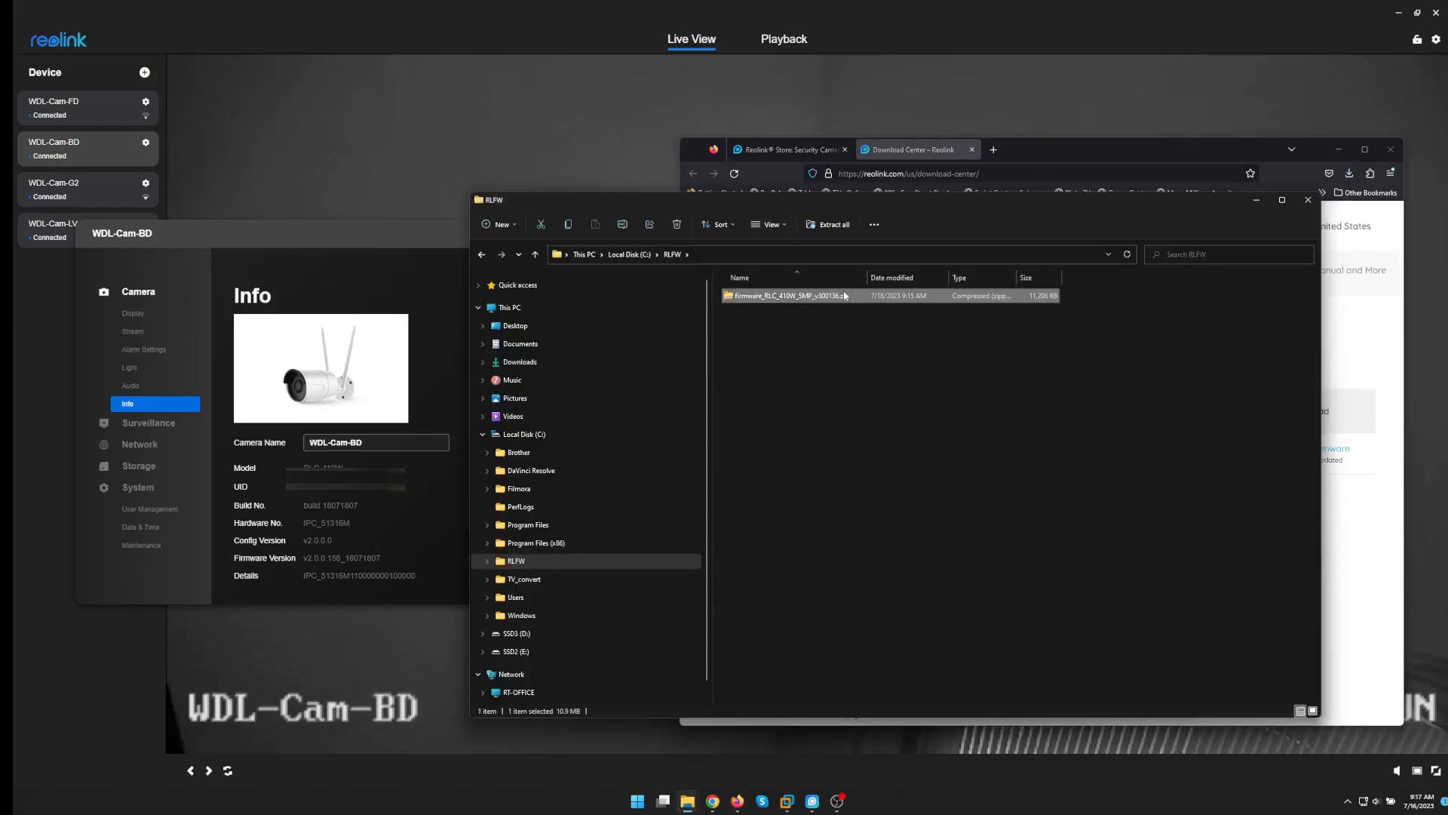
right_click(787, 295)
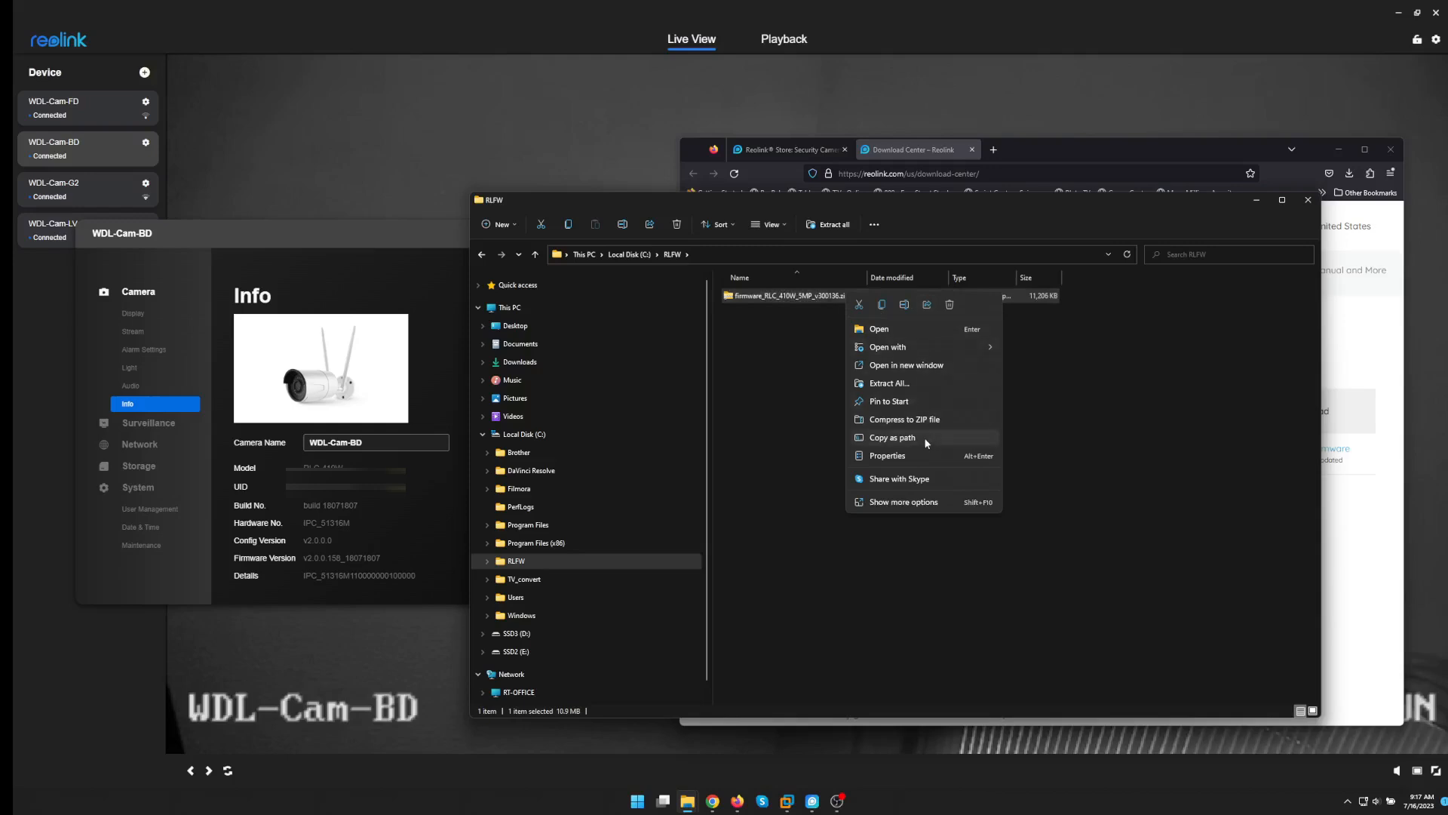
left_click(889, 382)
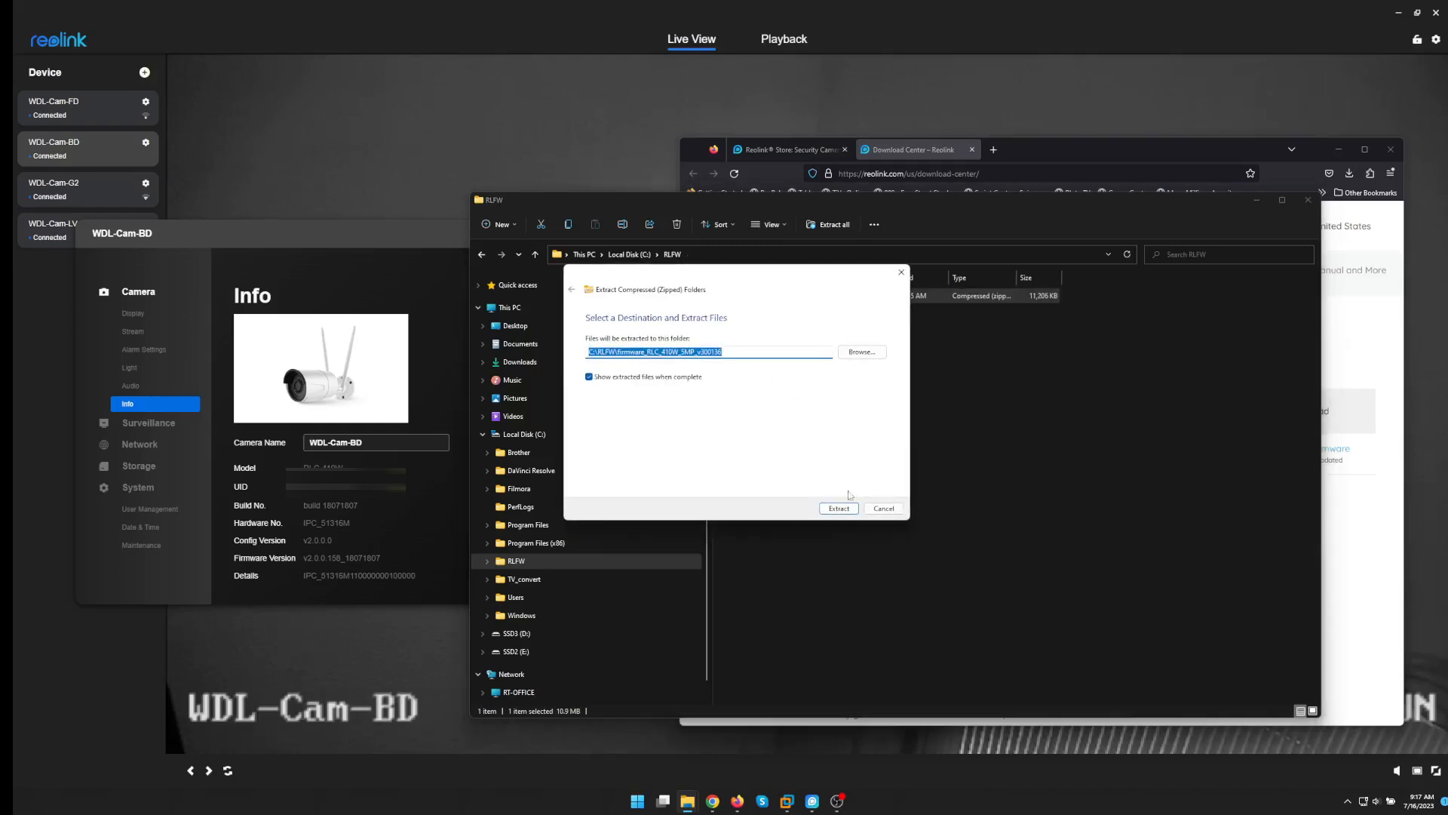
left_click(838, 509)
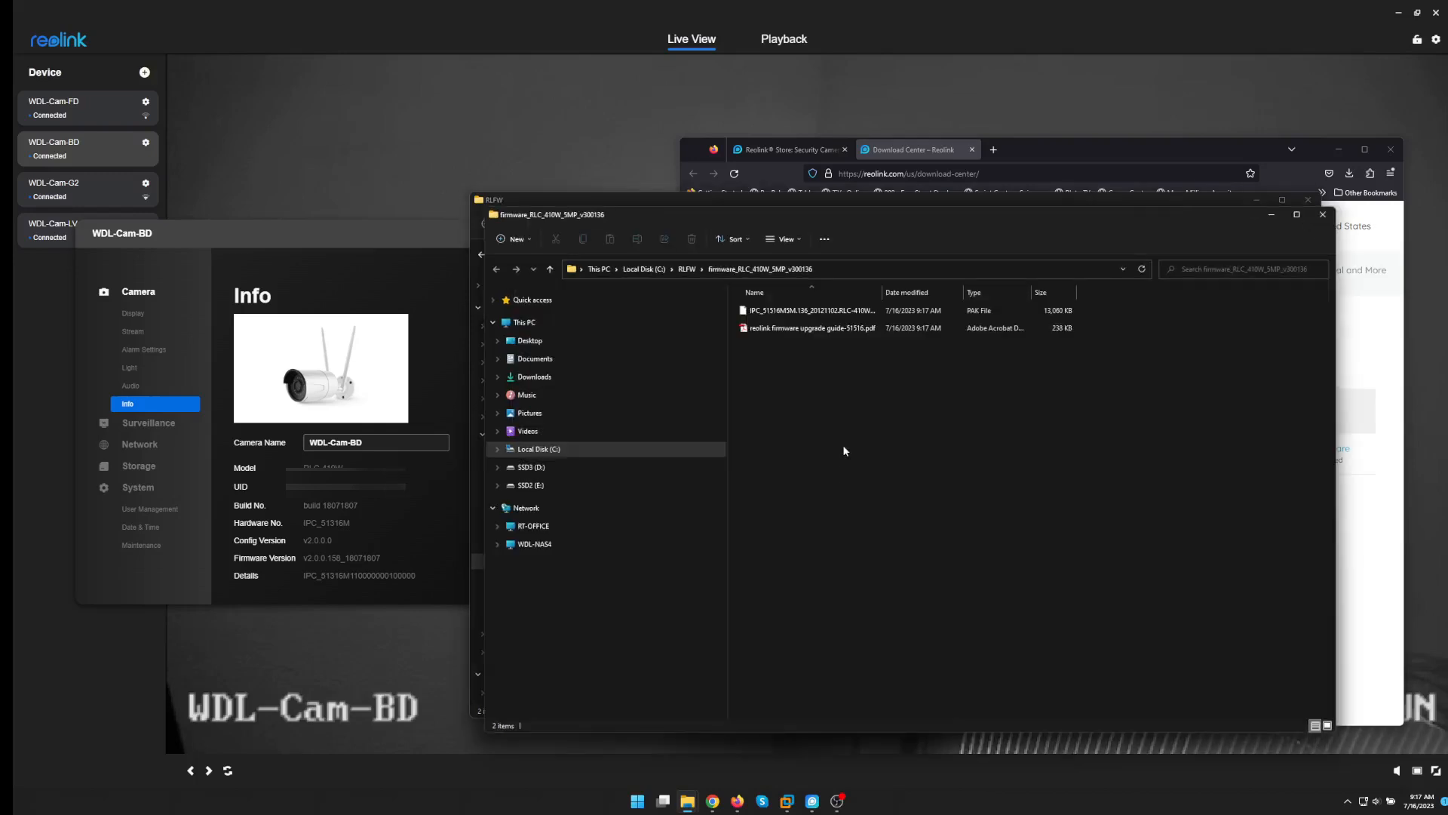
View the included Reolink firmware upgrade guide PDF
left_click(814, 328)
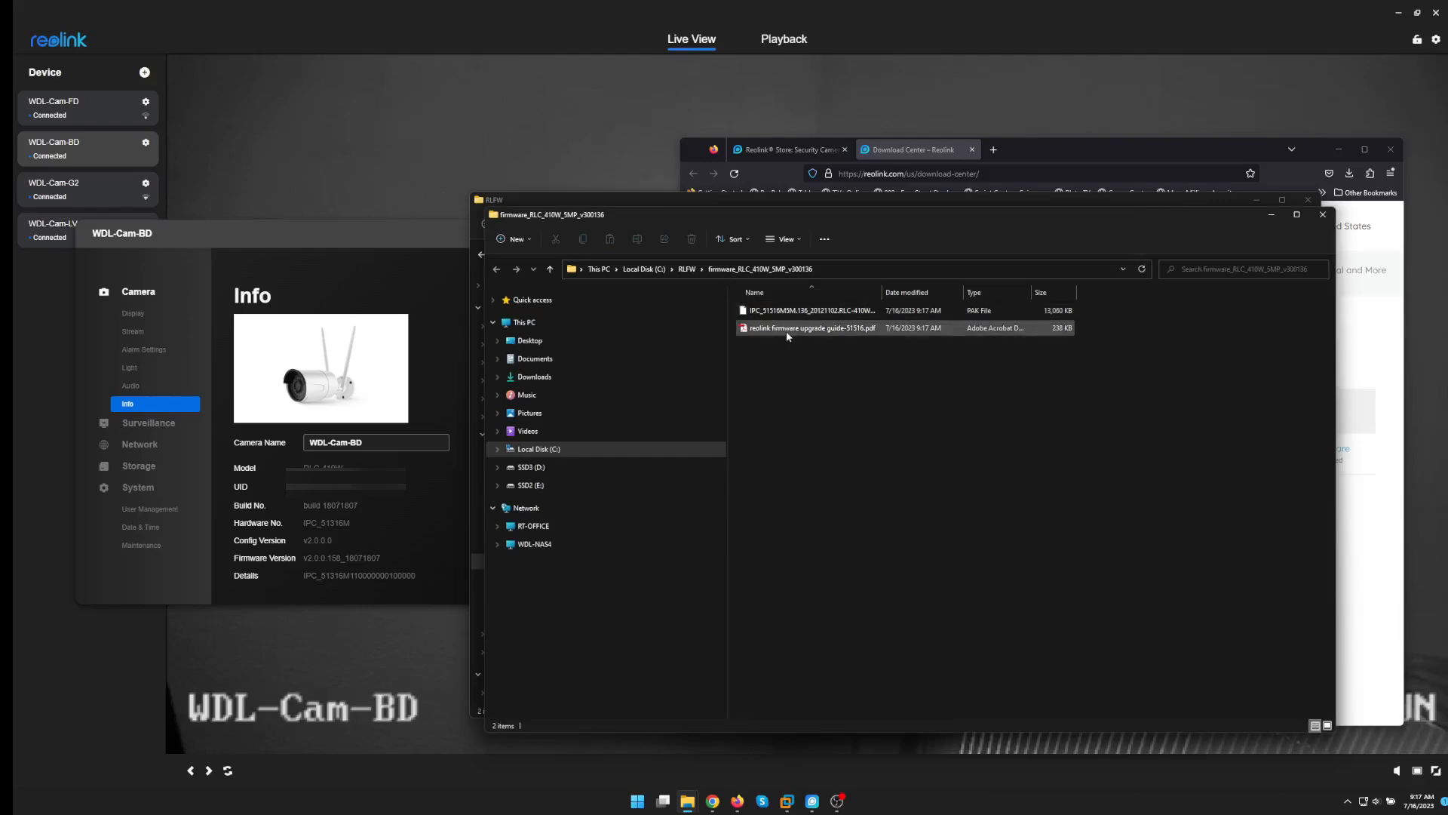
left_click(811, 327)
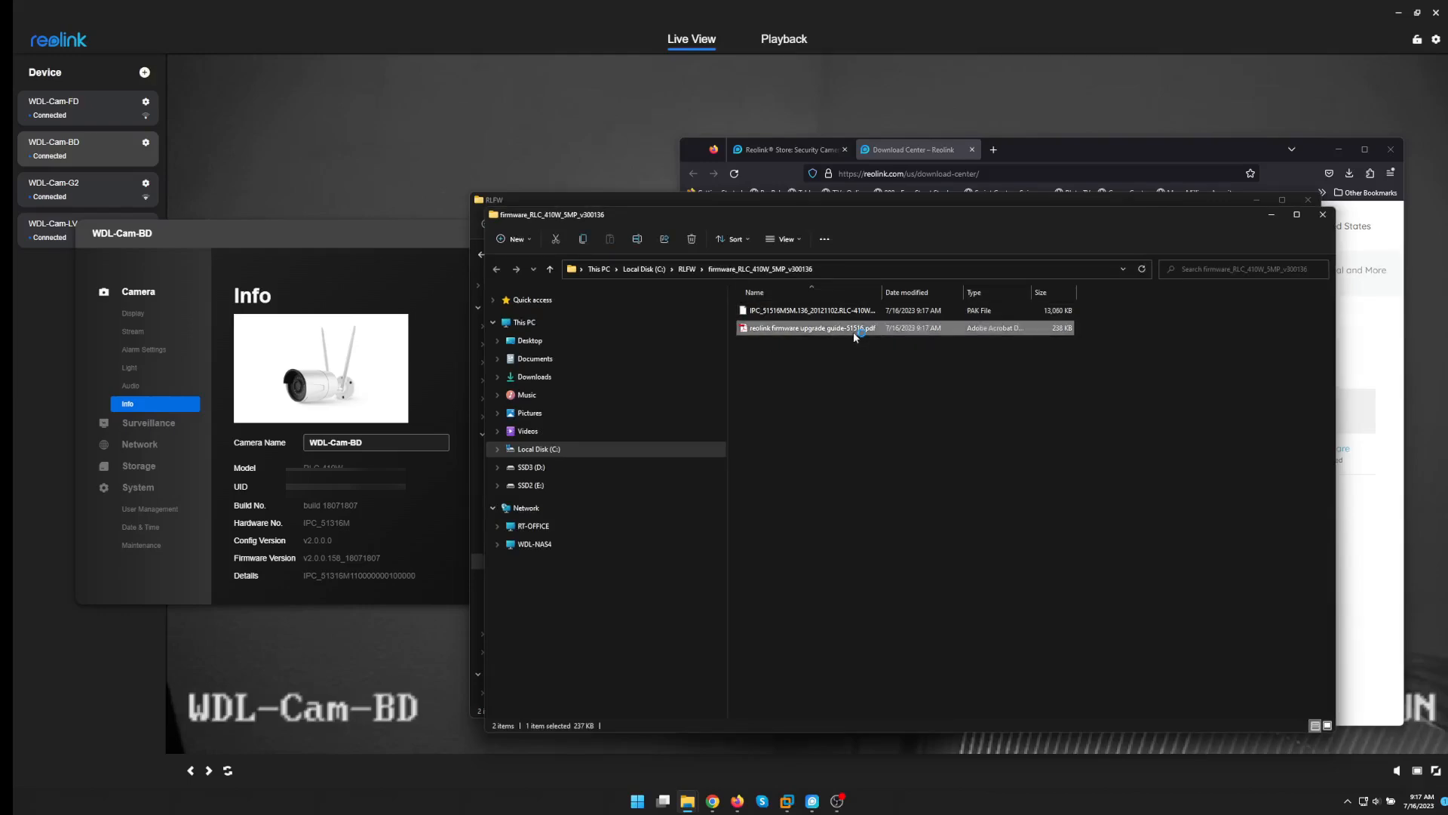
double_click(810, 328)
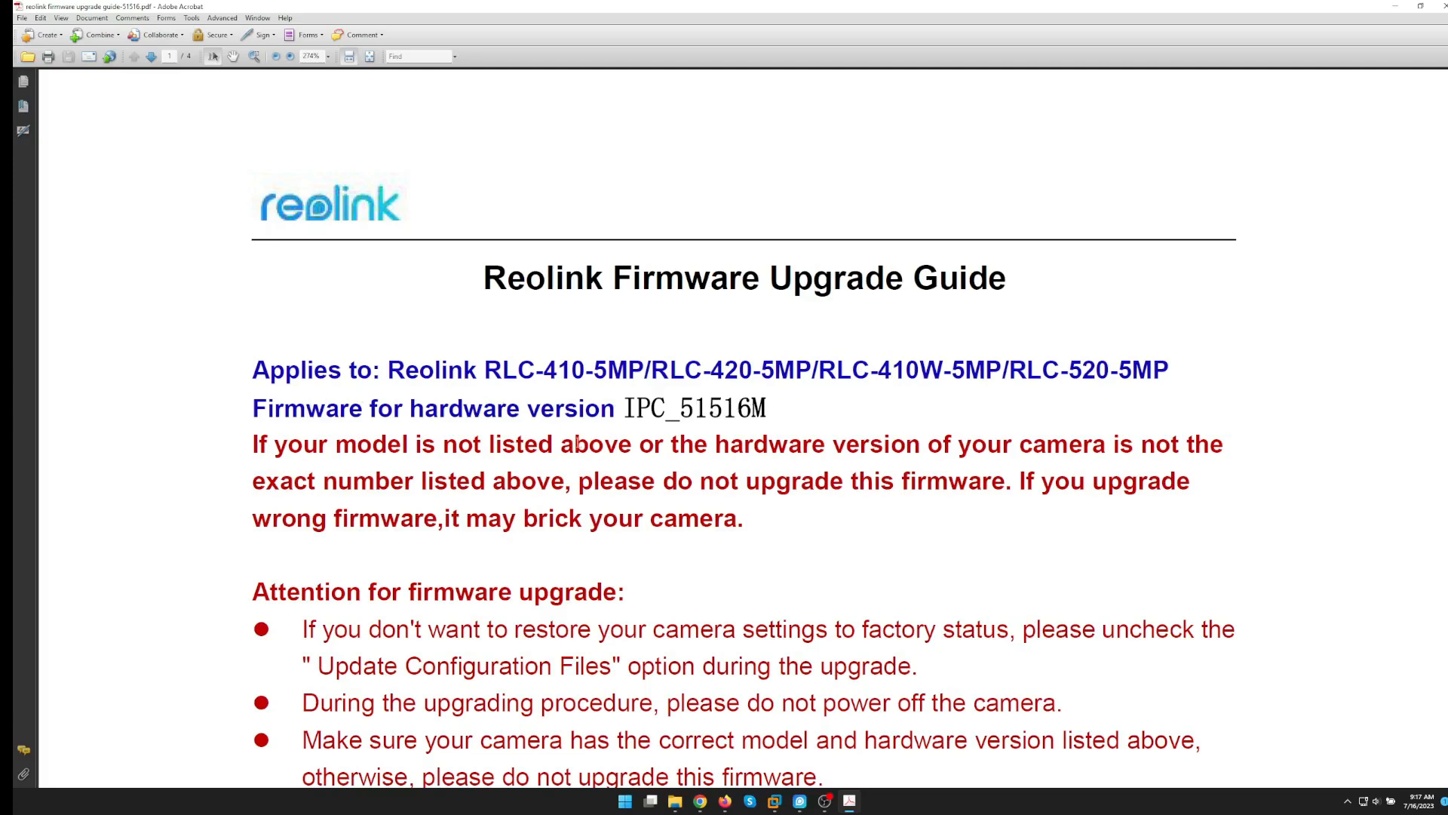
scroll("down", 3)
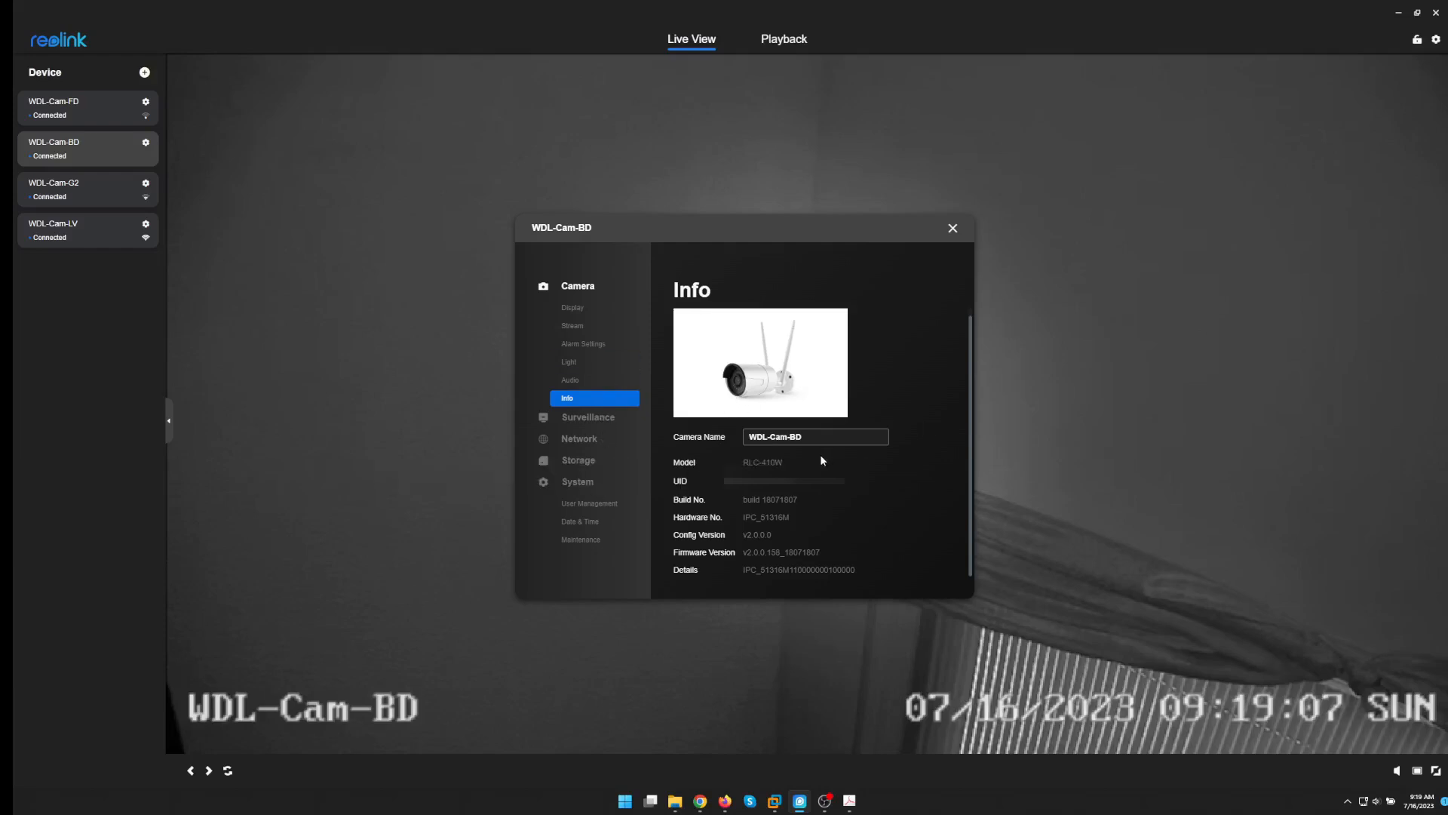
On WDL-Cam-BD's Firmware Update page, select the extracted RLC-410W .pak file
left_click(581, 539)
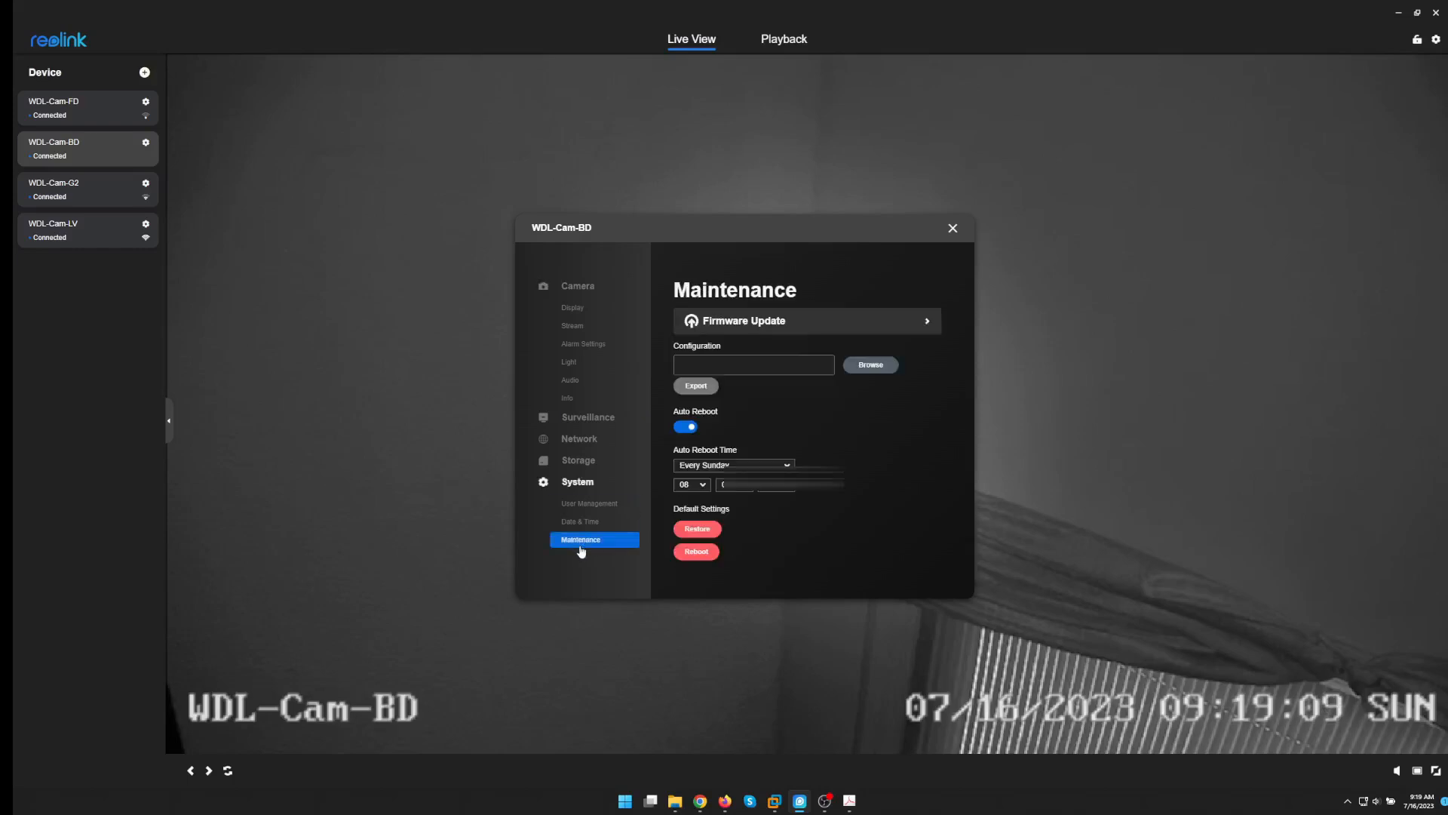
left_click(806, 320)
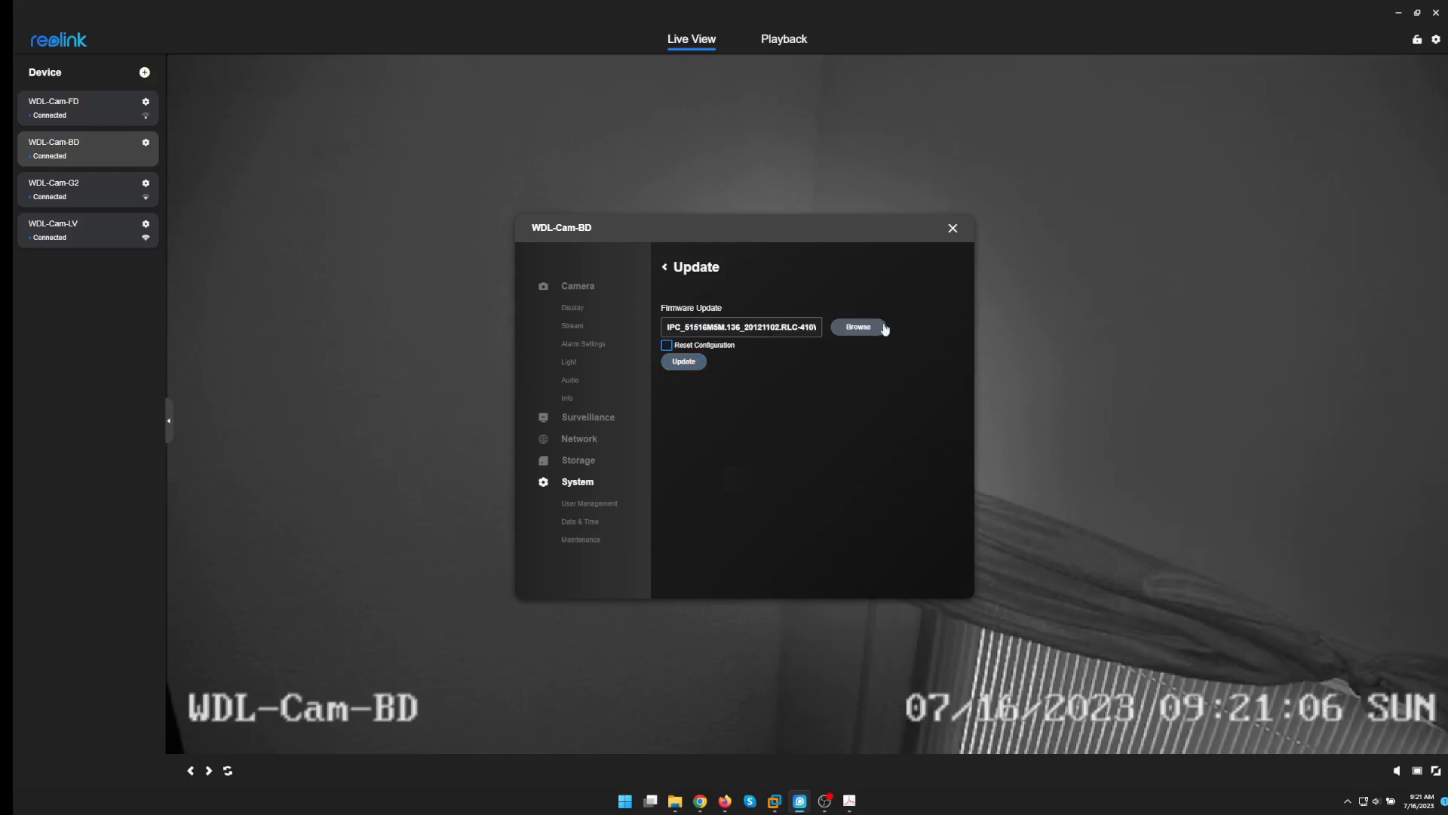
left_click(857, 326)
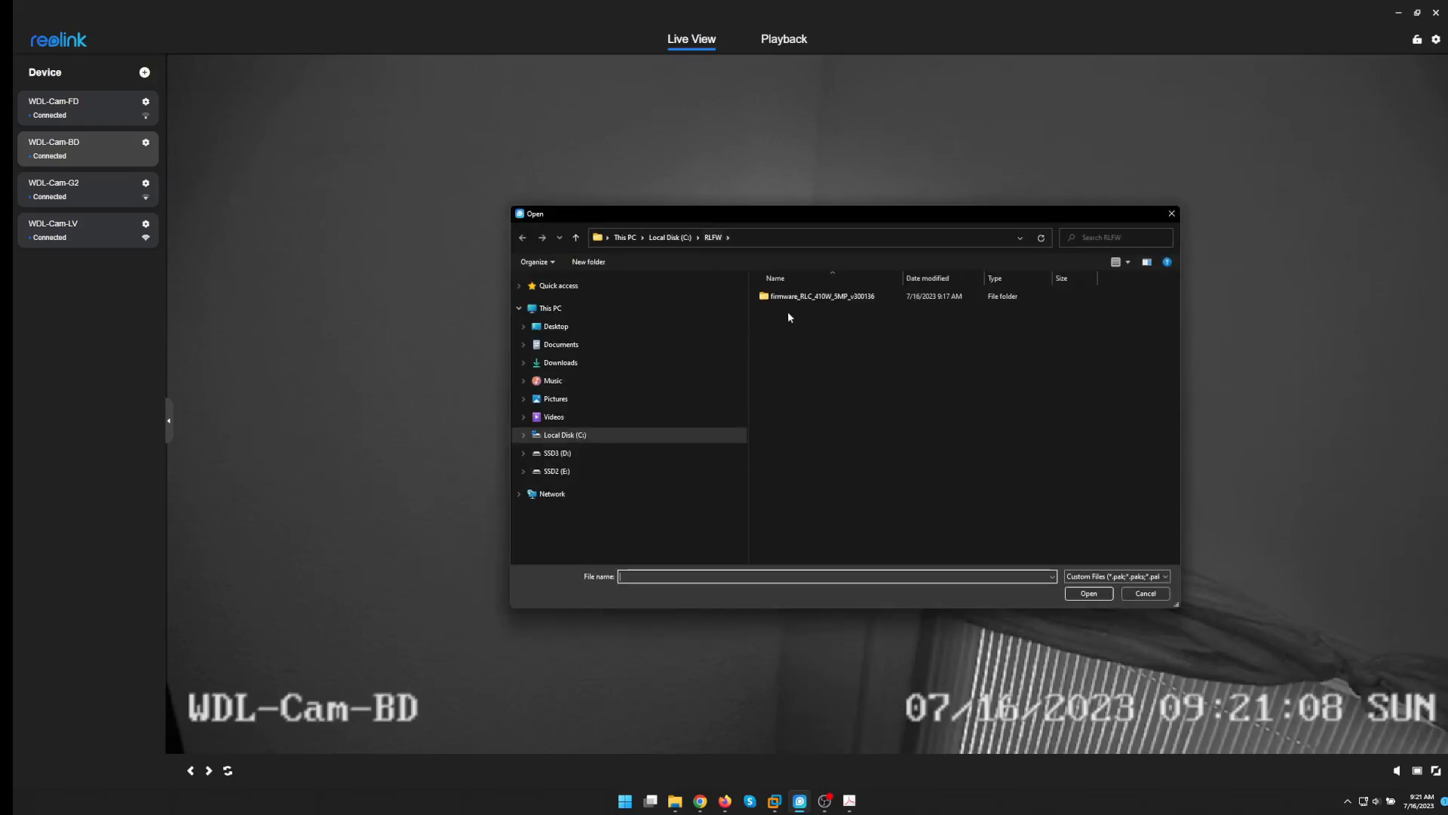
double_click(821, 296)
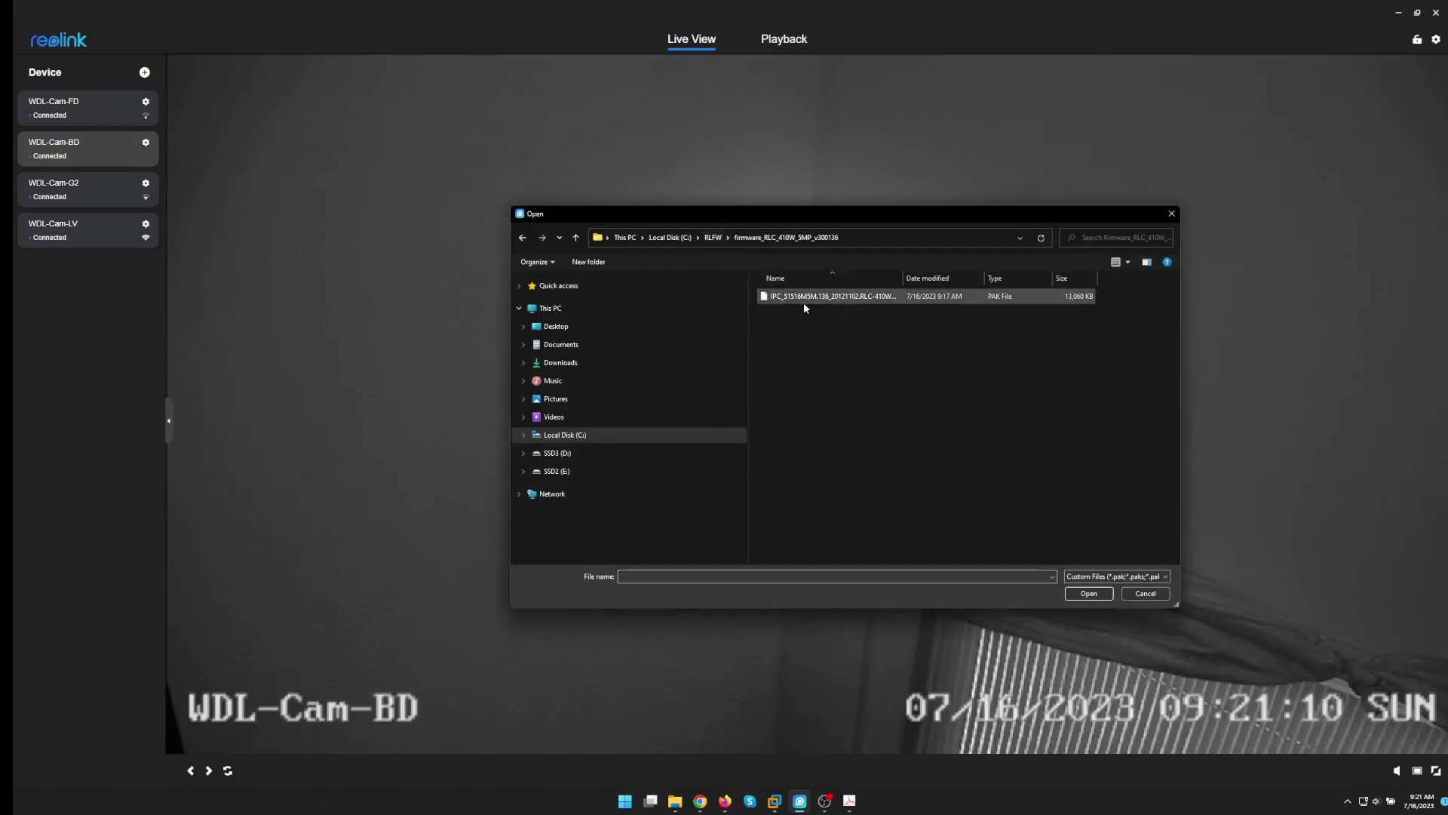
left_click(830, 295)
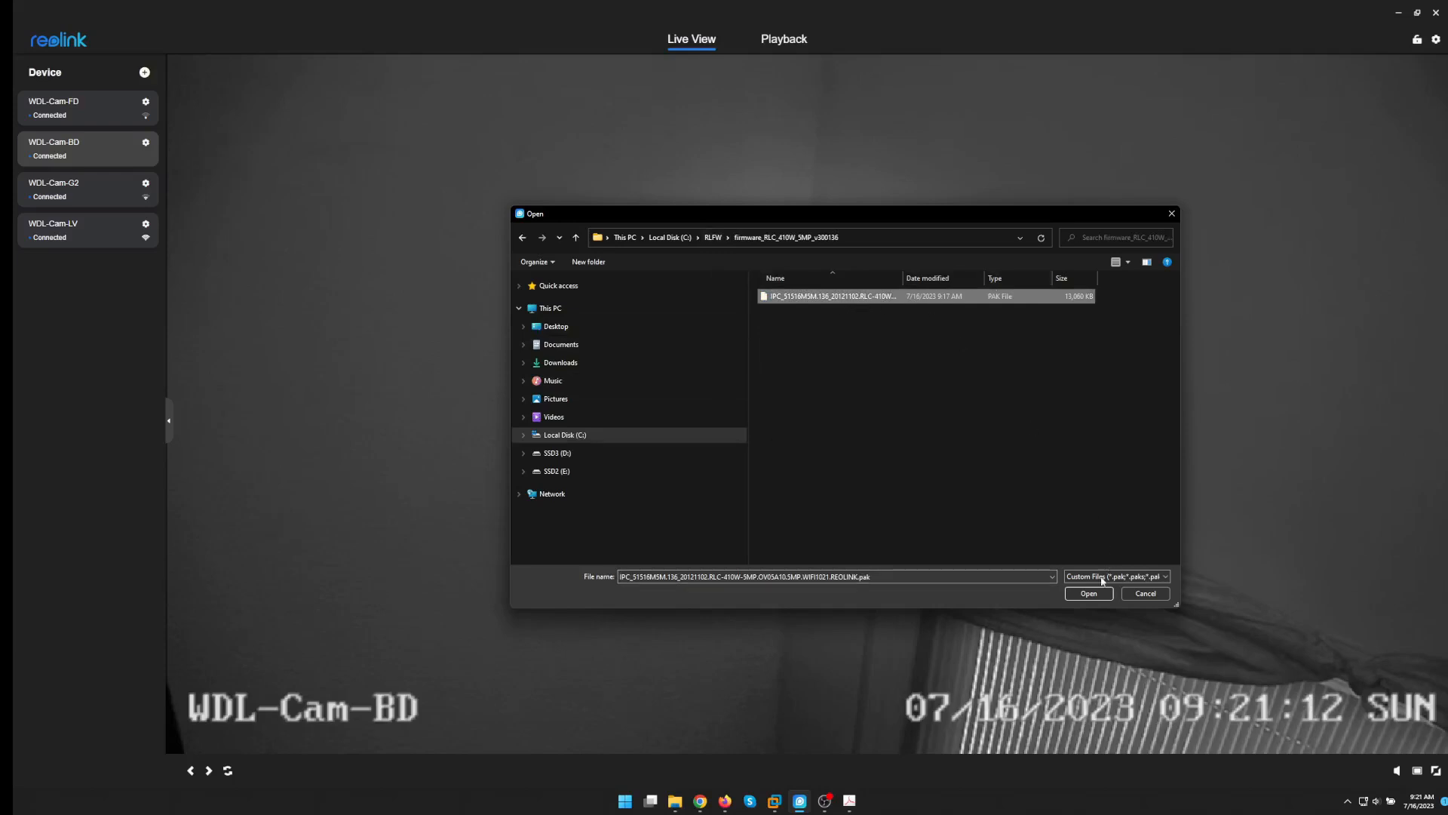
left_click(1087, 593)
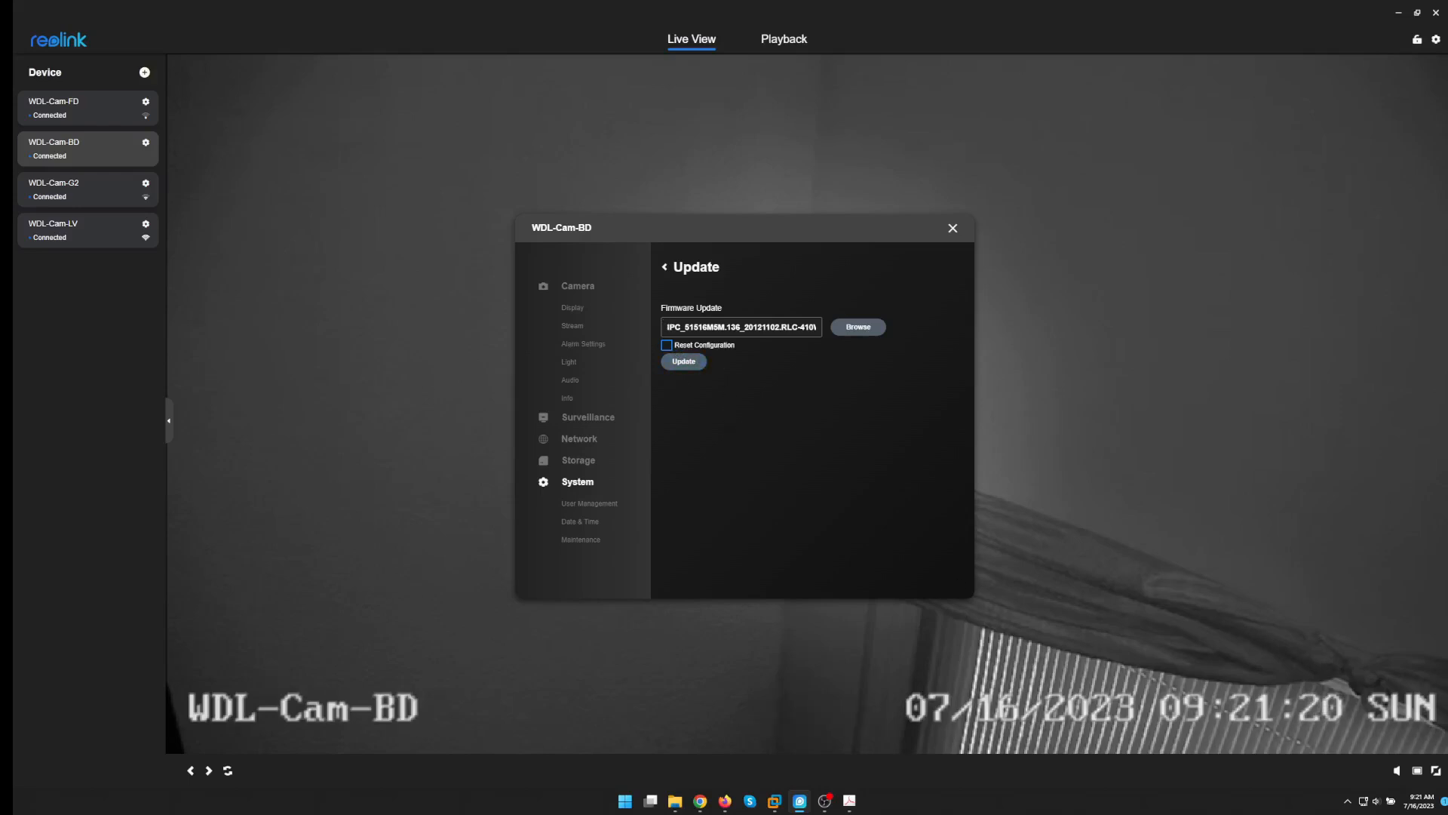
mouse_move(886, 534)
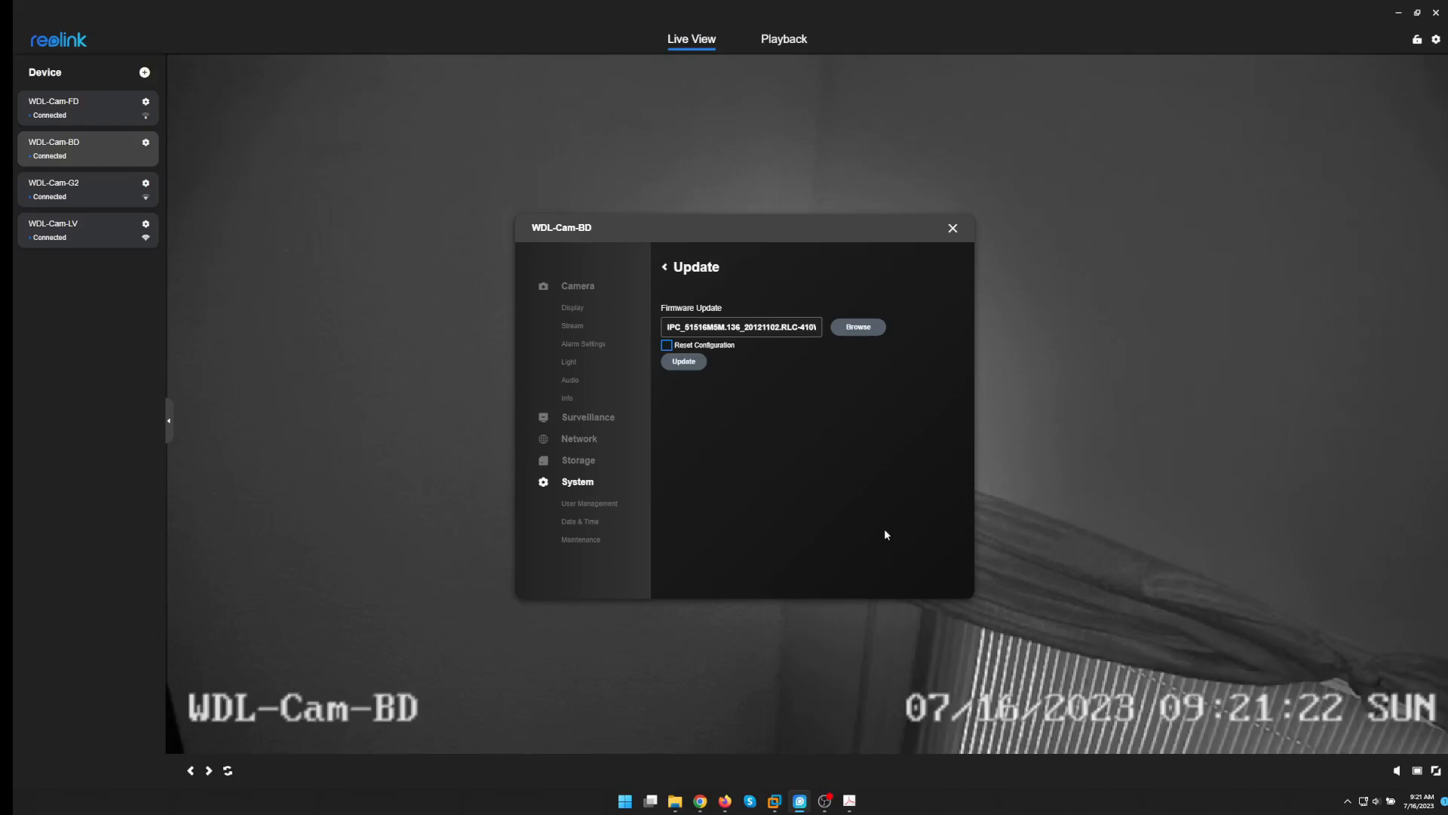
Attempt the firmware update twice, each failing, then dismiss the Update Failed notice
left_click(682, 361)
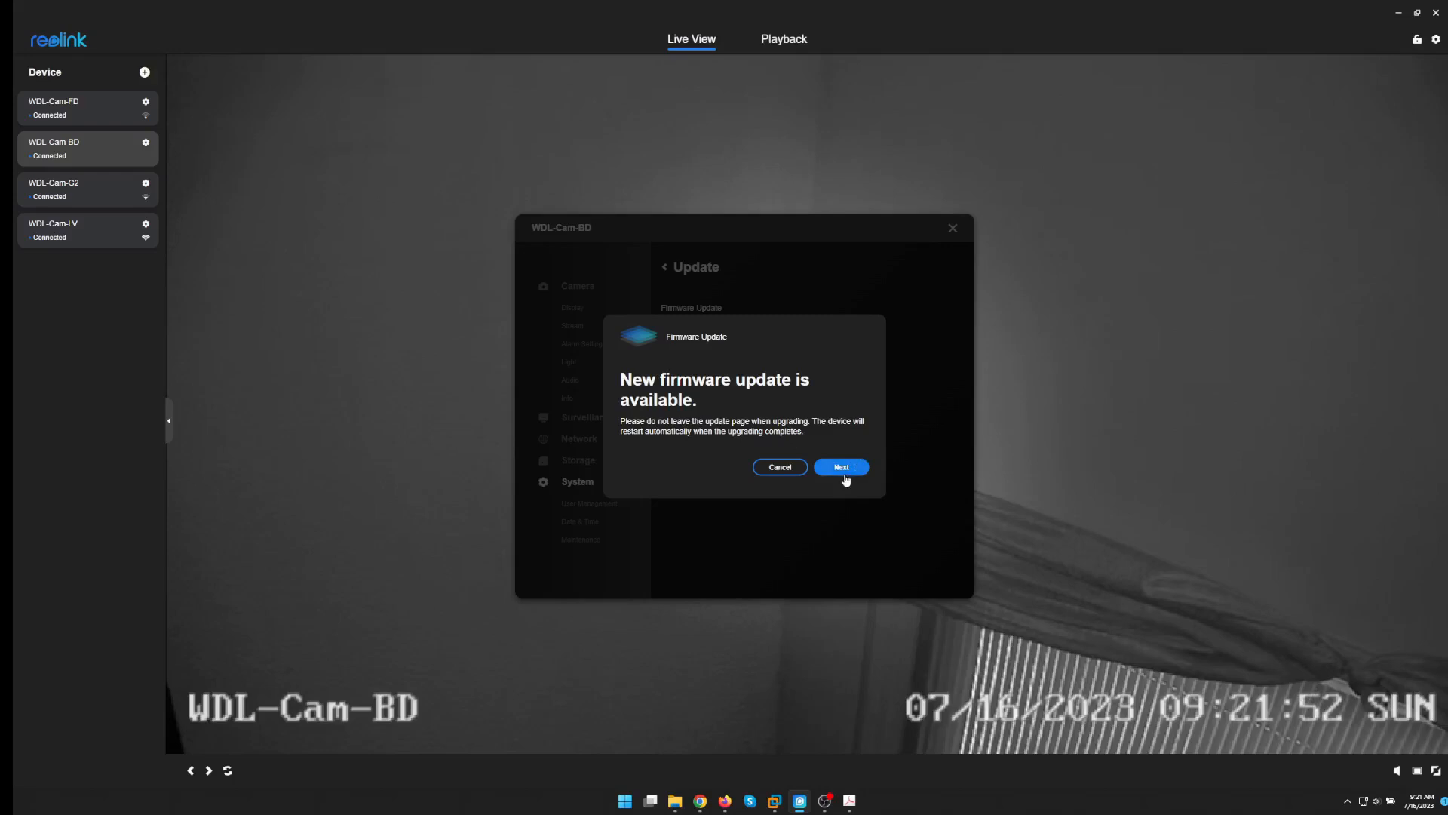
left_click(838, 466)
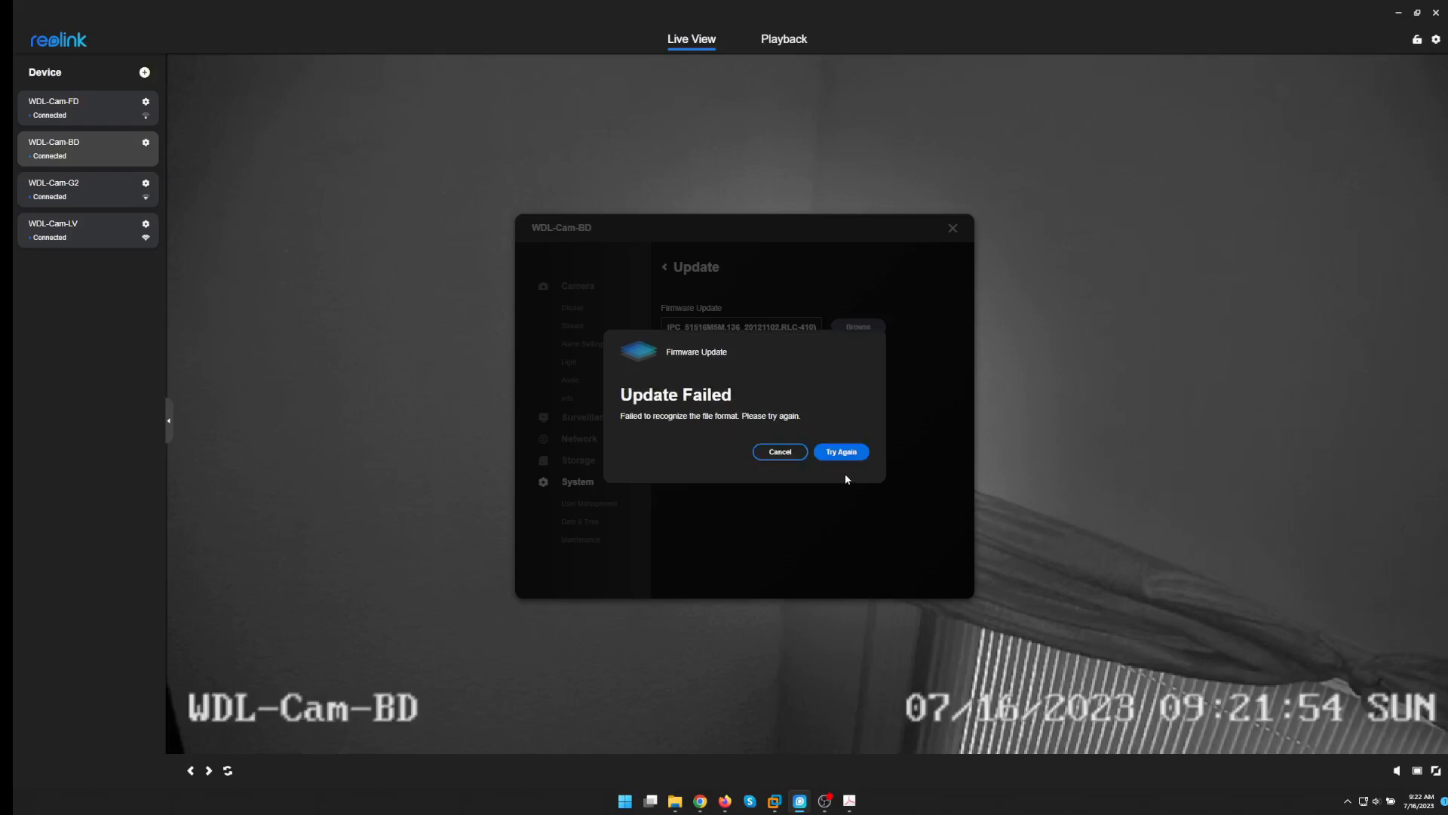
mouse_move(813, 465)
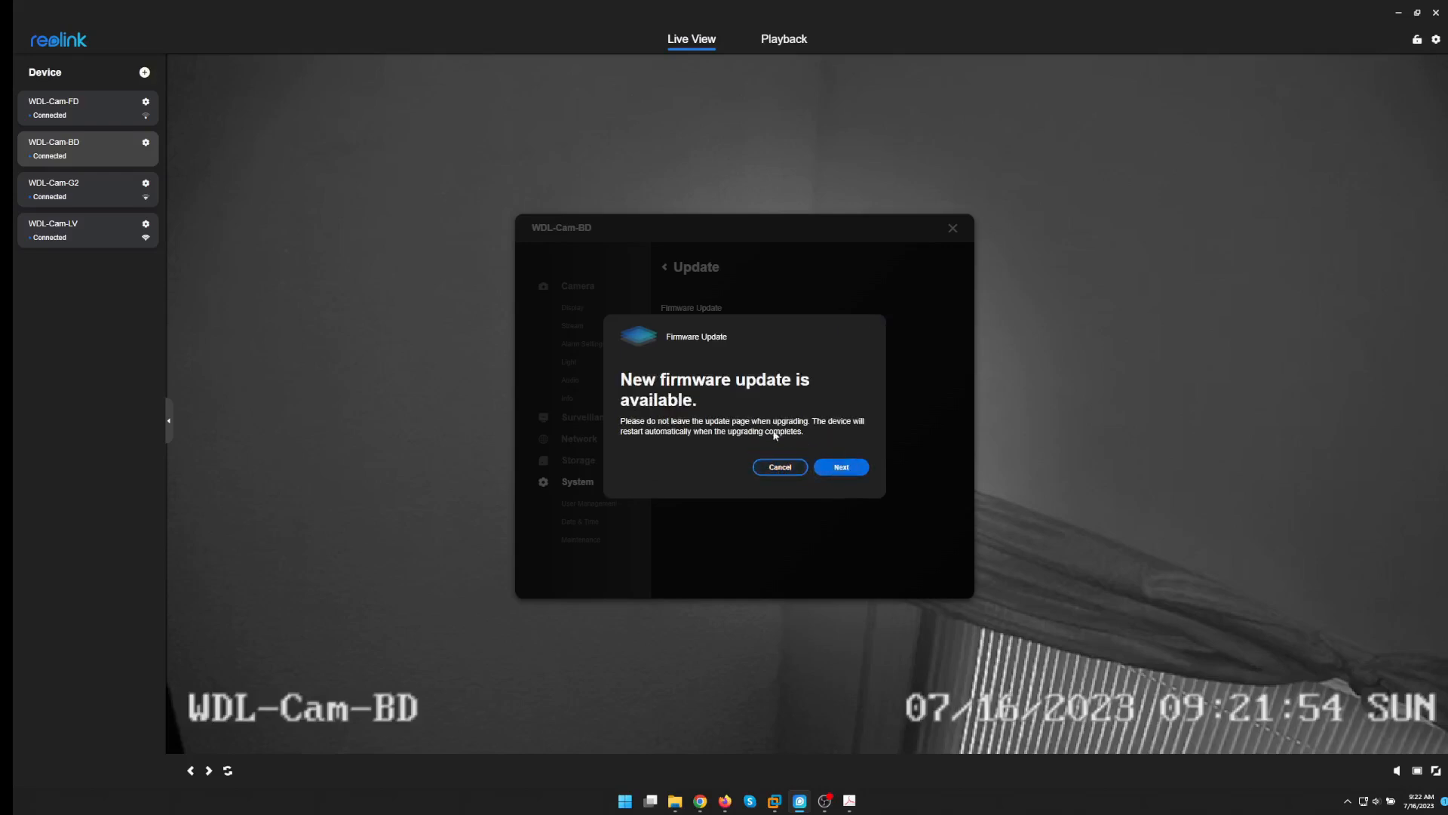
mouse_move(632, 404)
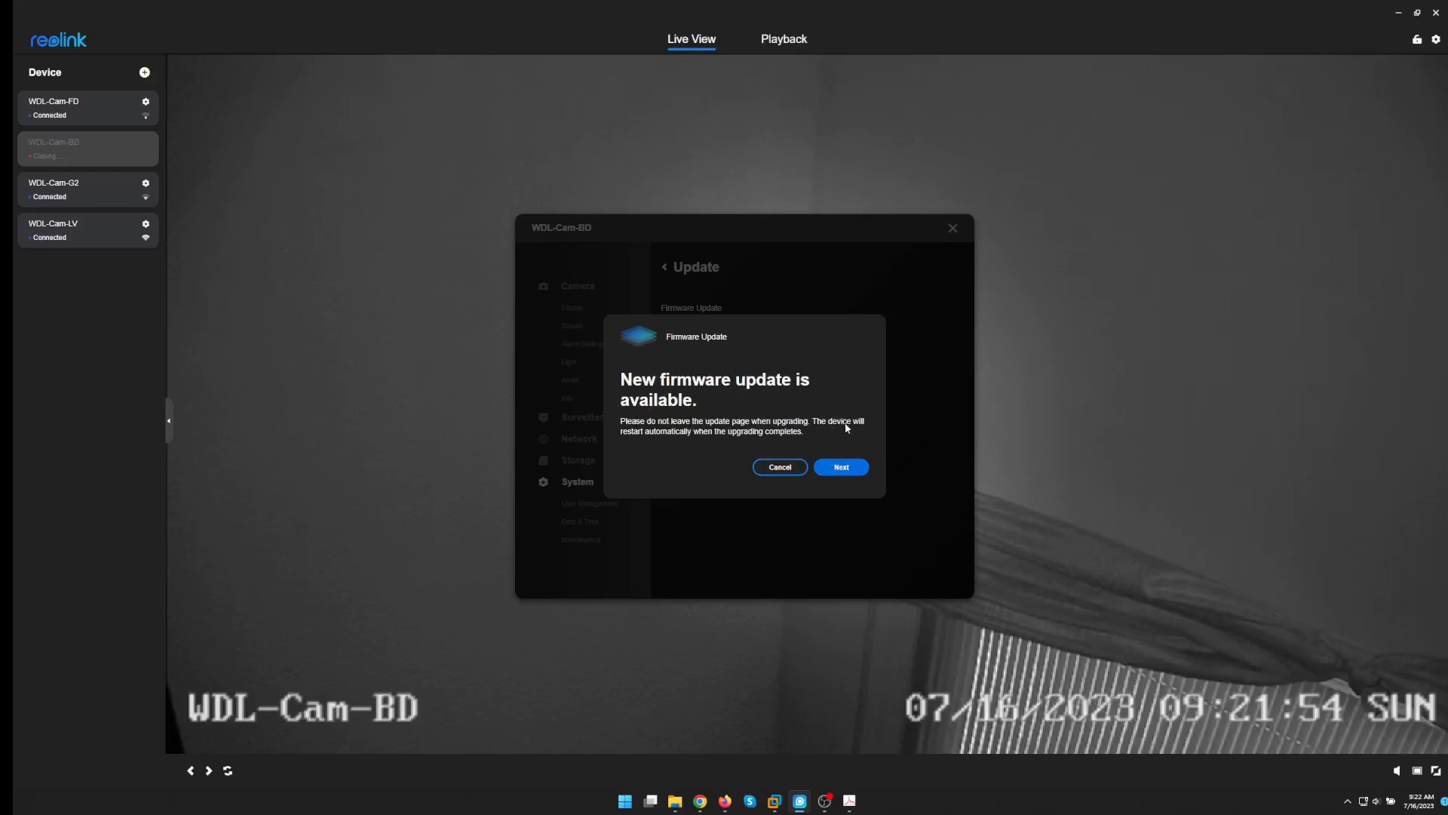
left_click(841, 466)
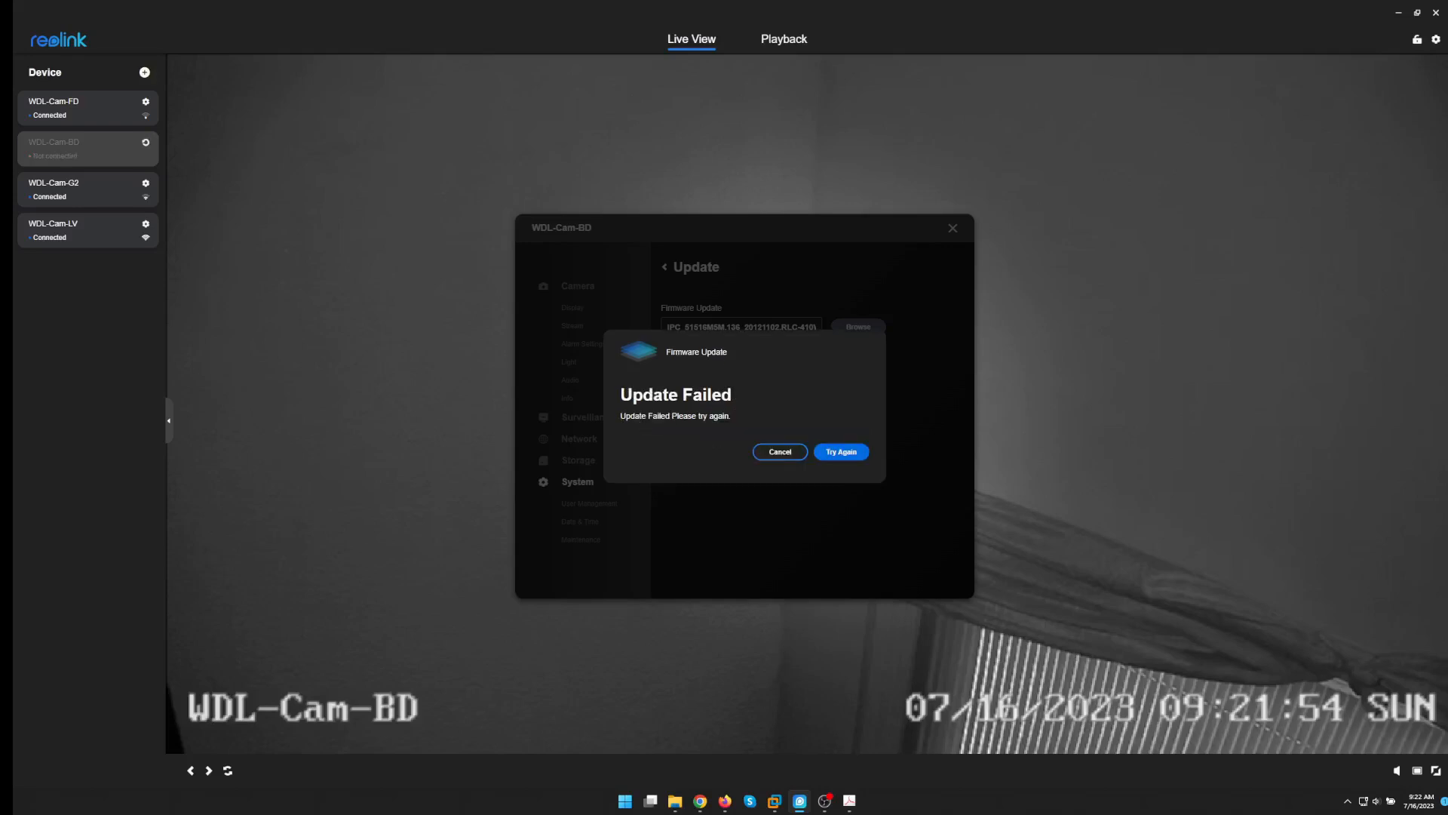
left_click(840, 451)
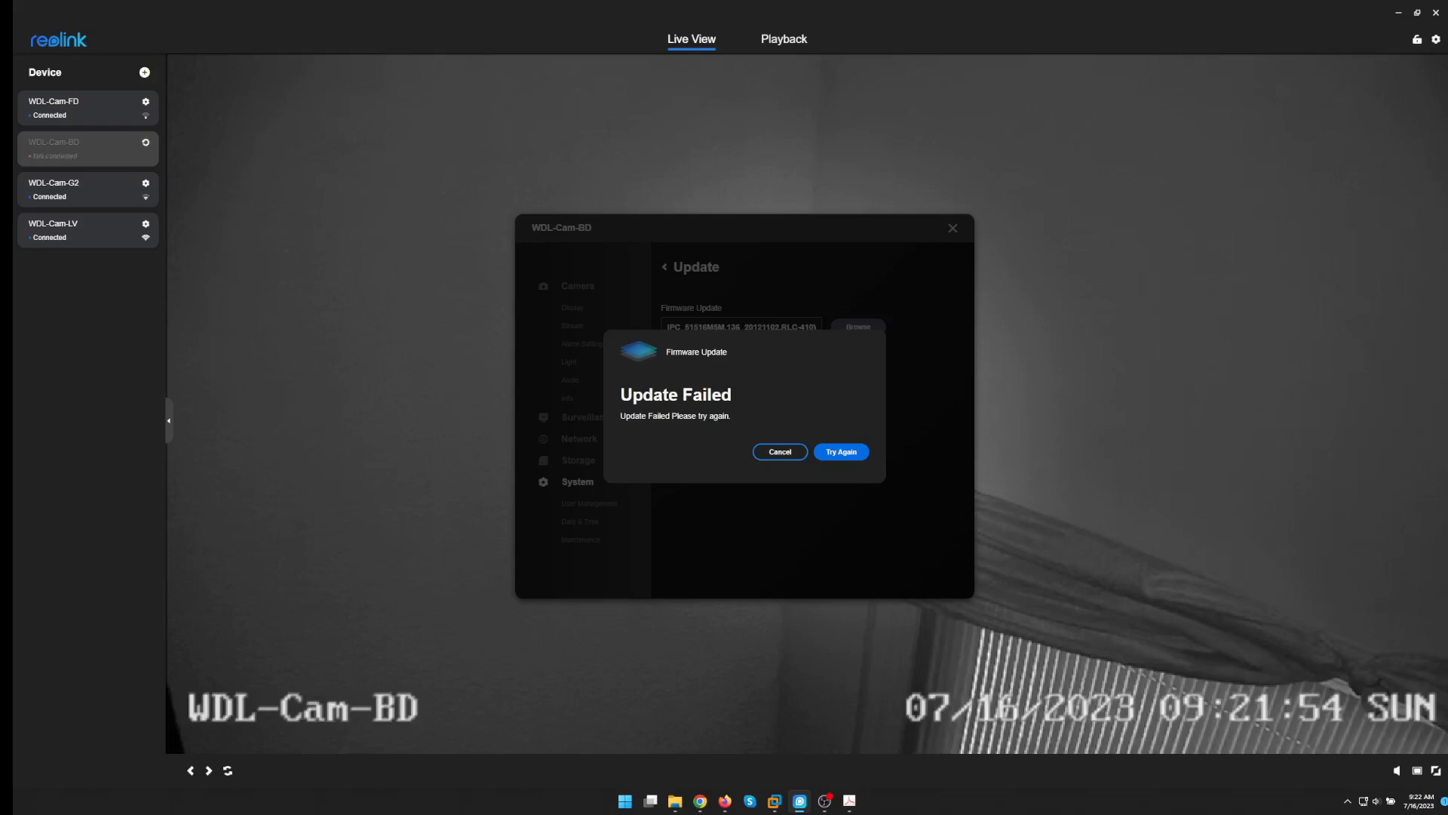
left_click(779, 451)
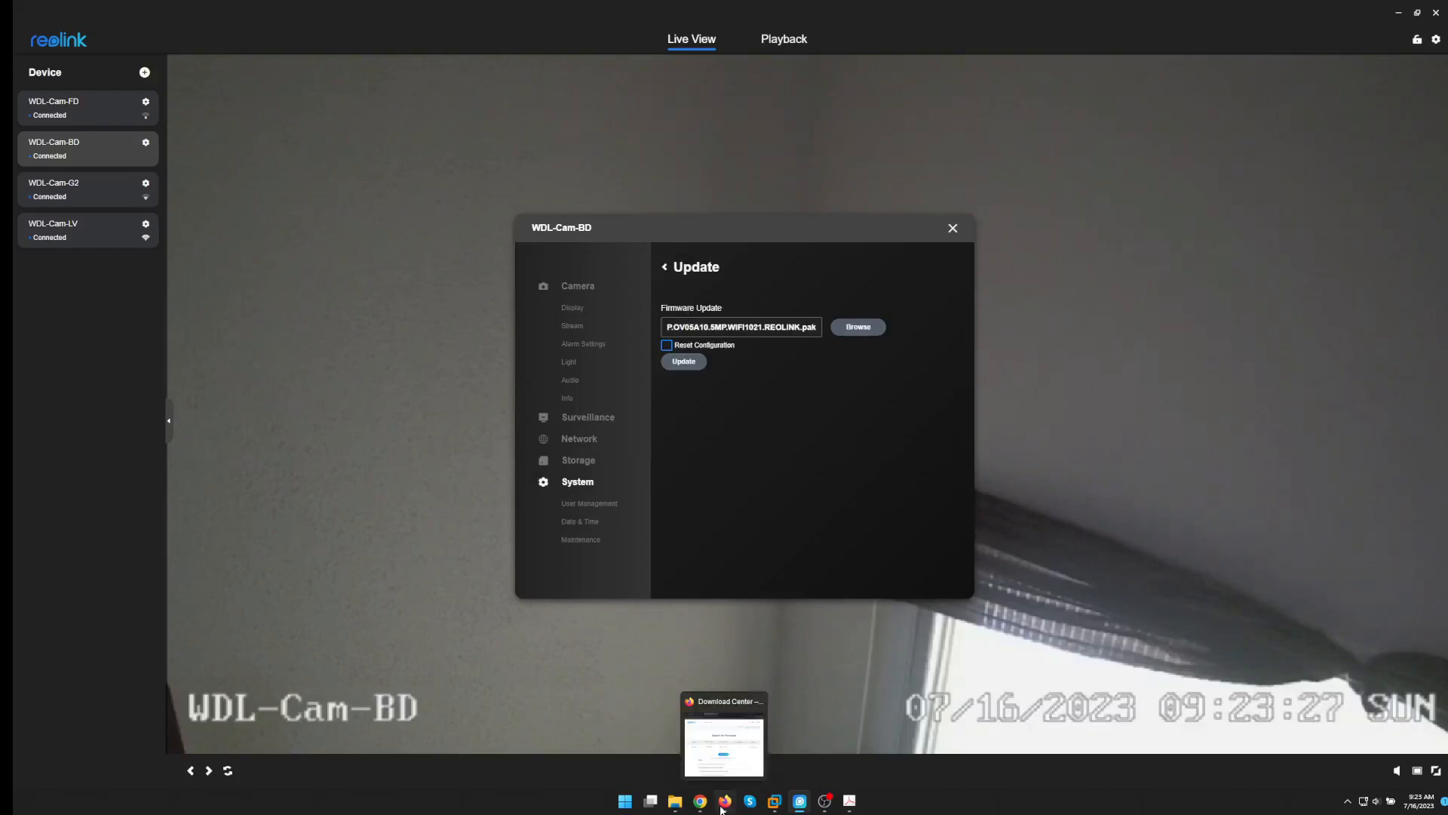
Read the failed-upgrade article's transitional firmware advice and follow the contact-support link
left_click(722, 735)
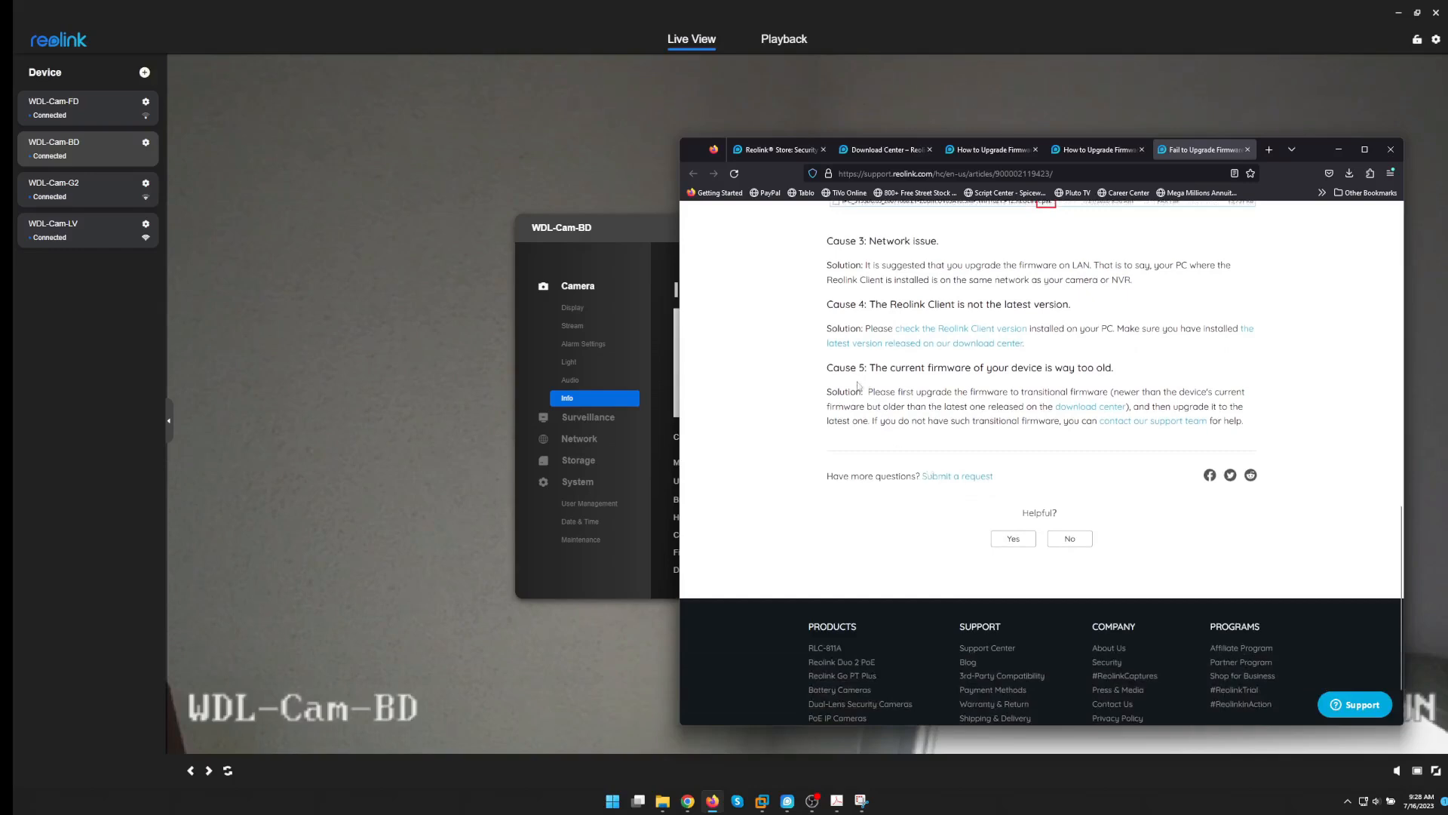
mouse_move(1125, 377)
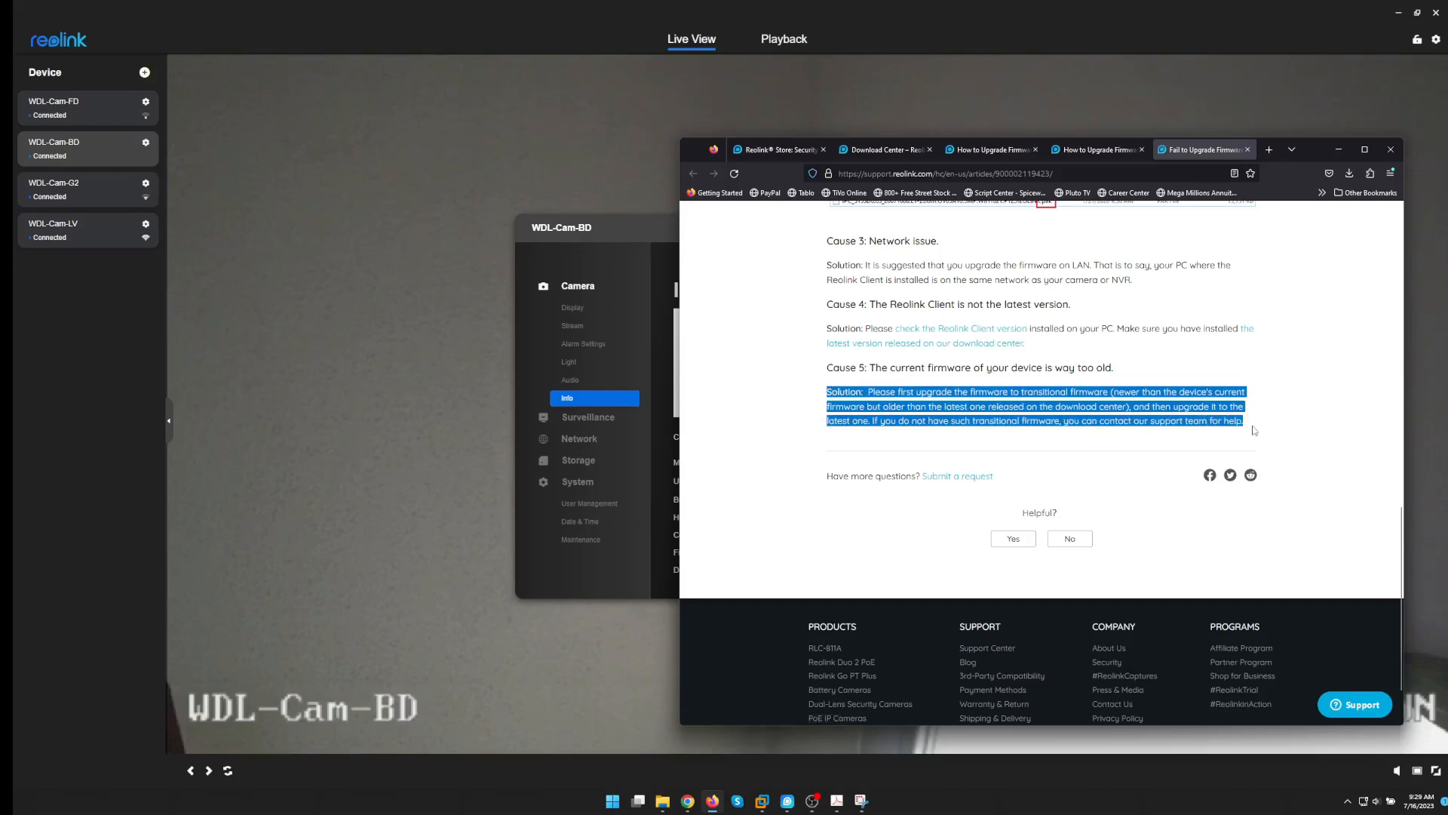
mouse_move(1145, 422)
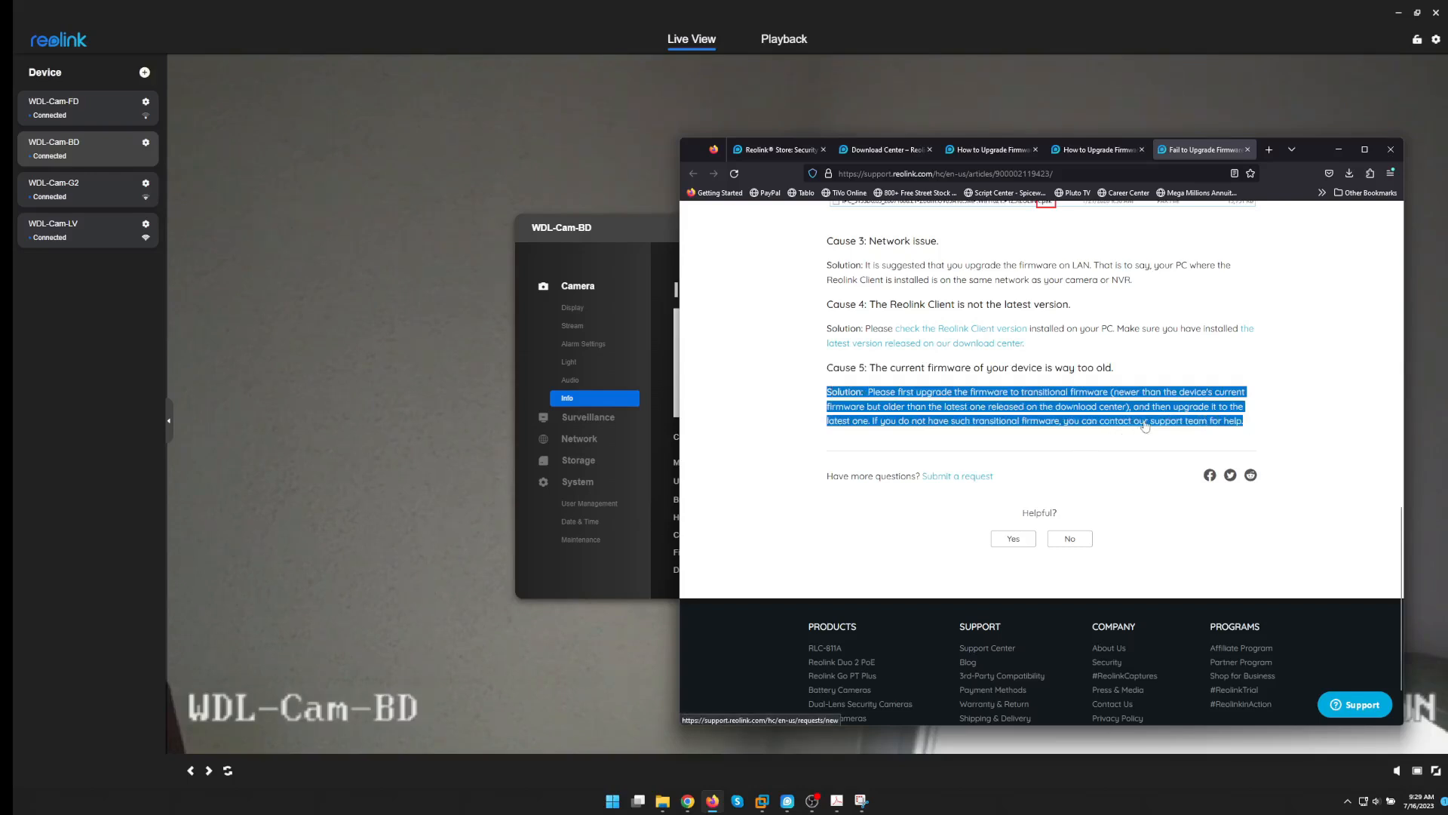
left_click(958, 475)
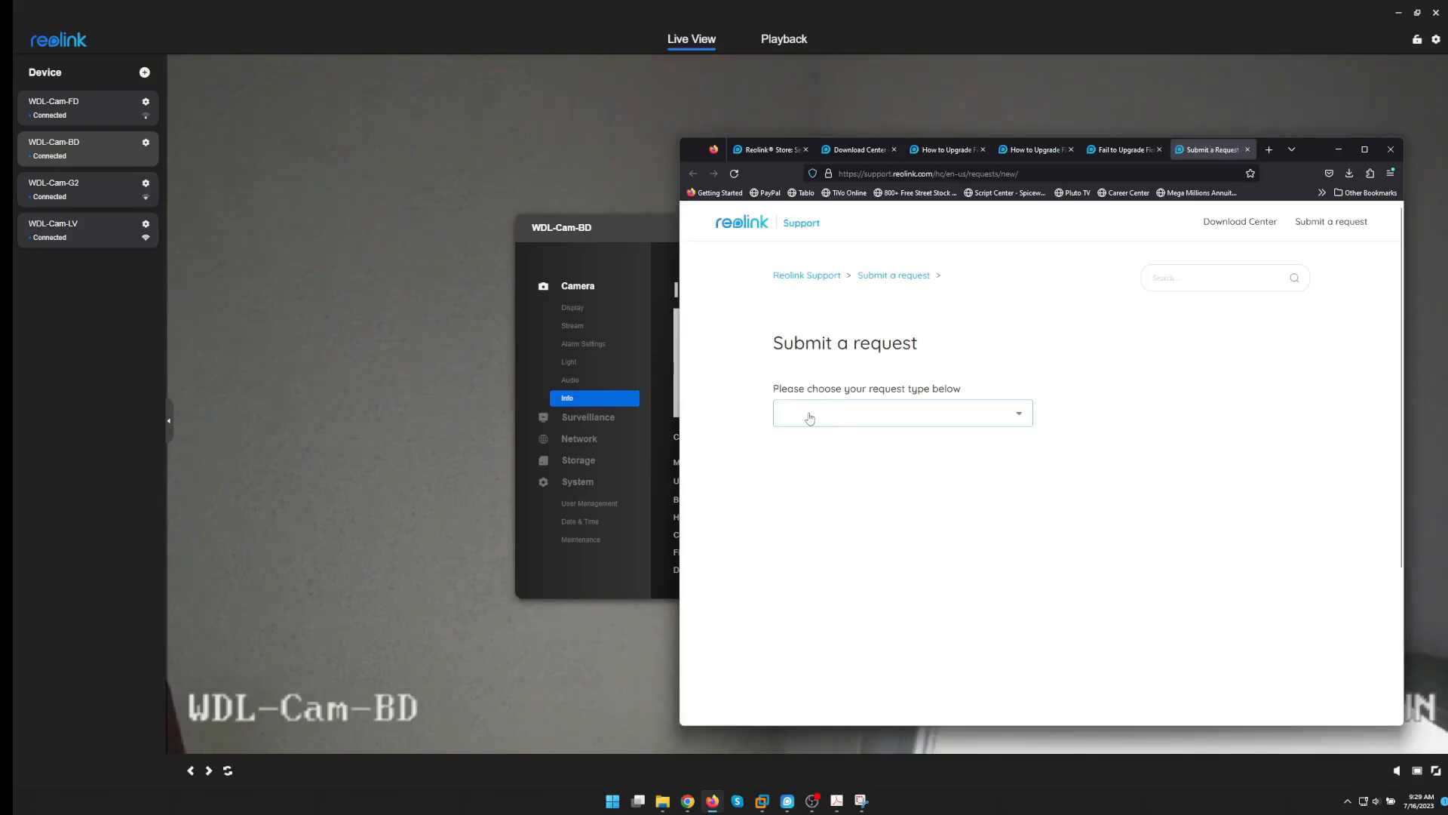
Start a Support Request with contact email and product model WiFi Cameras > RLC-410W
left_click(902, 414)
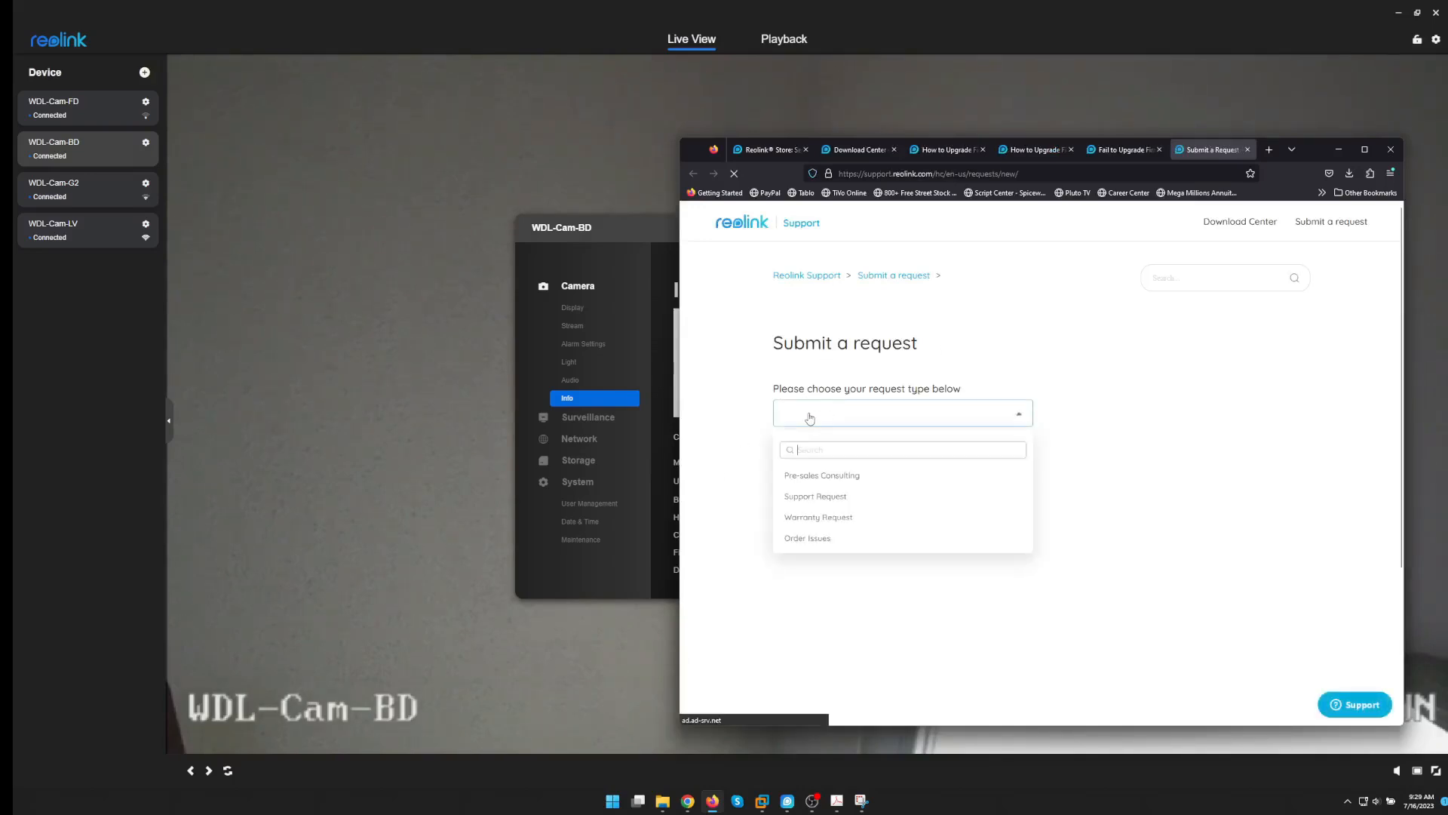
left_click(816, 497)
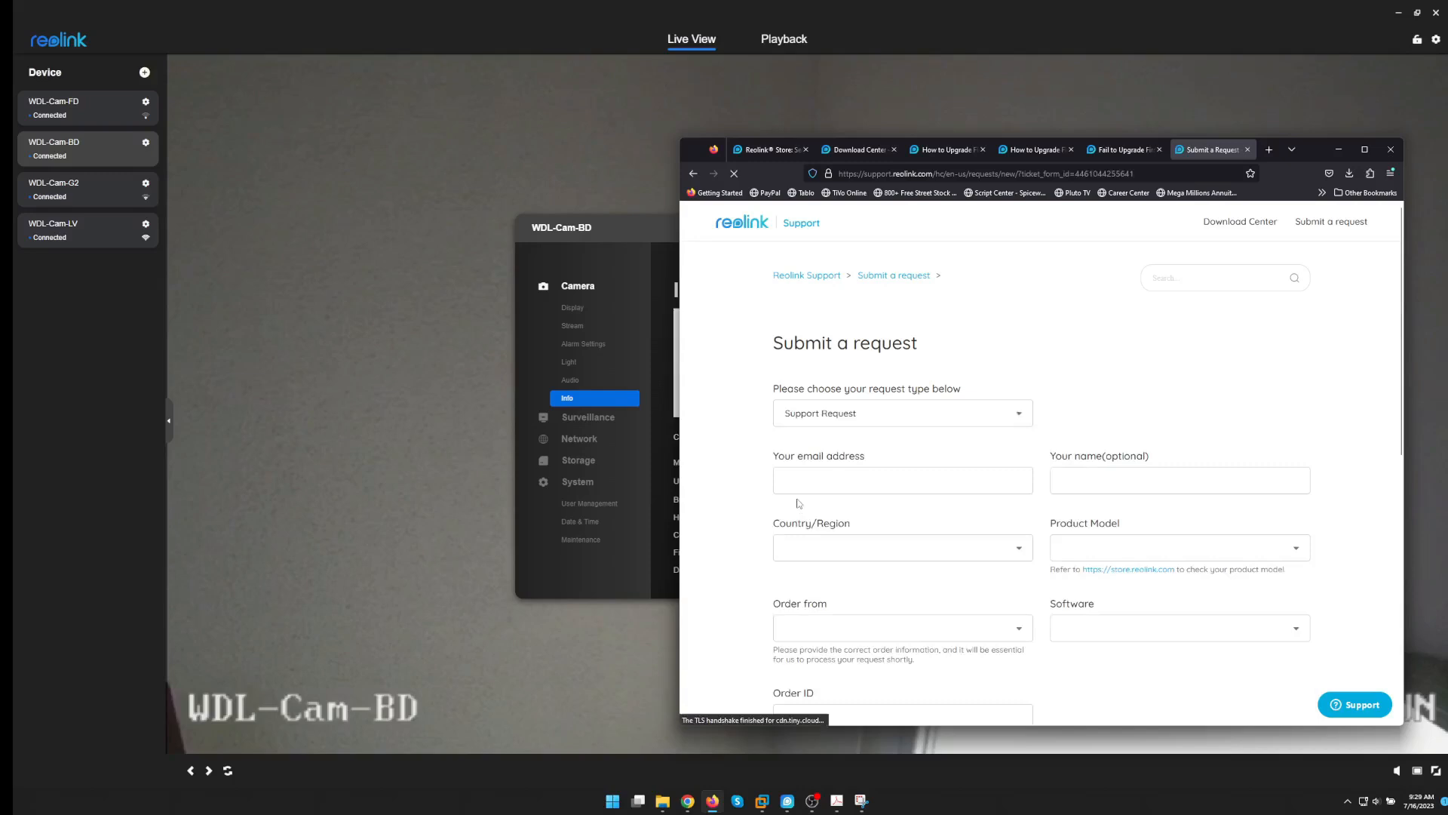
left_click(902, 479)
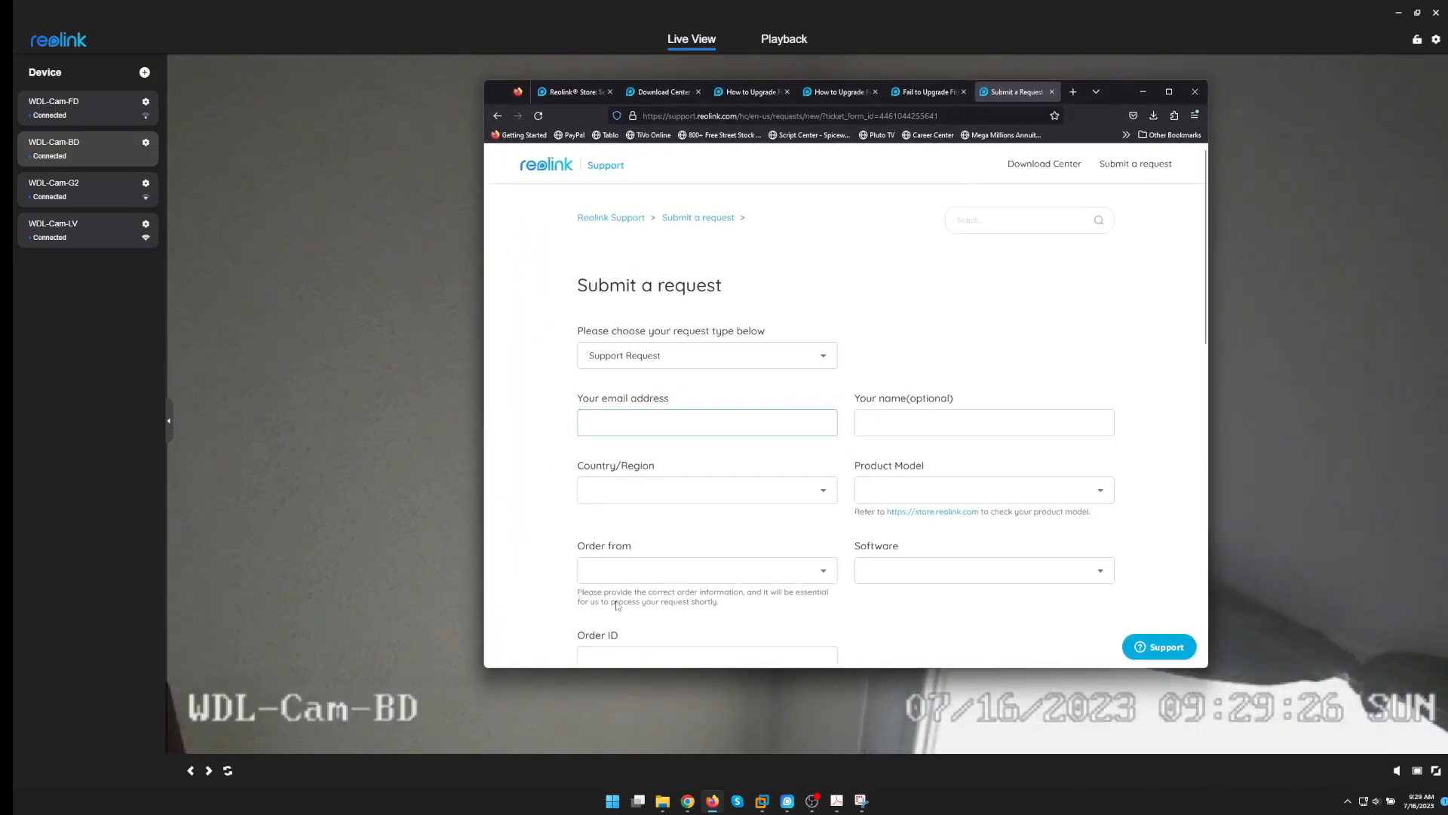
scroll("down", 3)
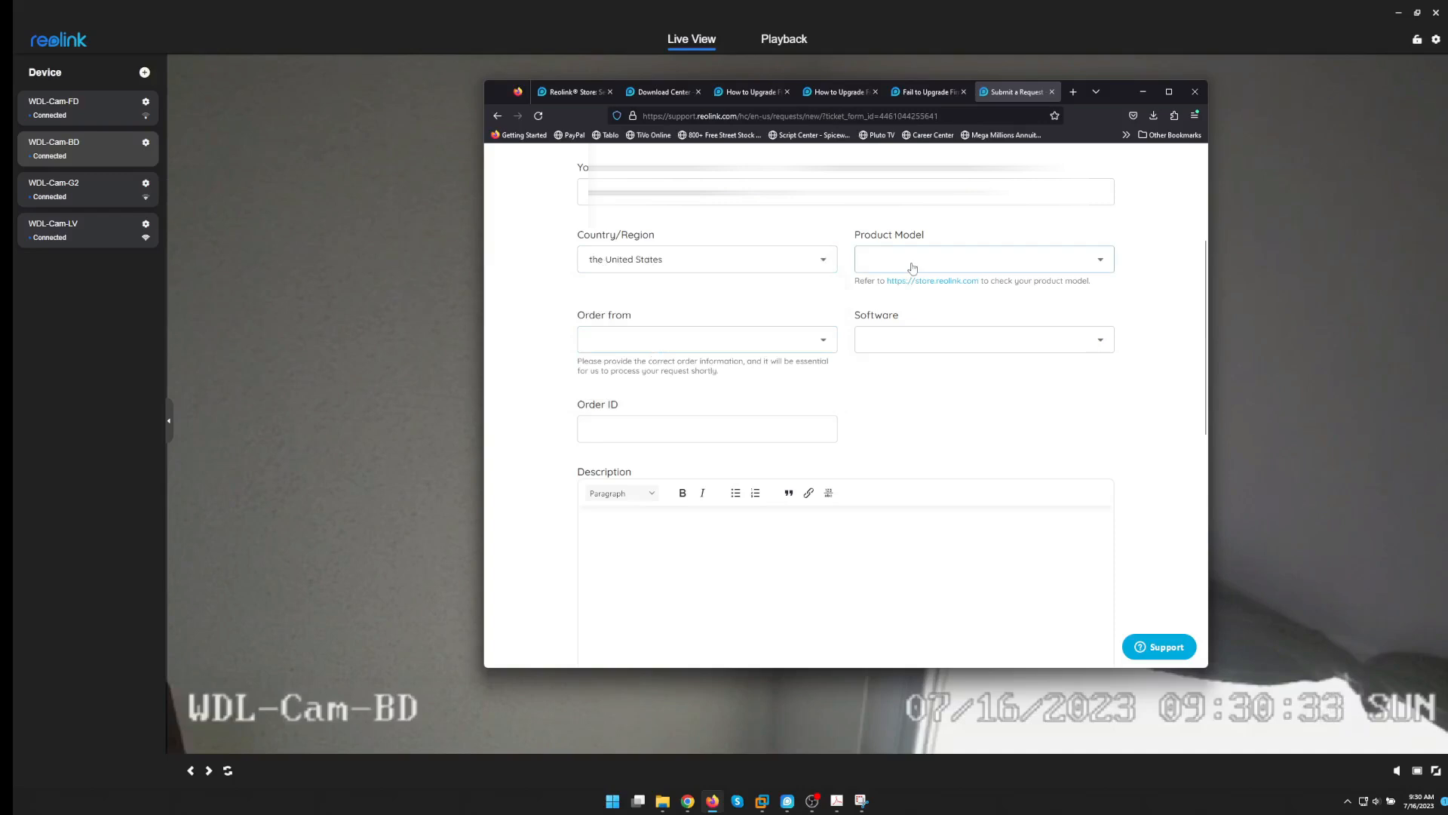
left_click(982, 258)
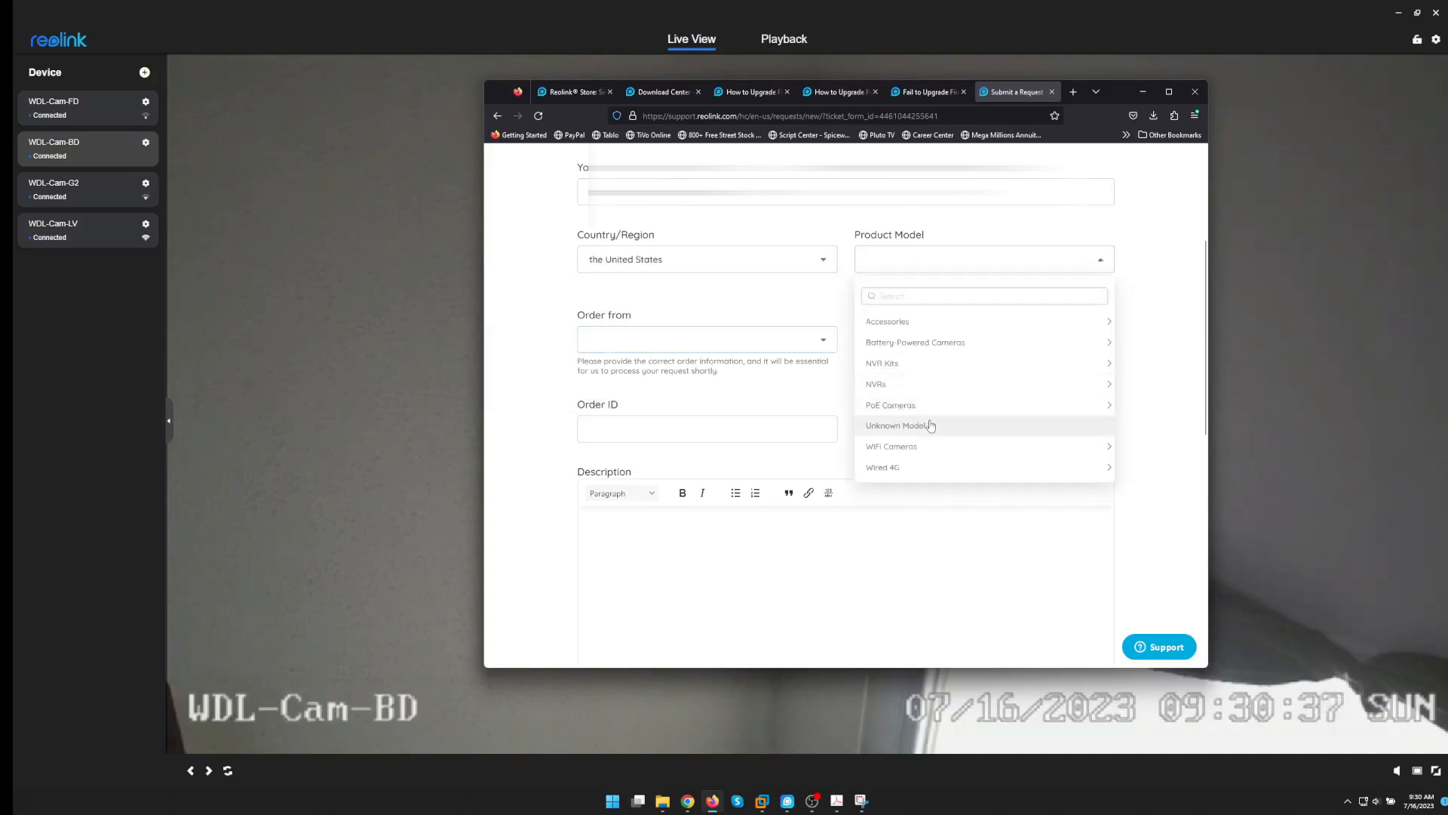
left_click(890, 447)
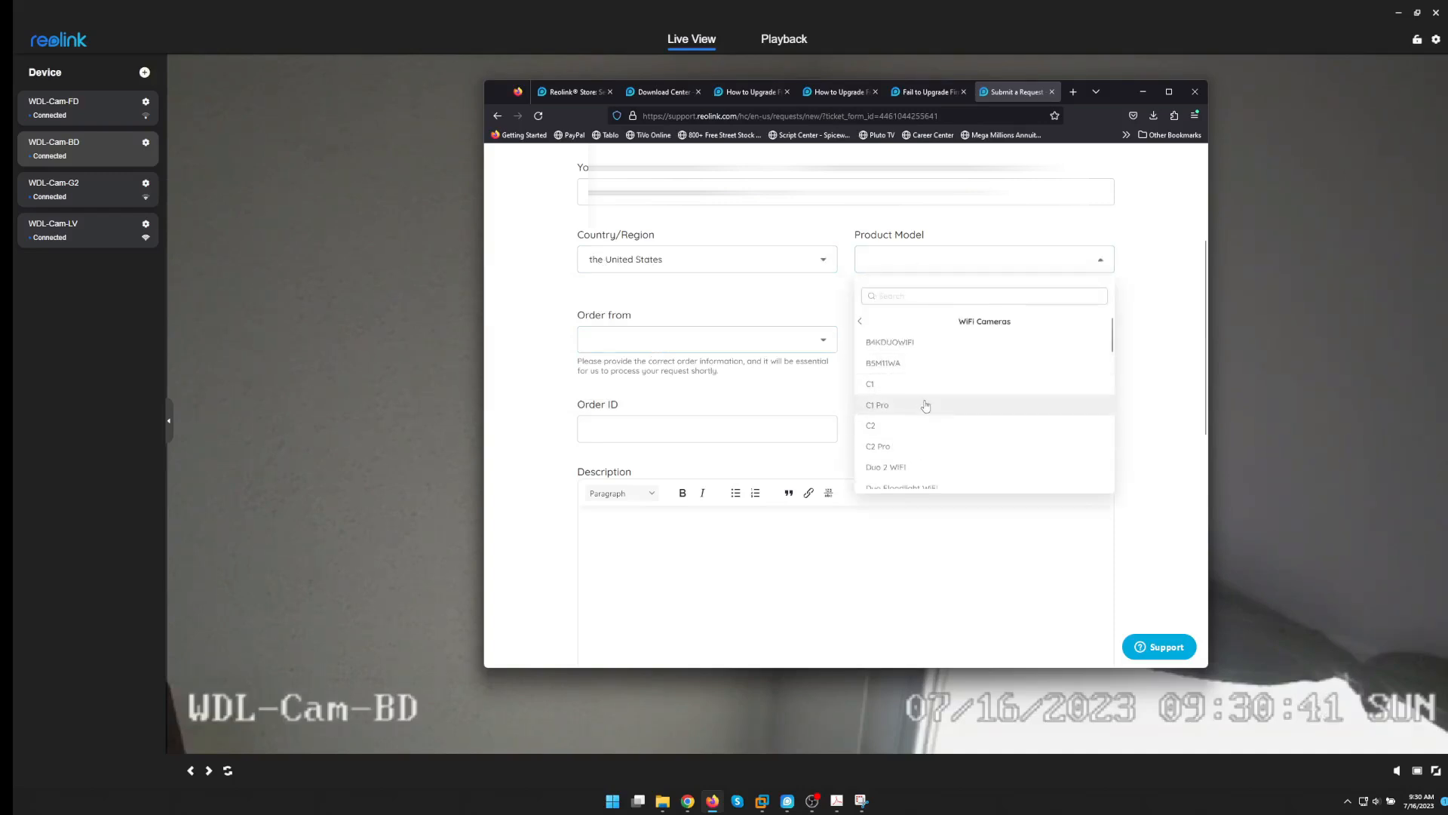
scroll("down", 3)
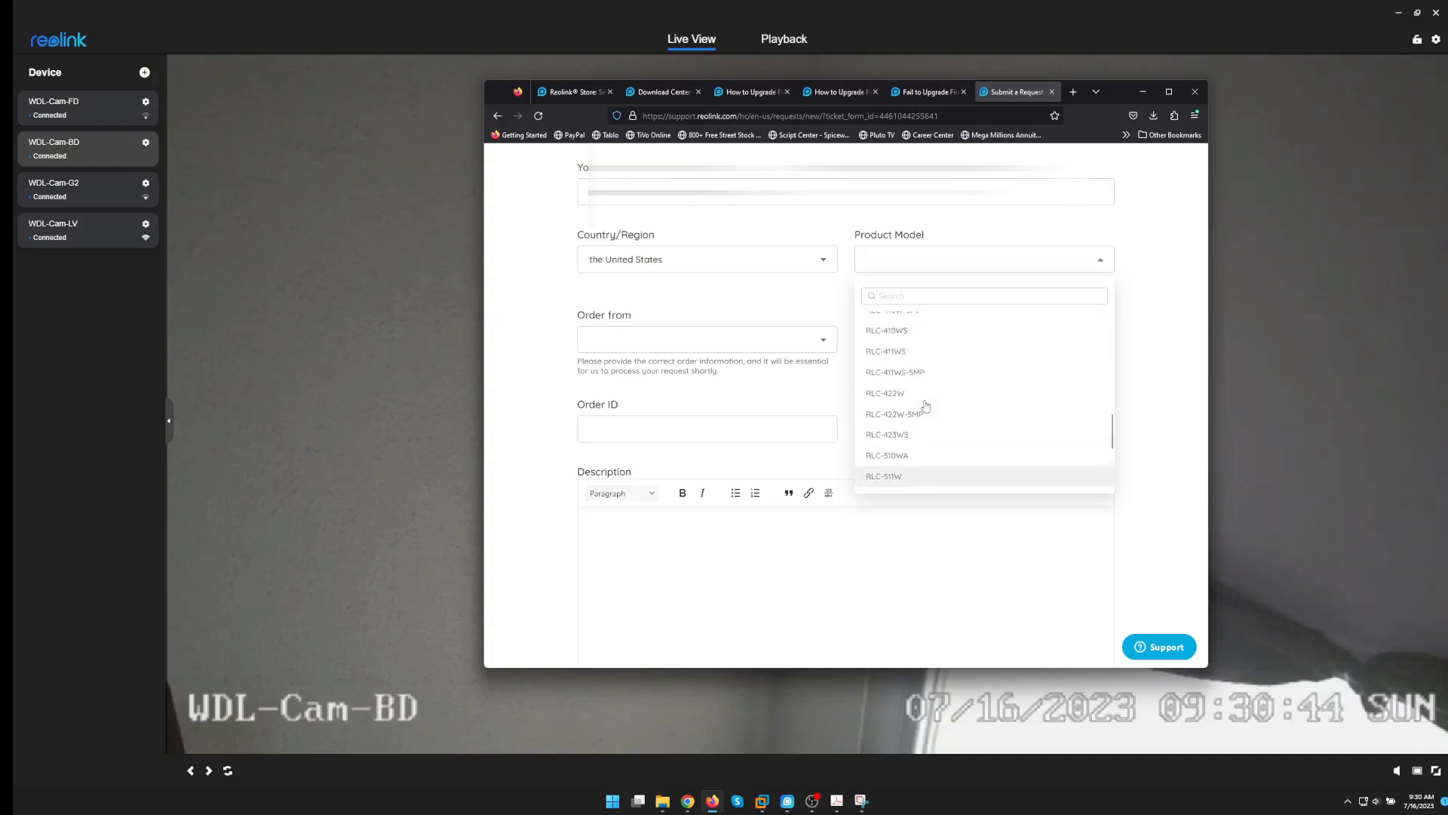
scroll("up", 3)
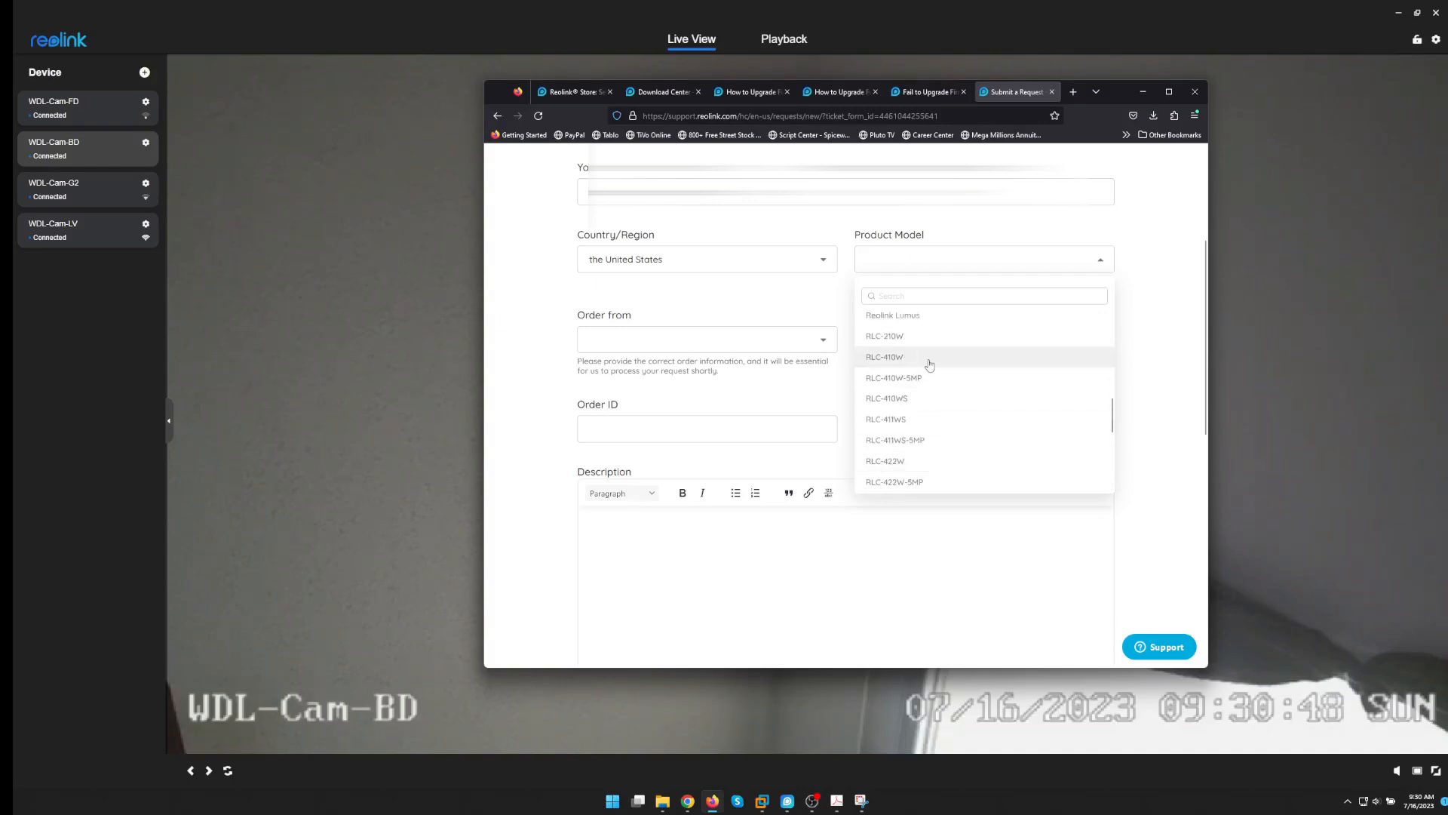
left_click(884, 356)
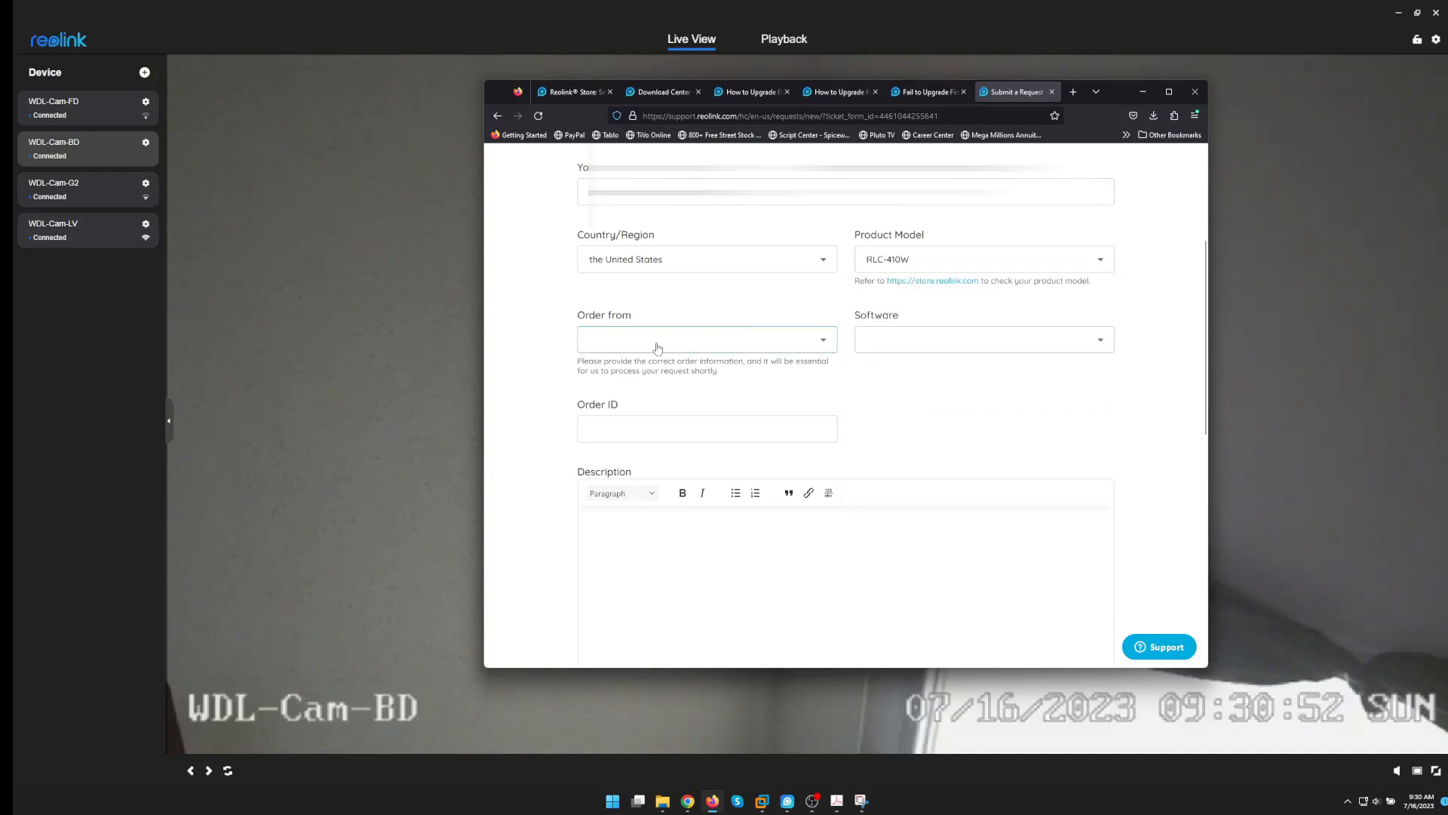
Set order source reolink.com United States and software used to Unknown
left_click(706, 339)
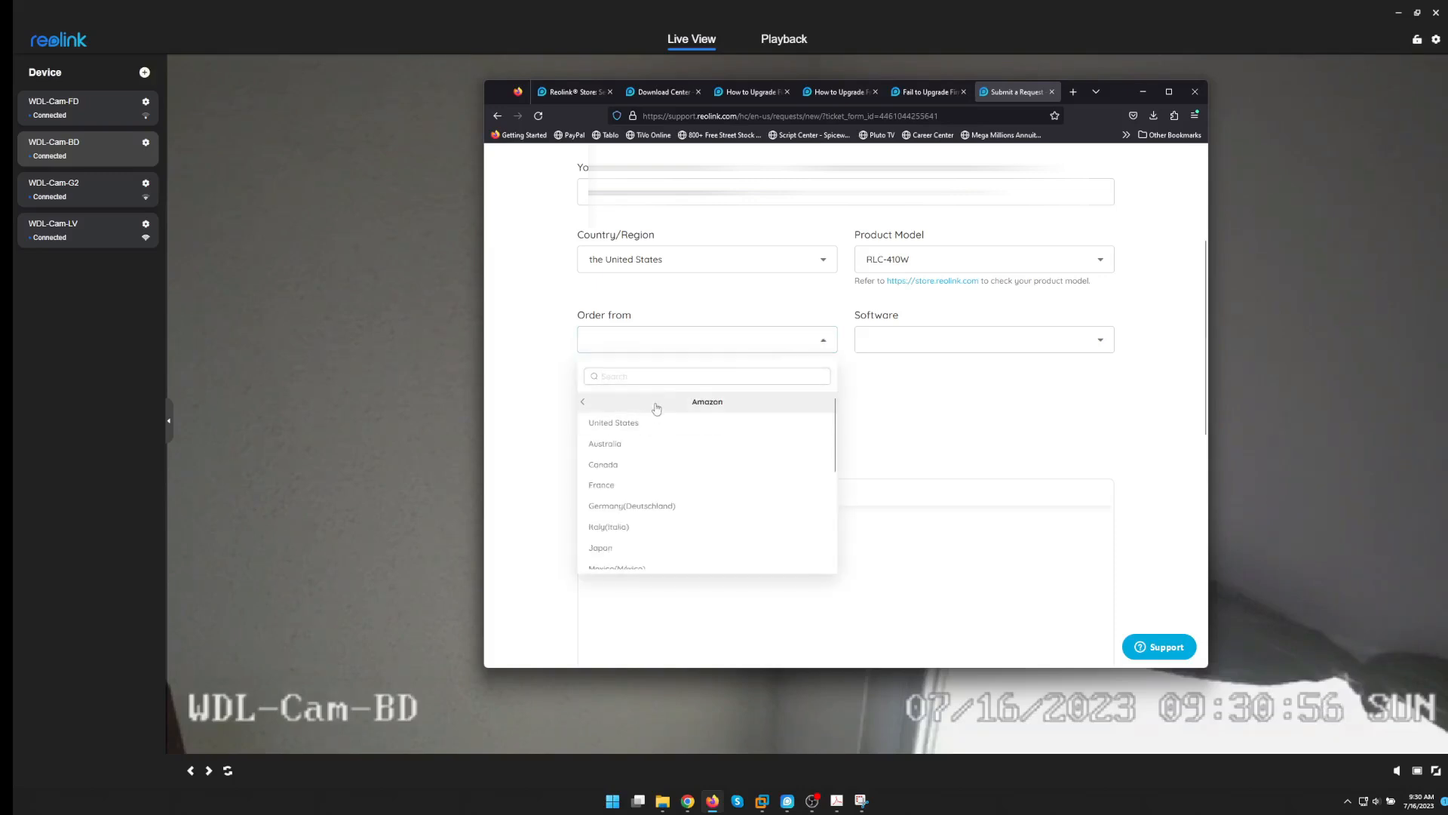
scroll("down", 3)
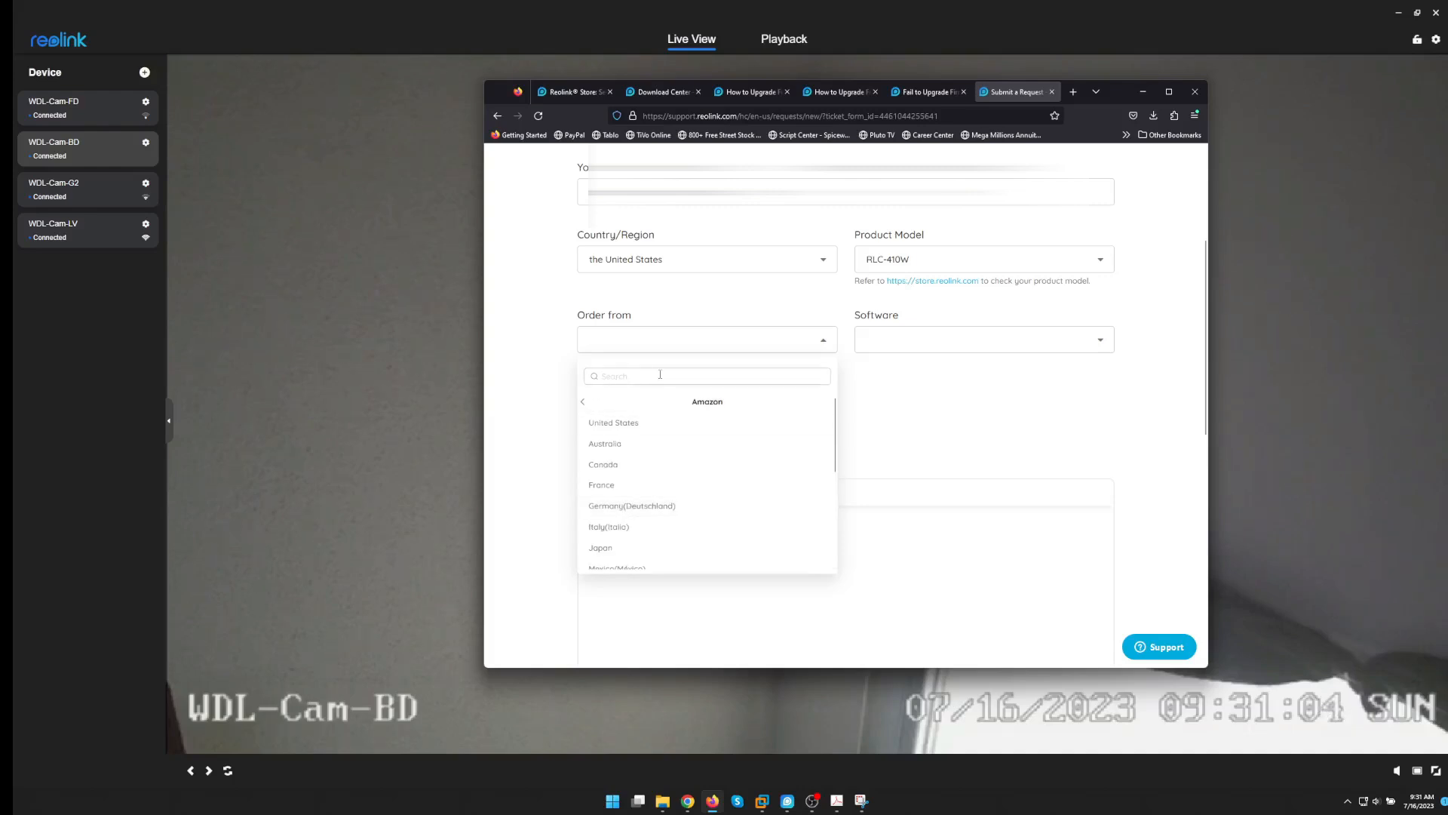
left_click(582, 402)
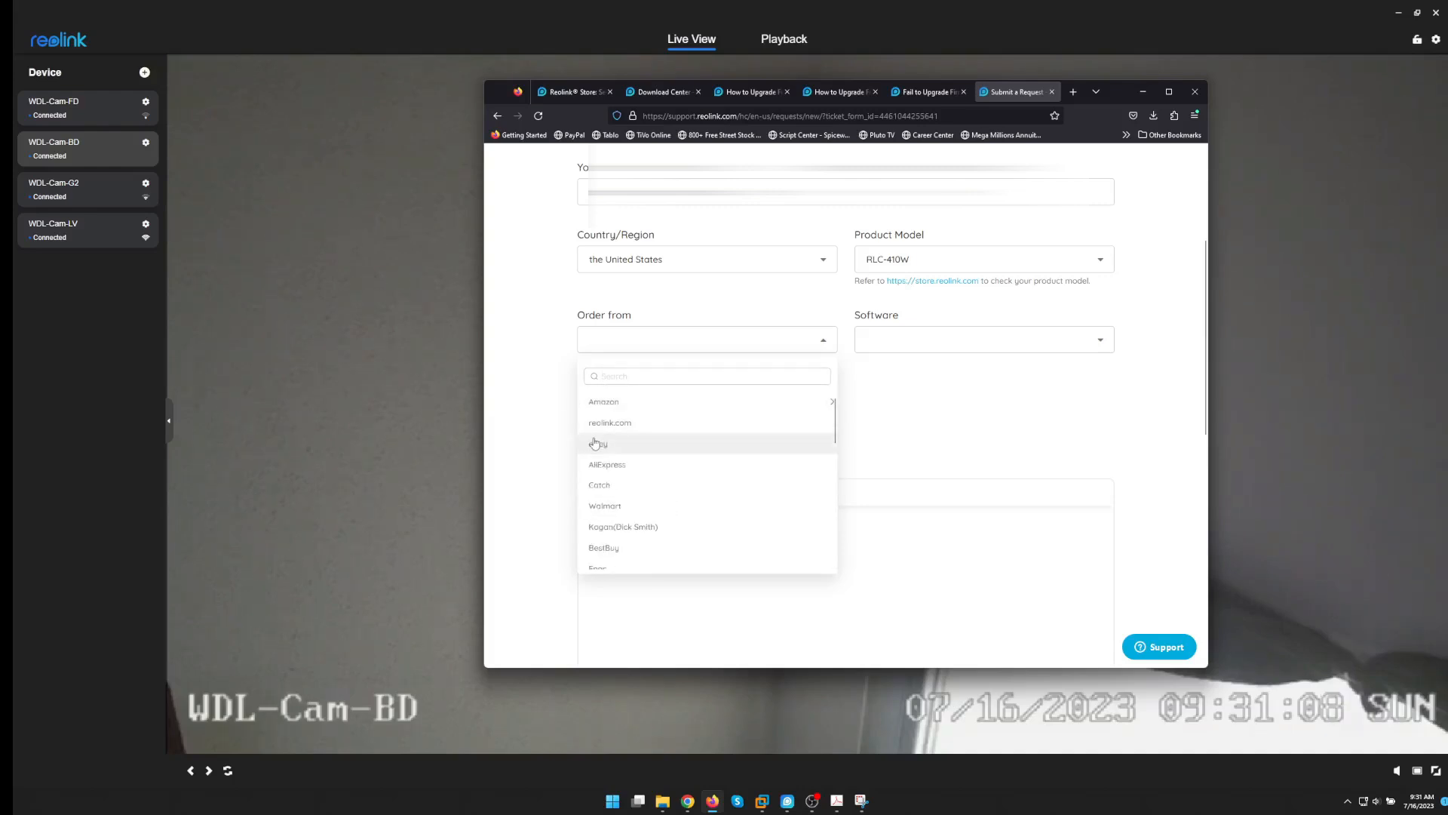
left_click(609, 423)
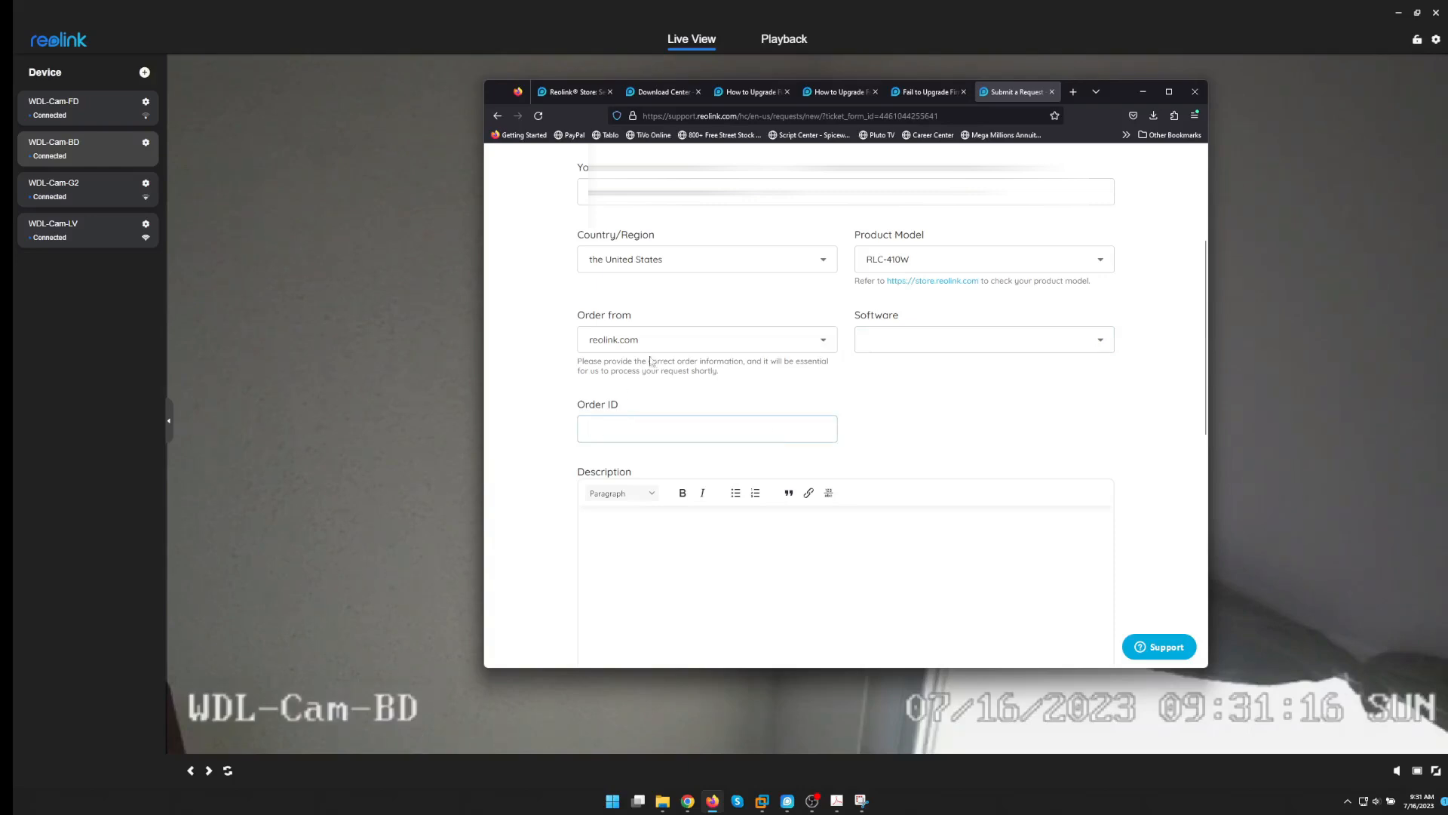
left_click(706, 339)
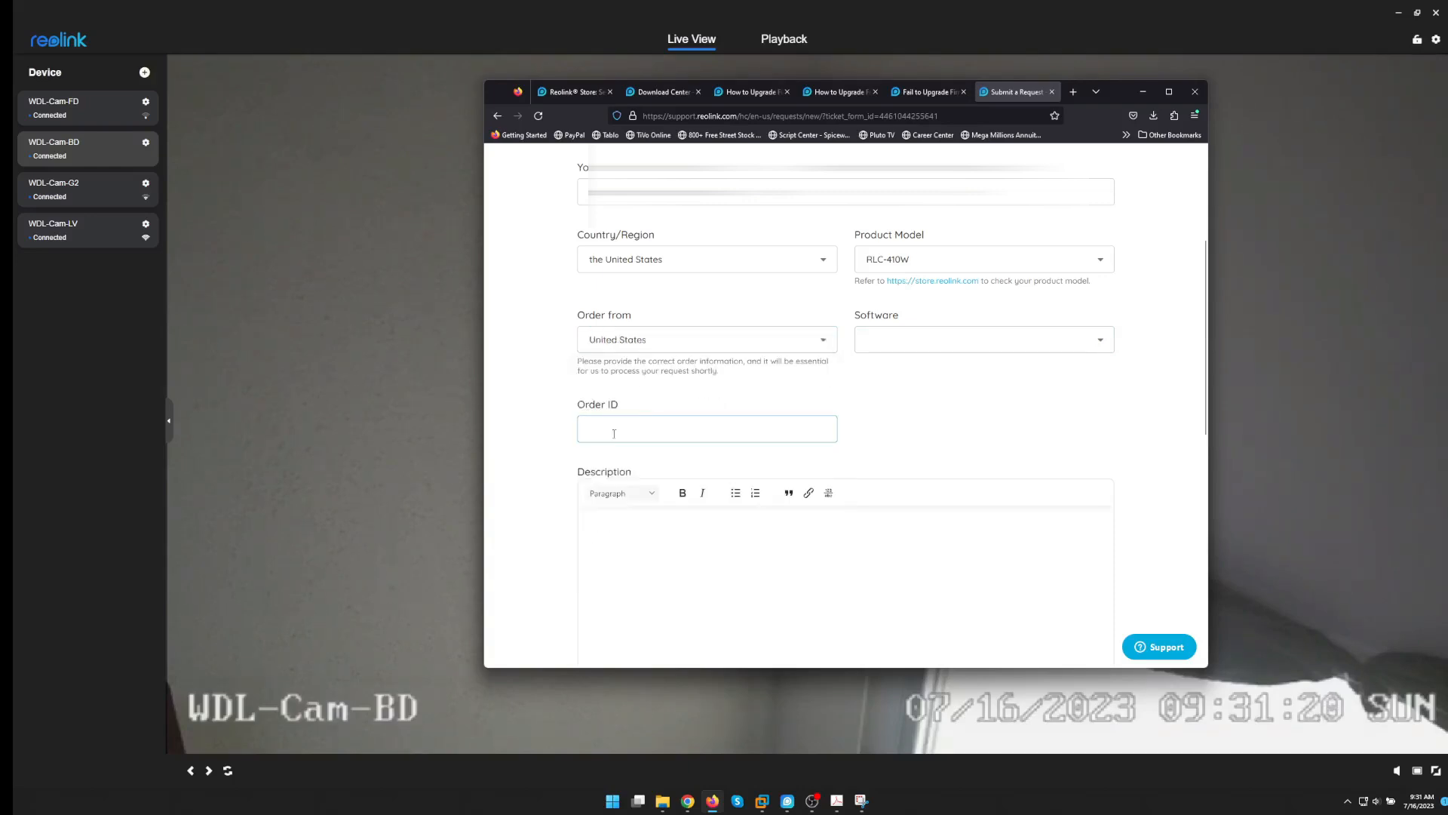
left_click(982, 340)
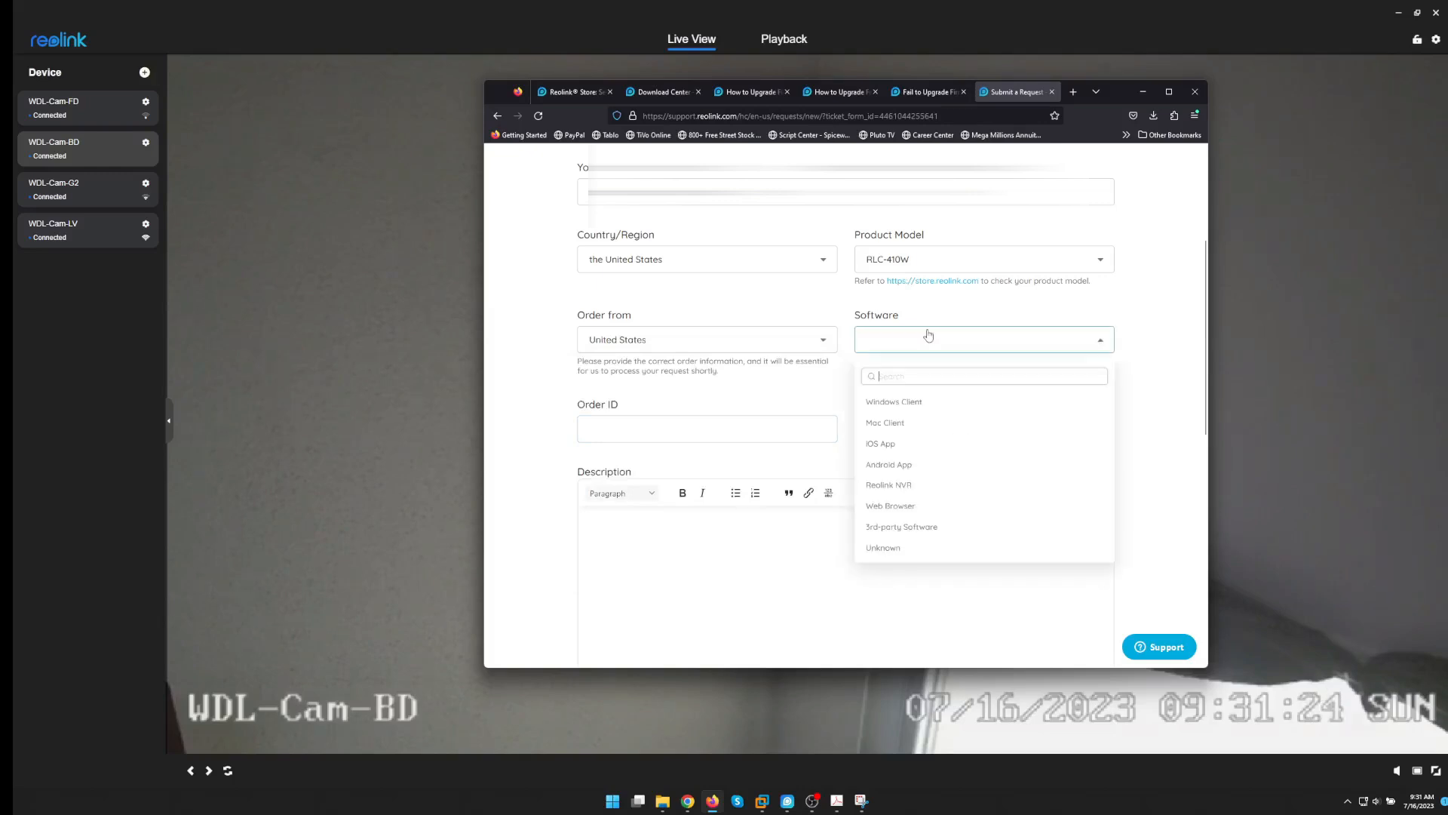
mouse_move(884, 546)
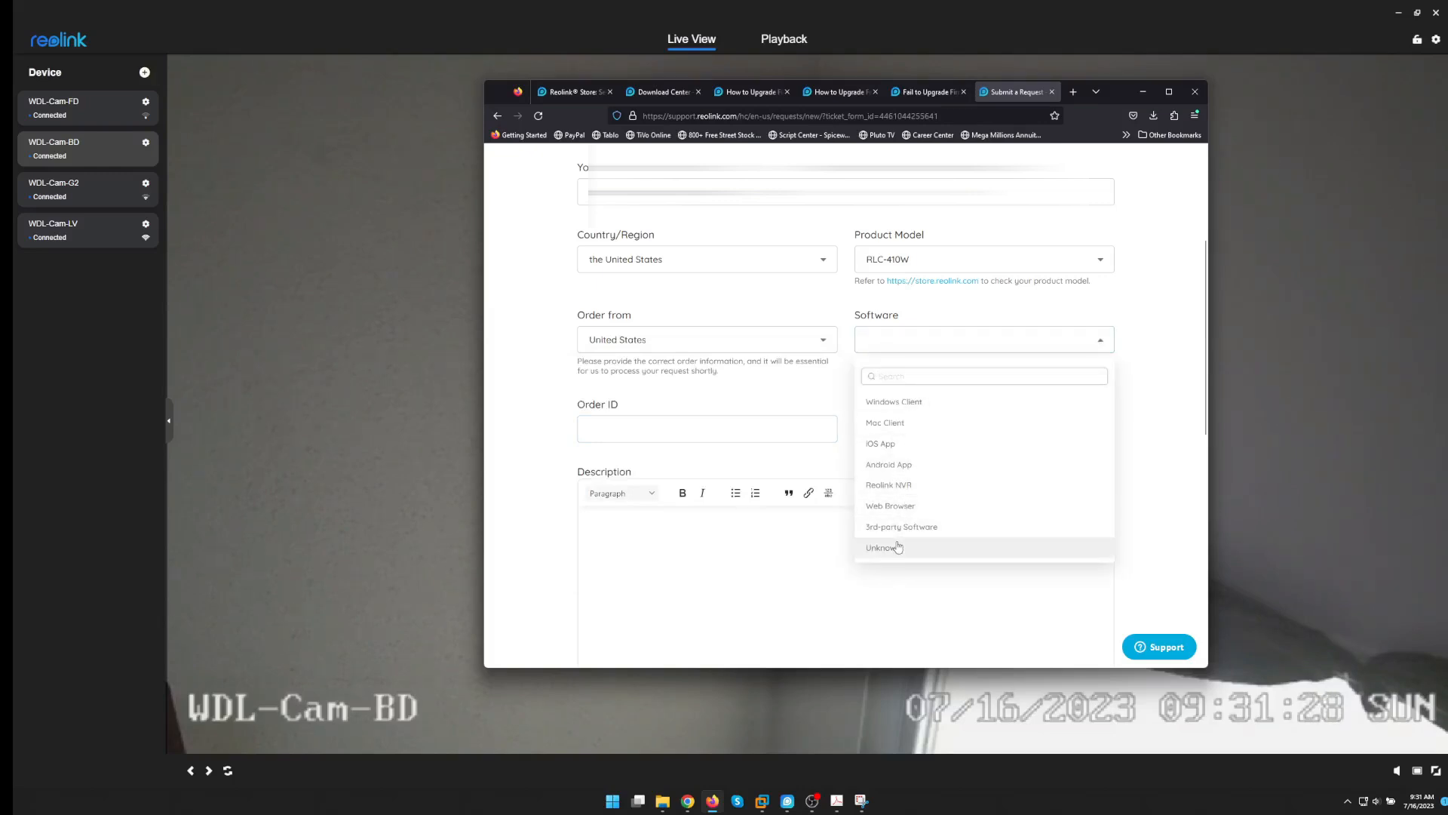
left_click(893, 402)
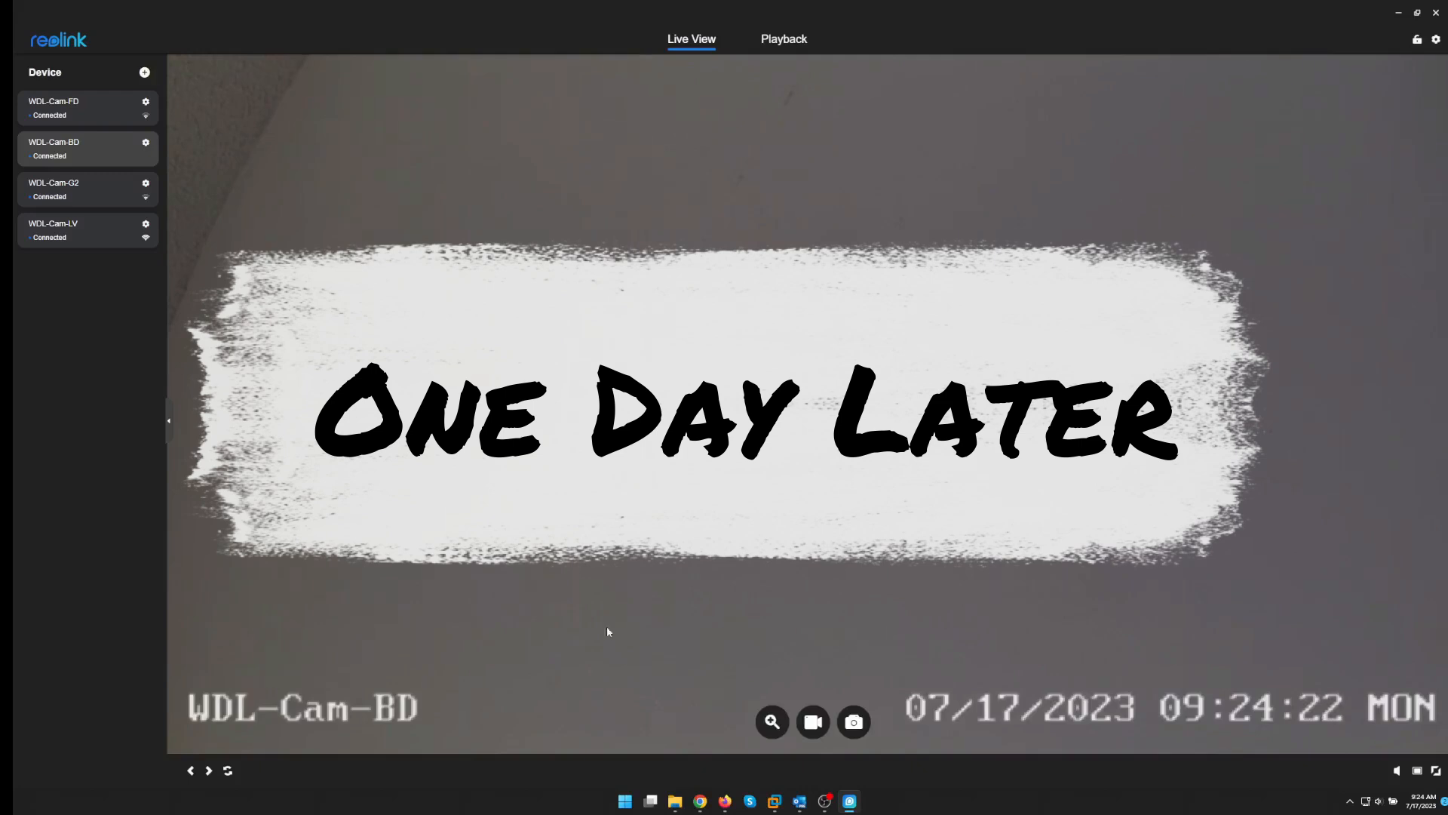
mouse_move(792, 592)
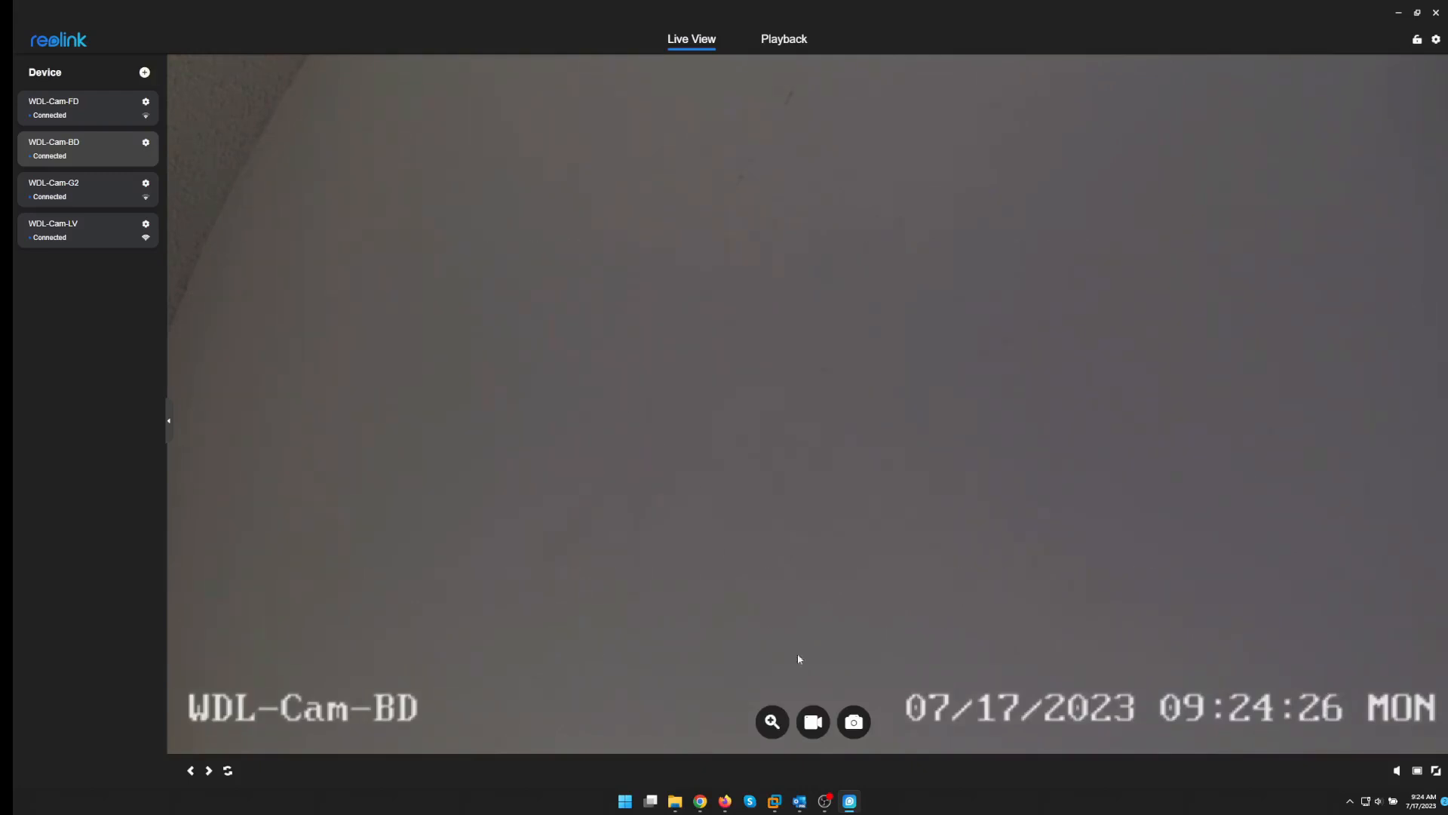
mouse_move(800, 801)
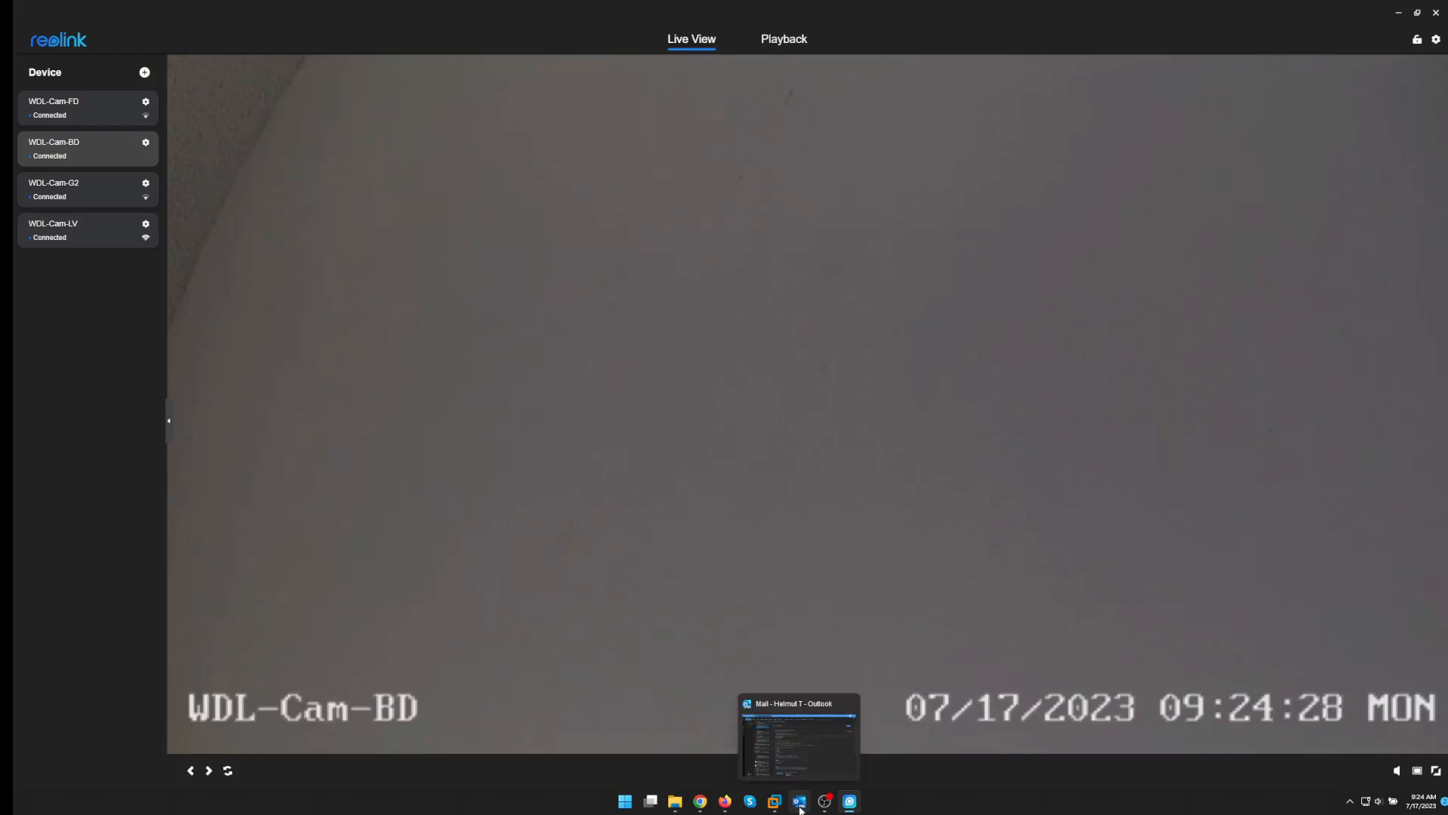
left_click(798, 801)
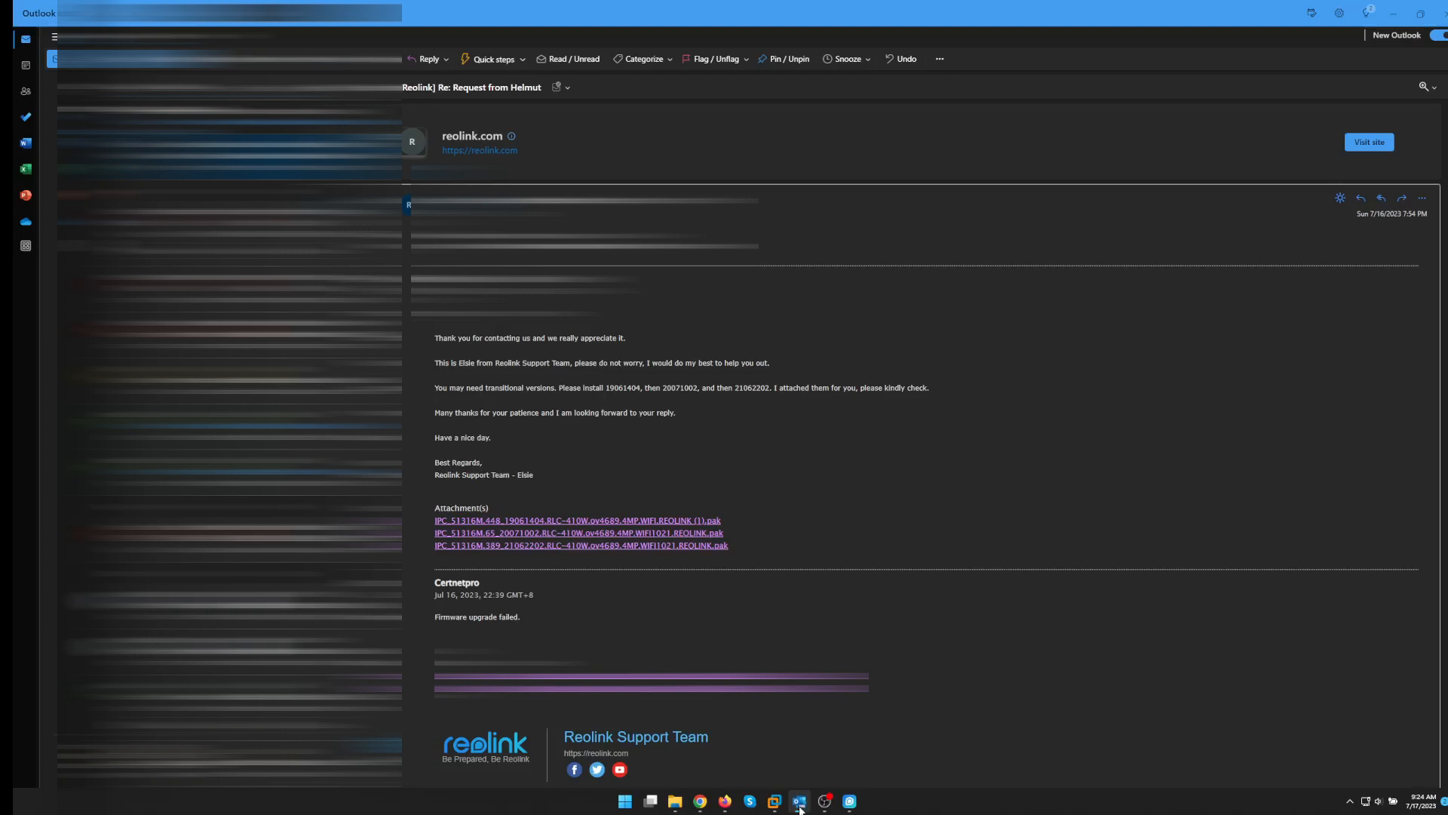
mouse_move(964, 694)
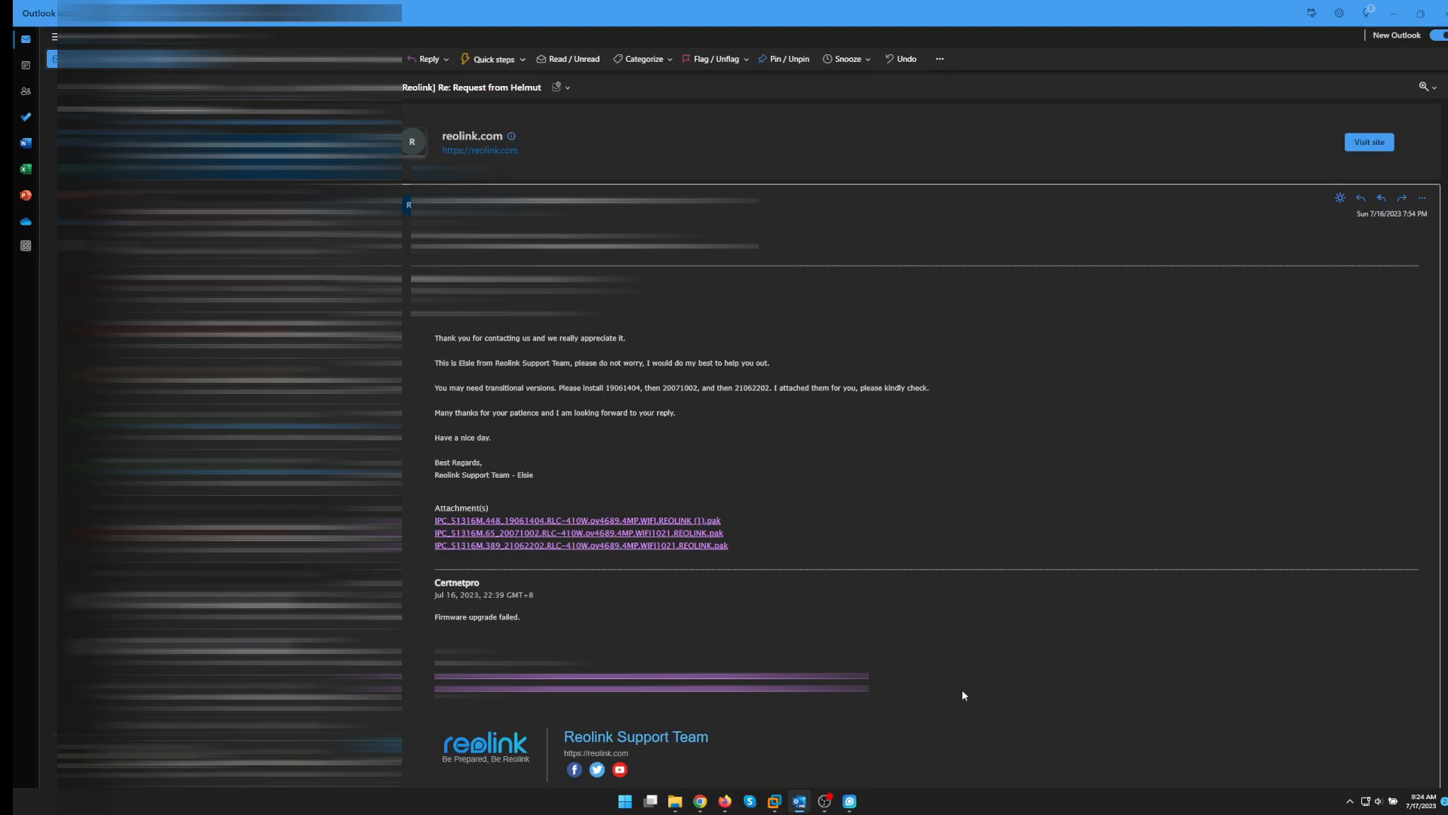
mouse_move(433, 327)
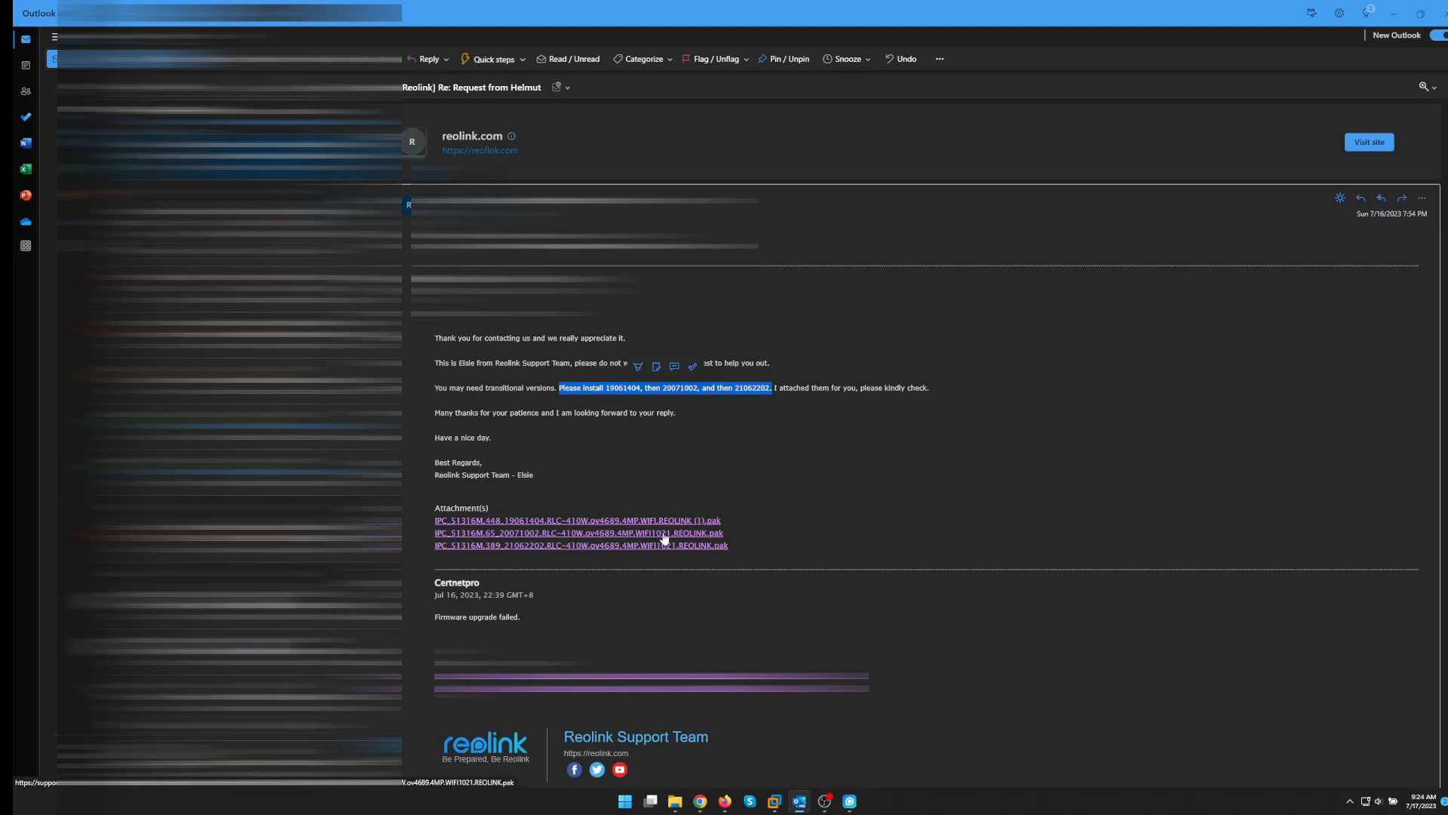
mouse_move(670, 526)
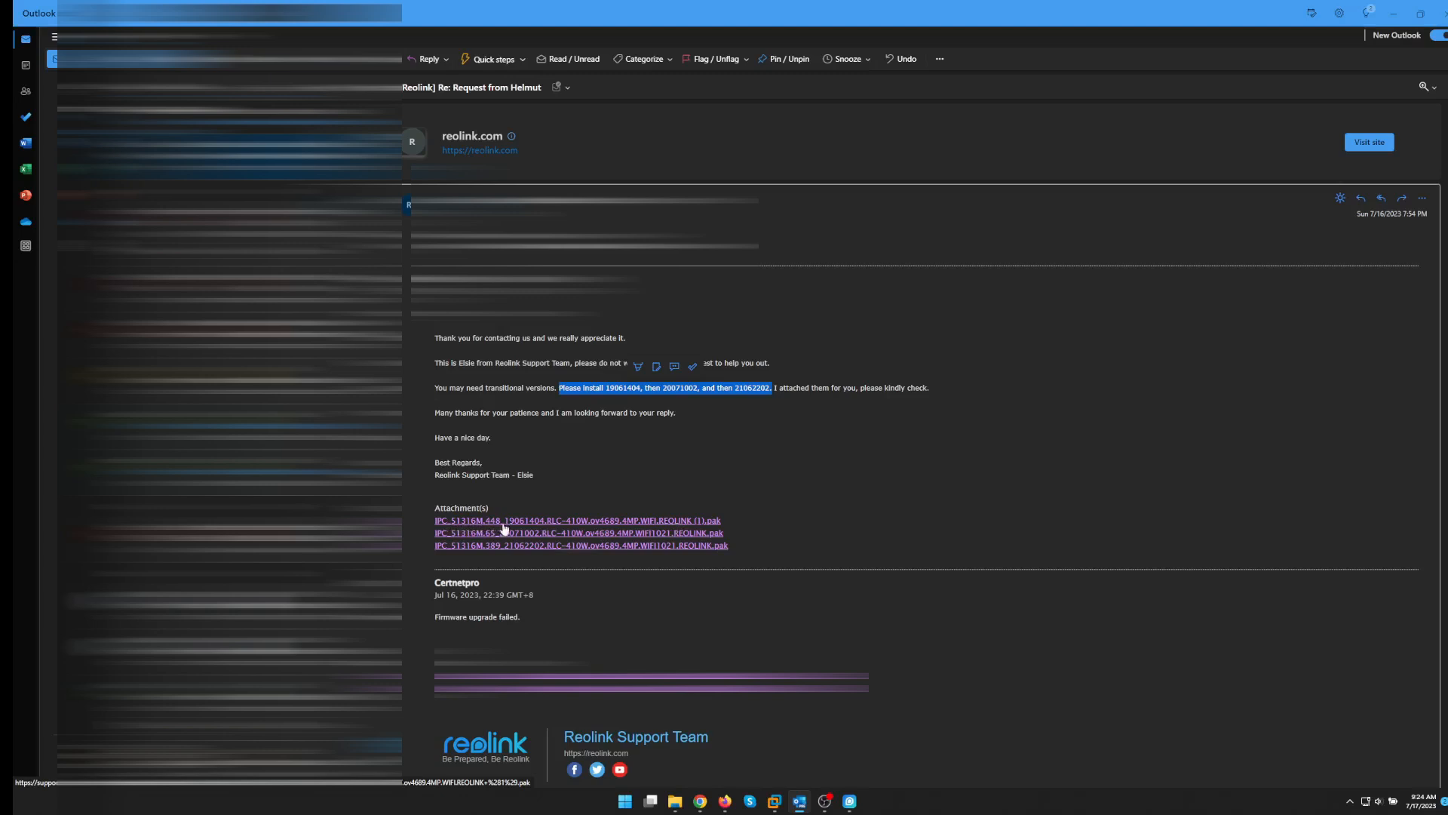
mouse_move(771, 531)
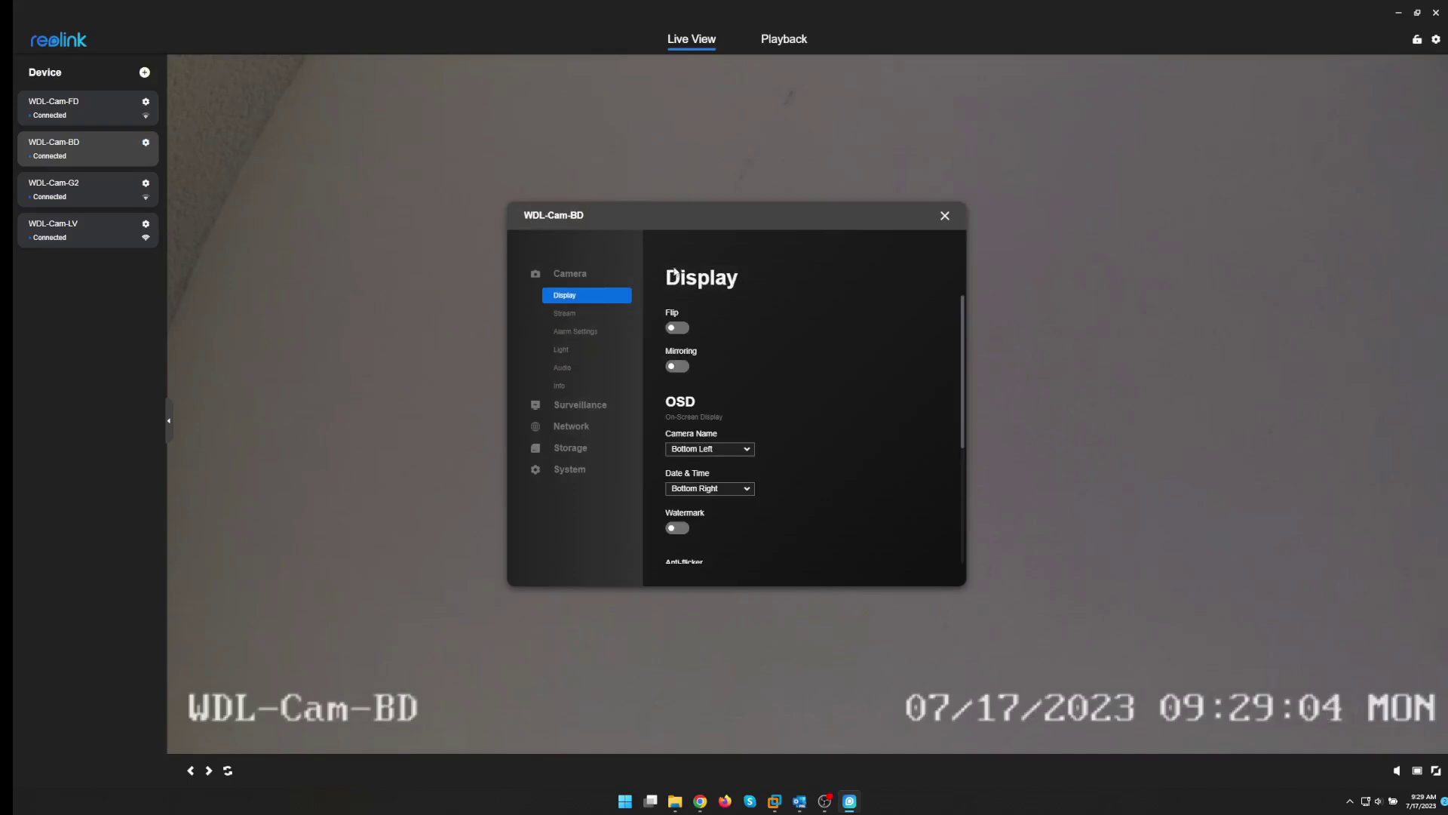
mouse_move(570, 426)
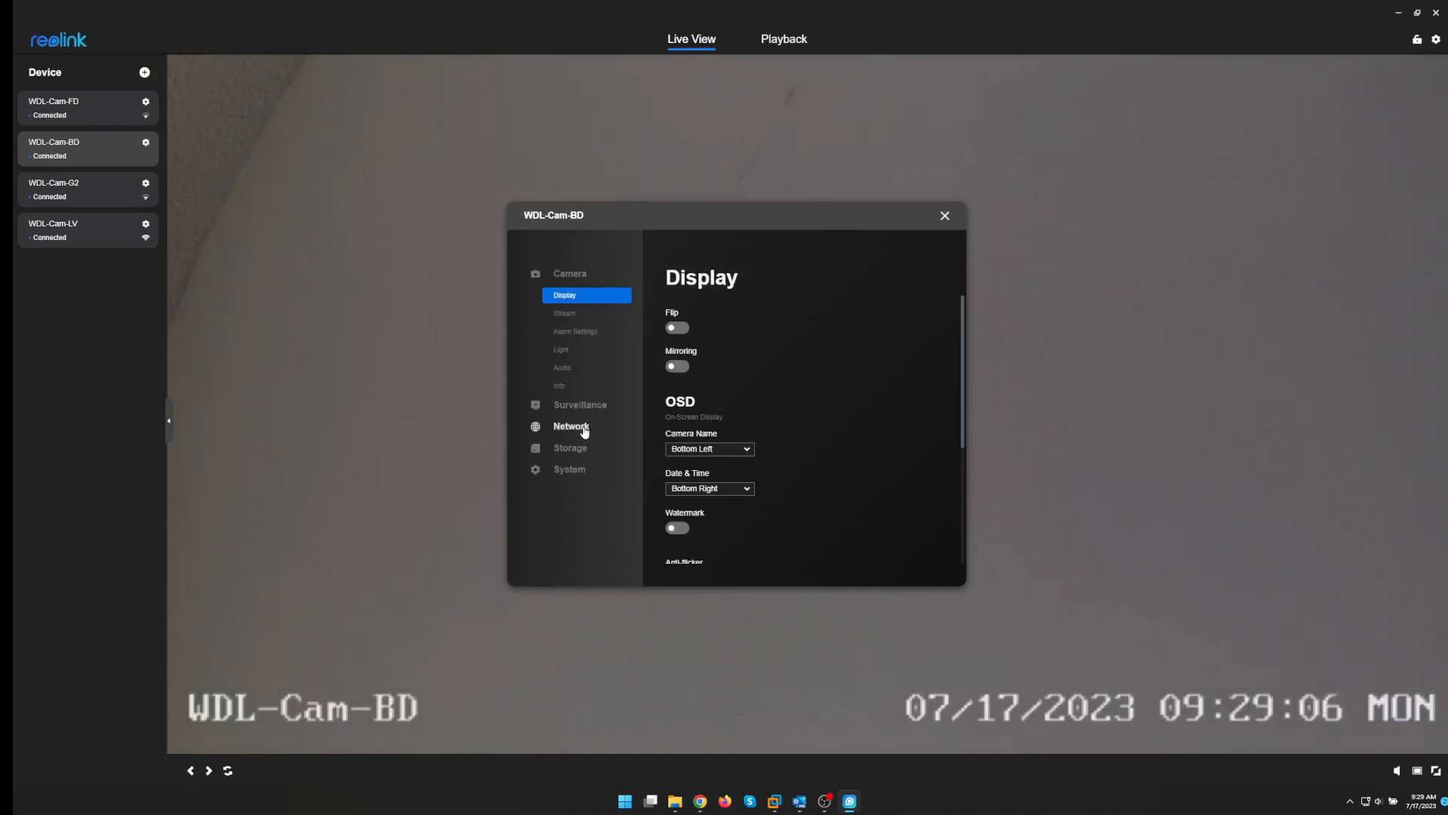
Go to System > Maintenance firmware update for WDL-Cam-BD
left_click(569, 469)
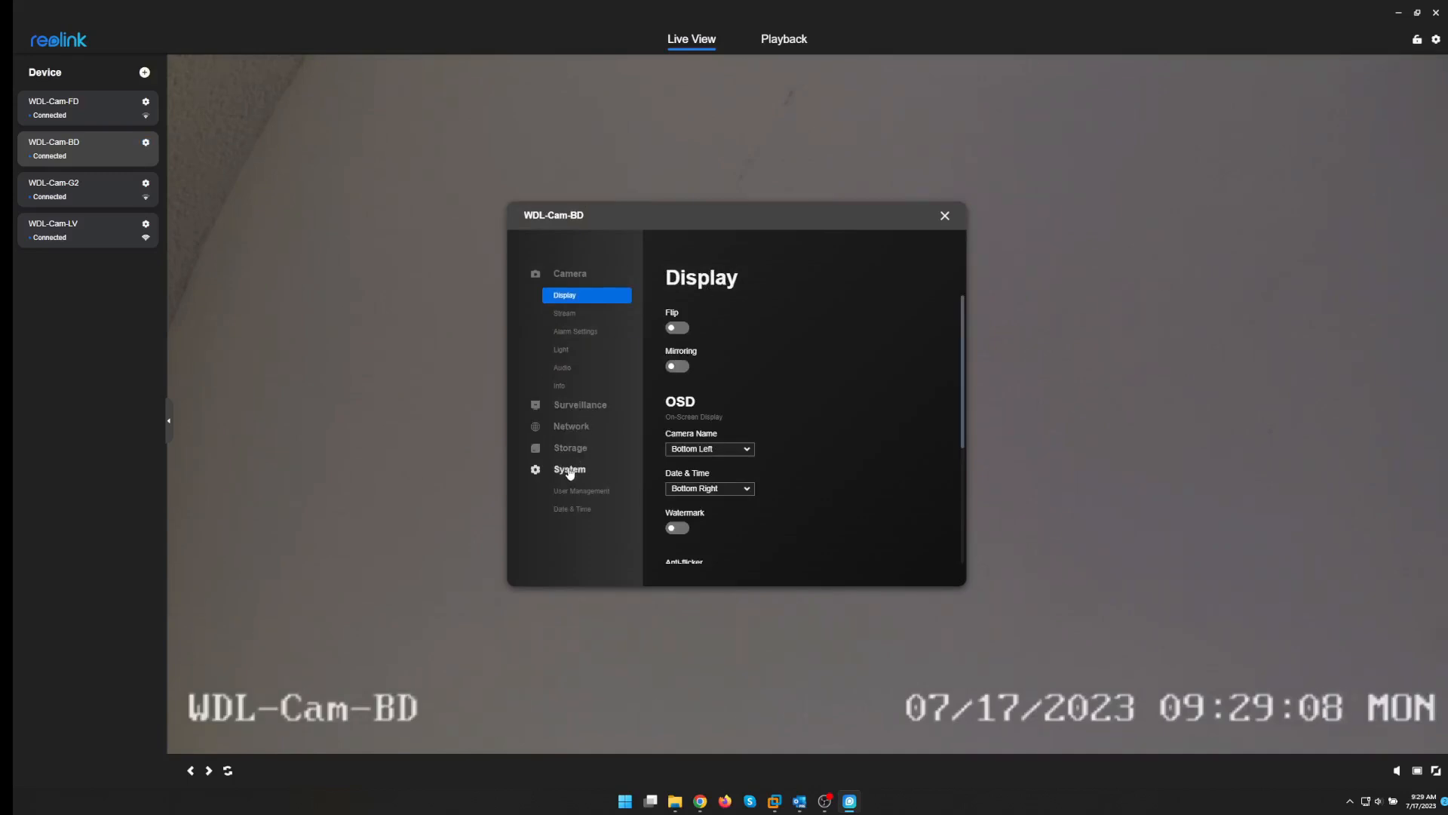
left_click(572, 527)
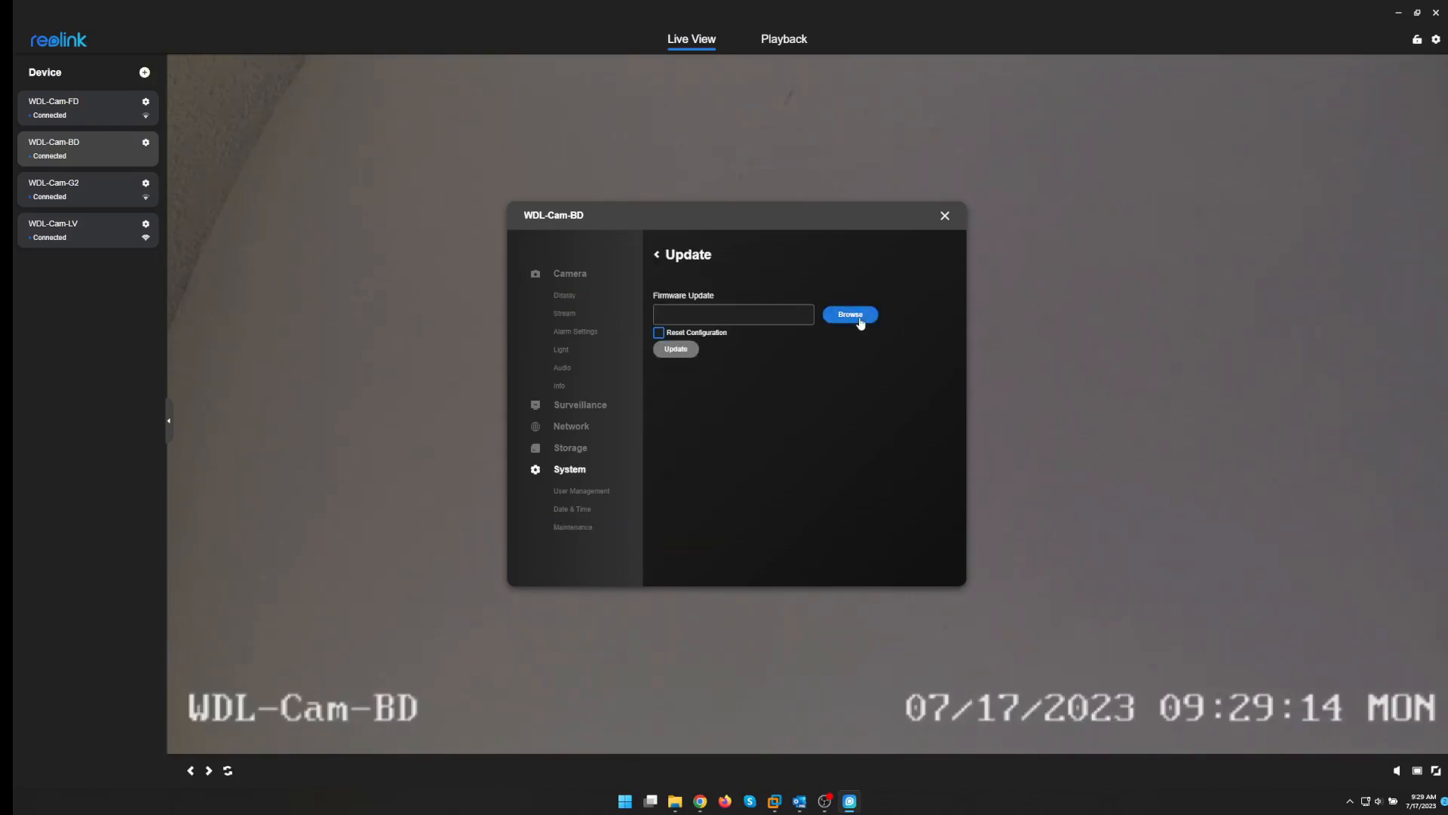
Select the IPC_51316M.448_19061404 transitional .pak from the RLFW folder as the update file
left_click(847, 314)
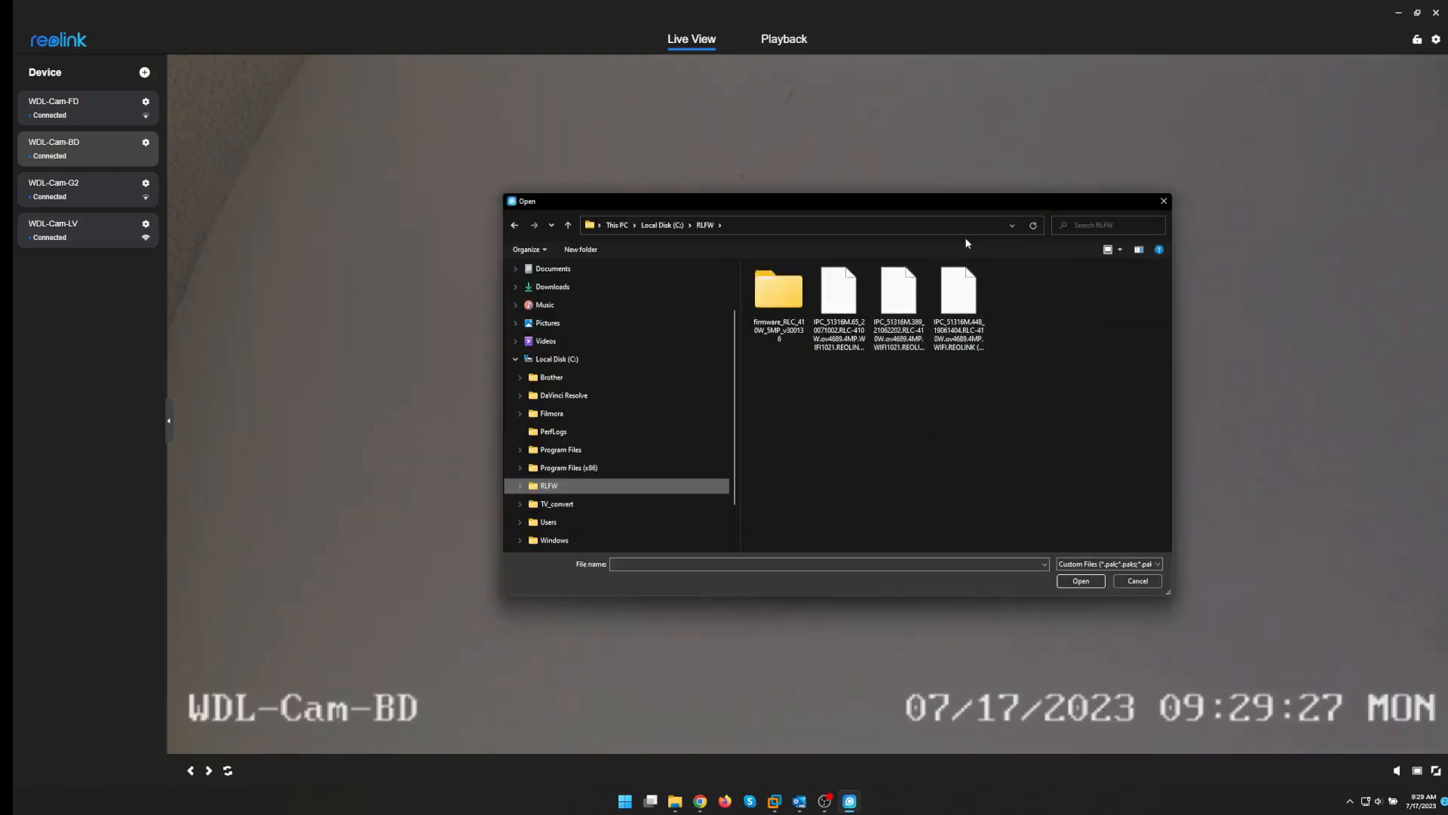
mouse_move(904, 443)
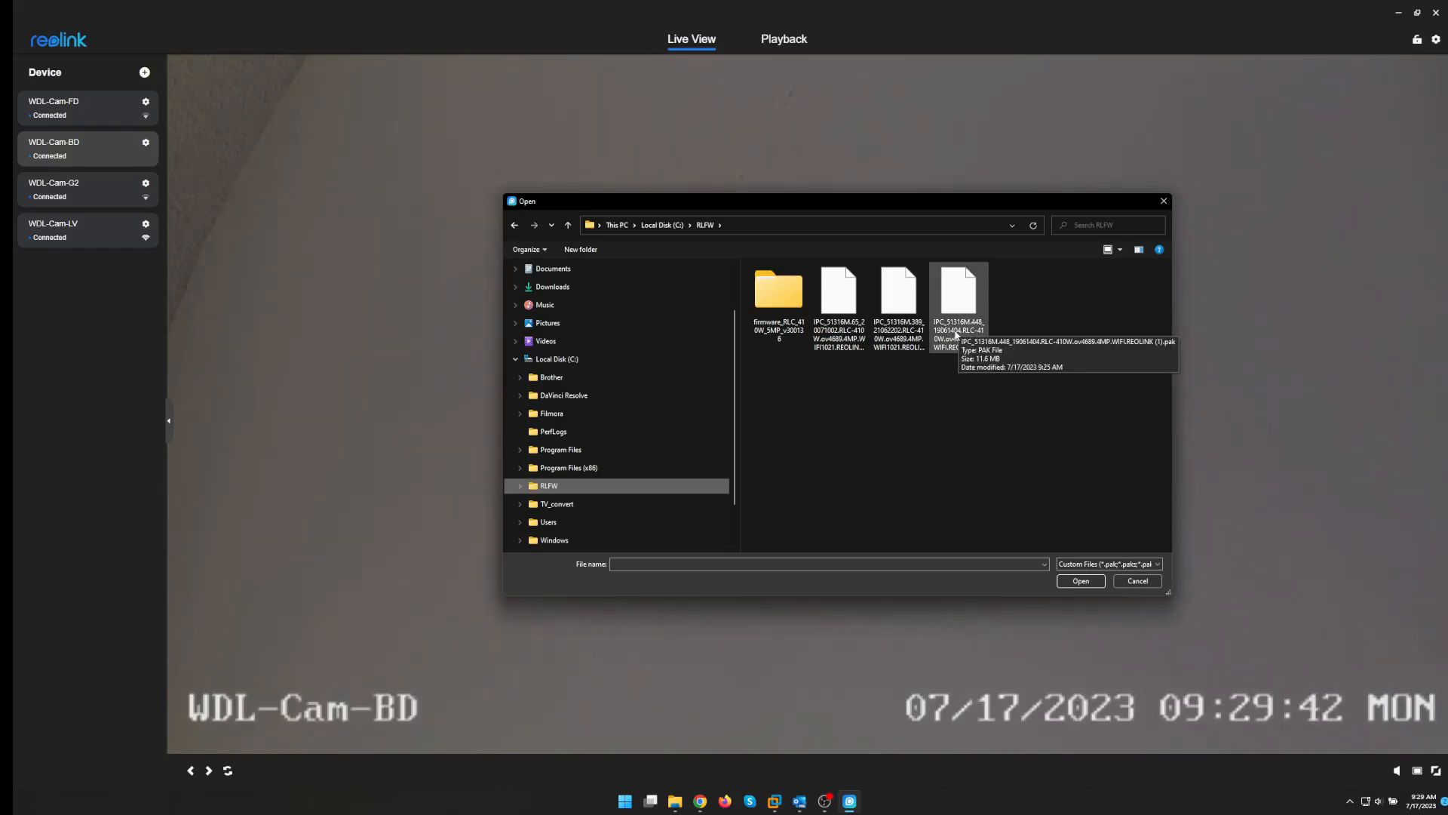
left_click(959, 296)
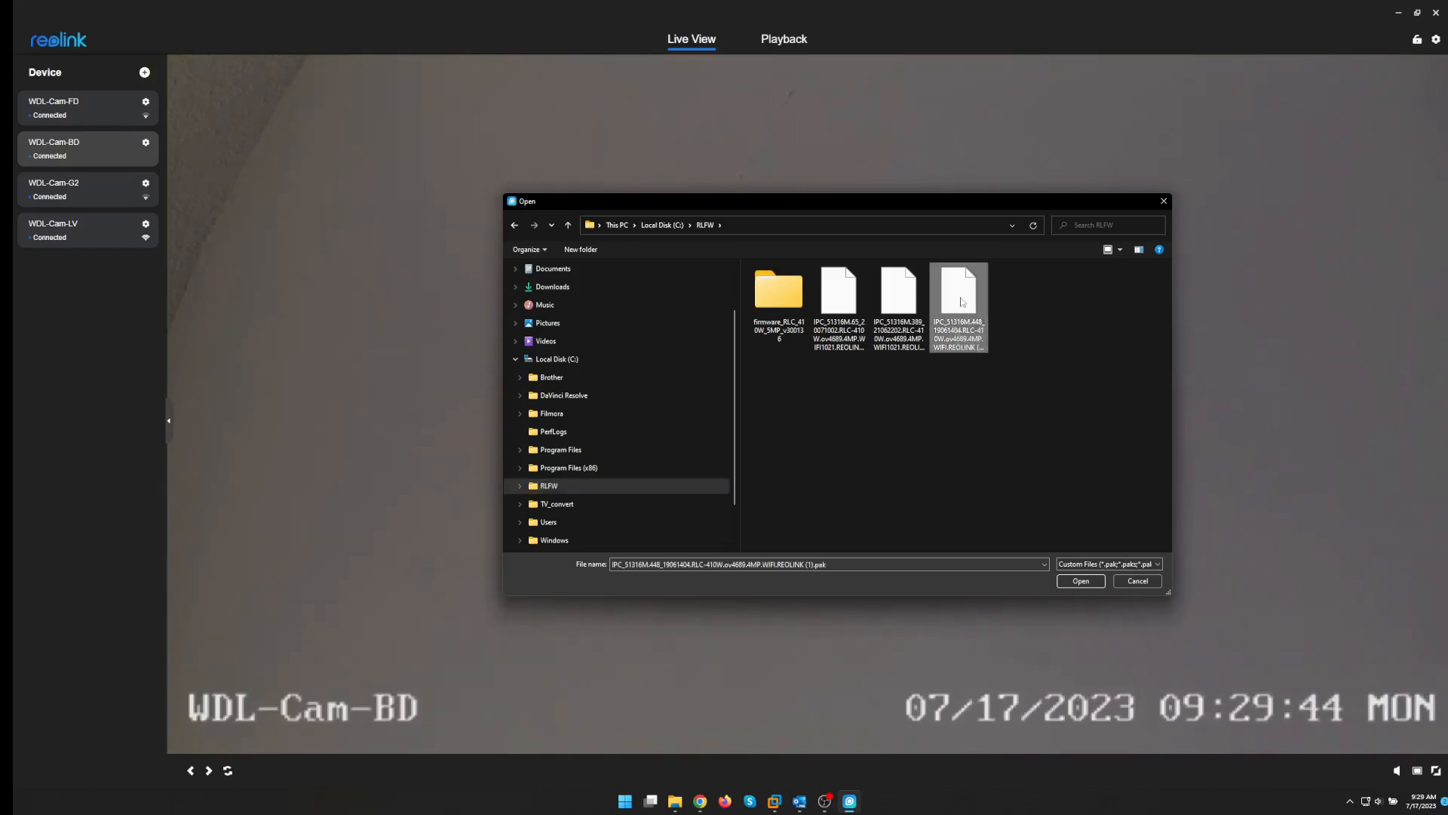
left_click(1080, 580)
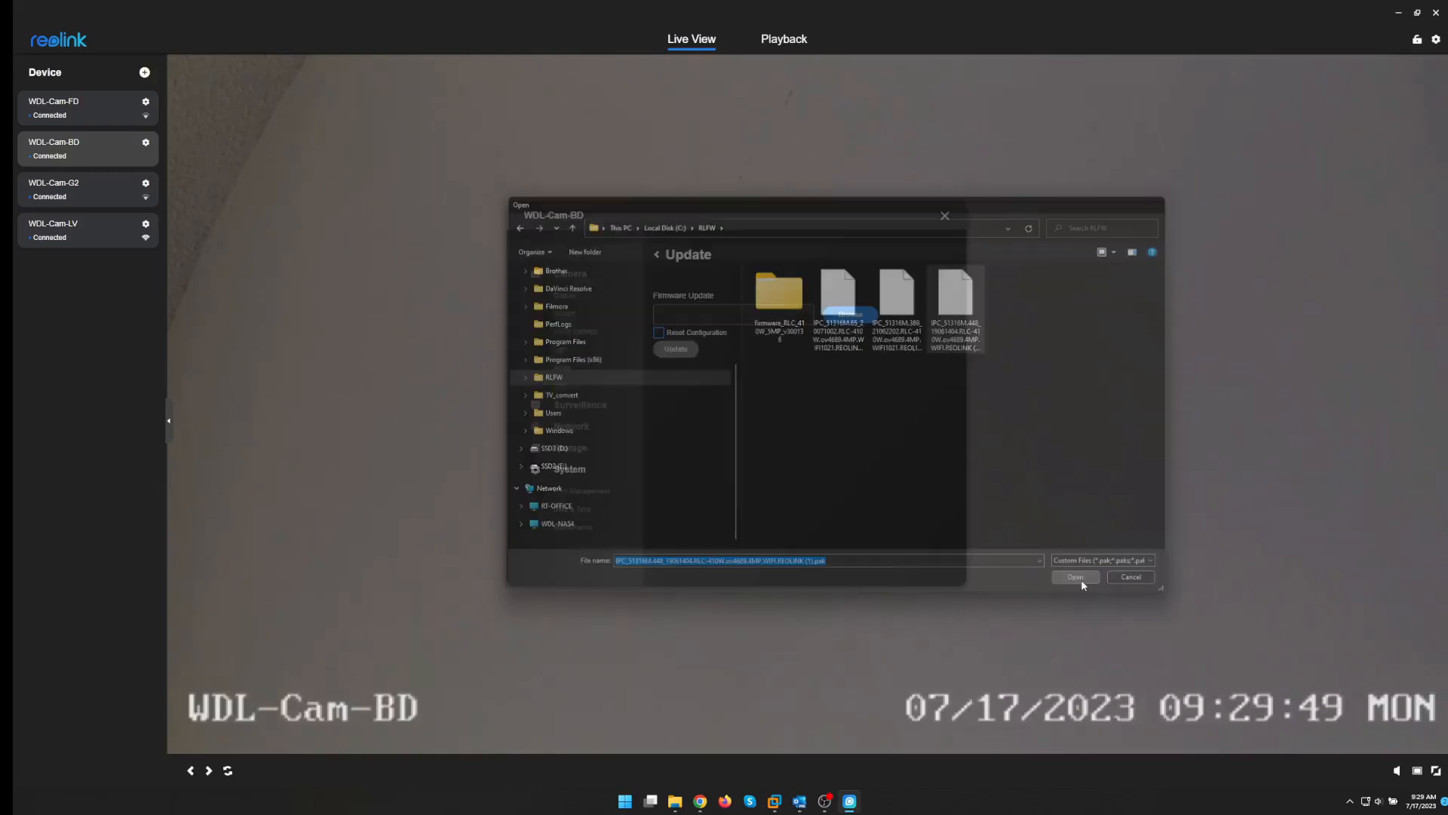
left_click(1074, 576)
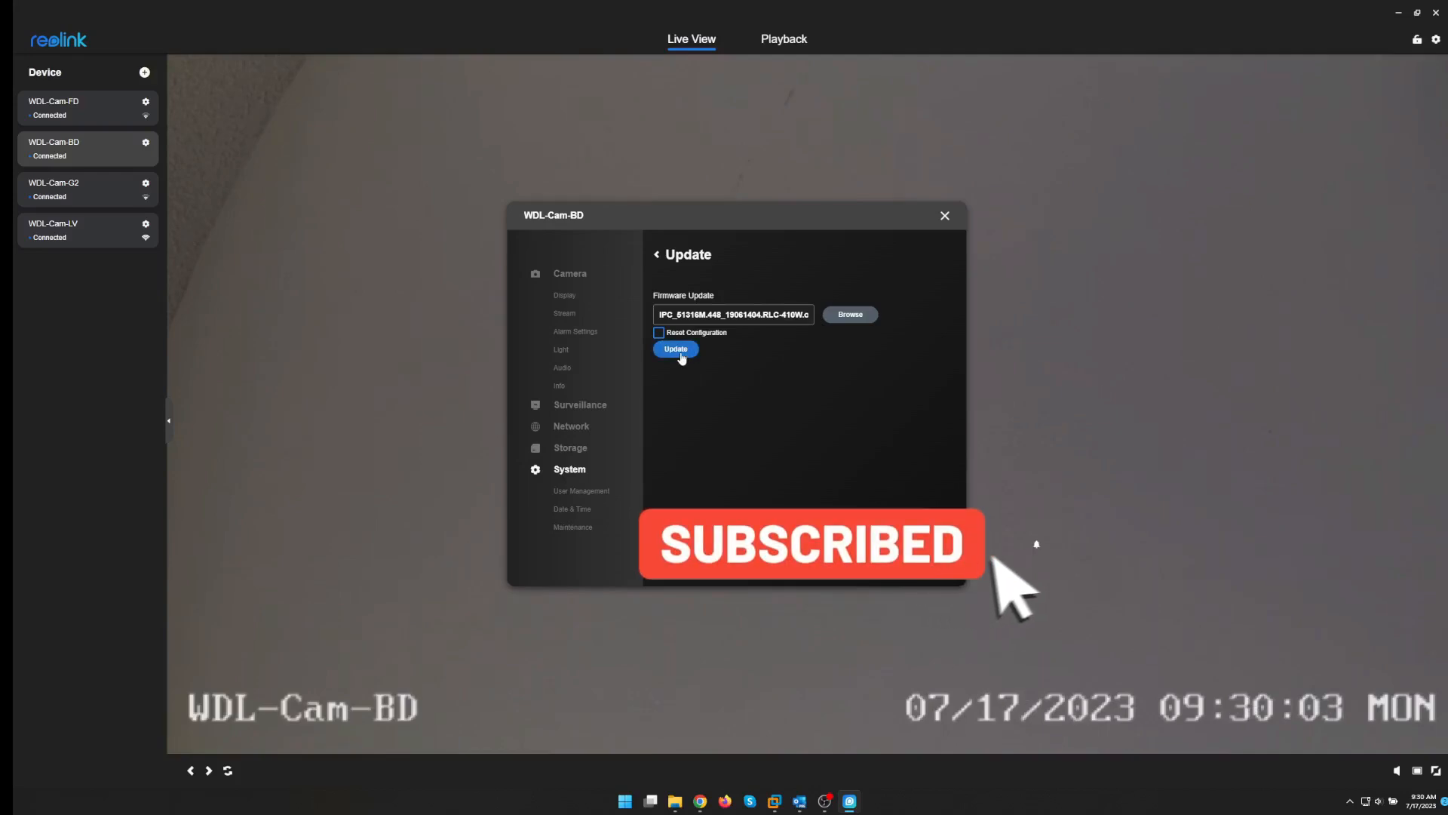
Start the 19061404 firmware update and confirm the prompt so it runs to 'Update completed'
left_click(676, 348)
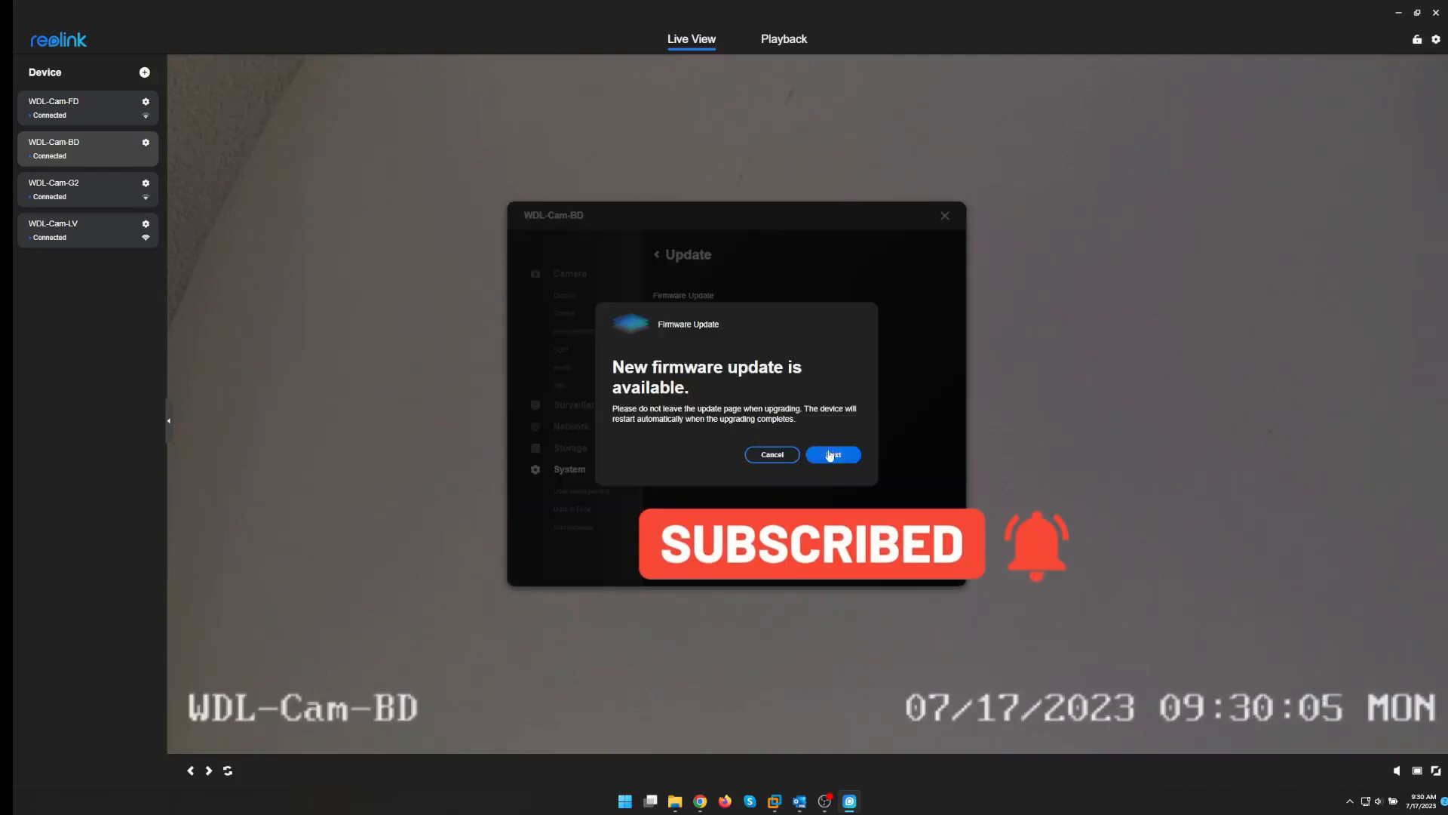
left_click(831, 454)
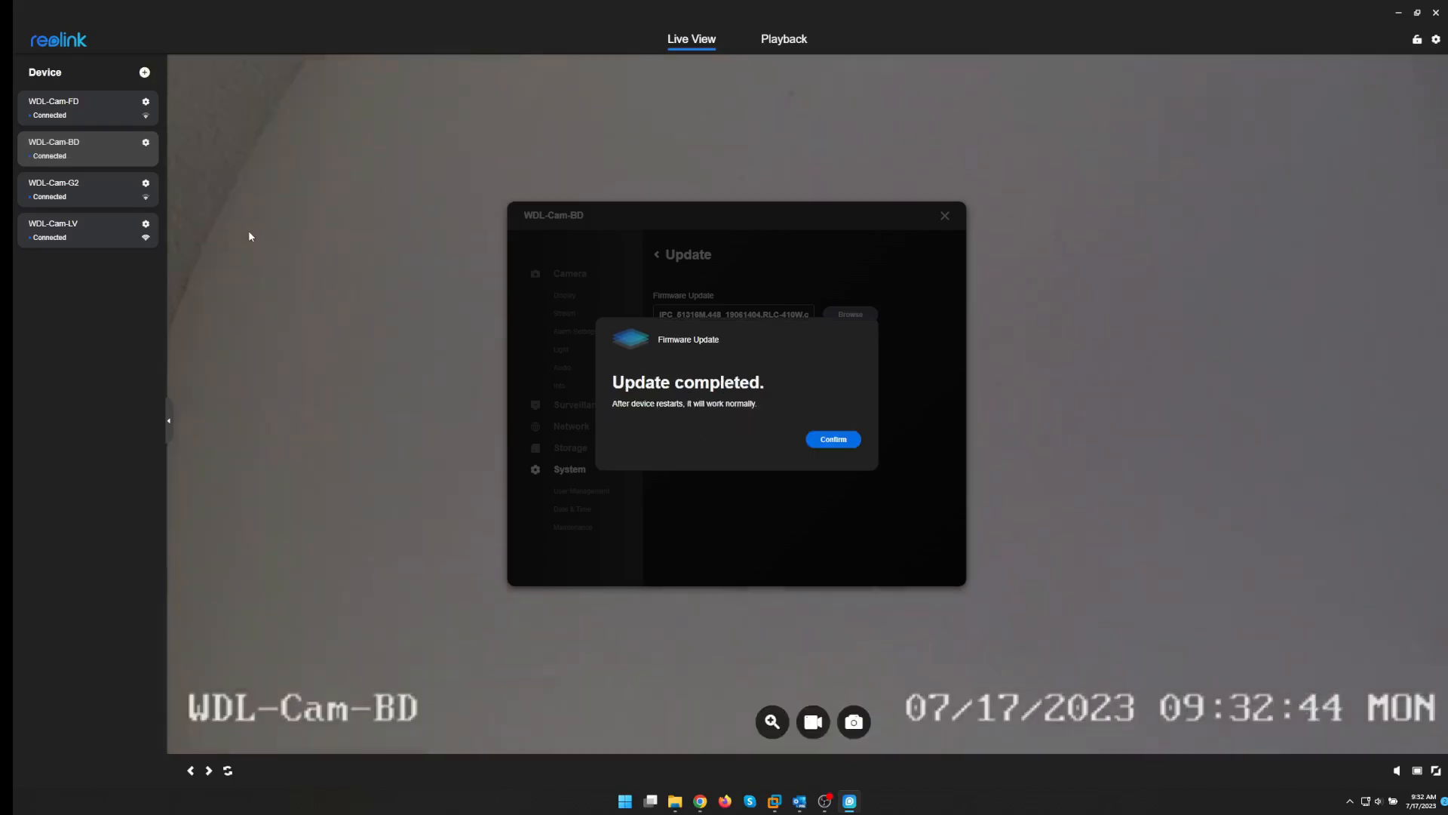
mouse_move(734, 418)
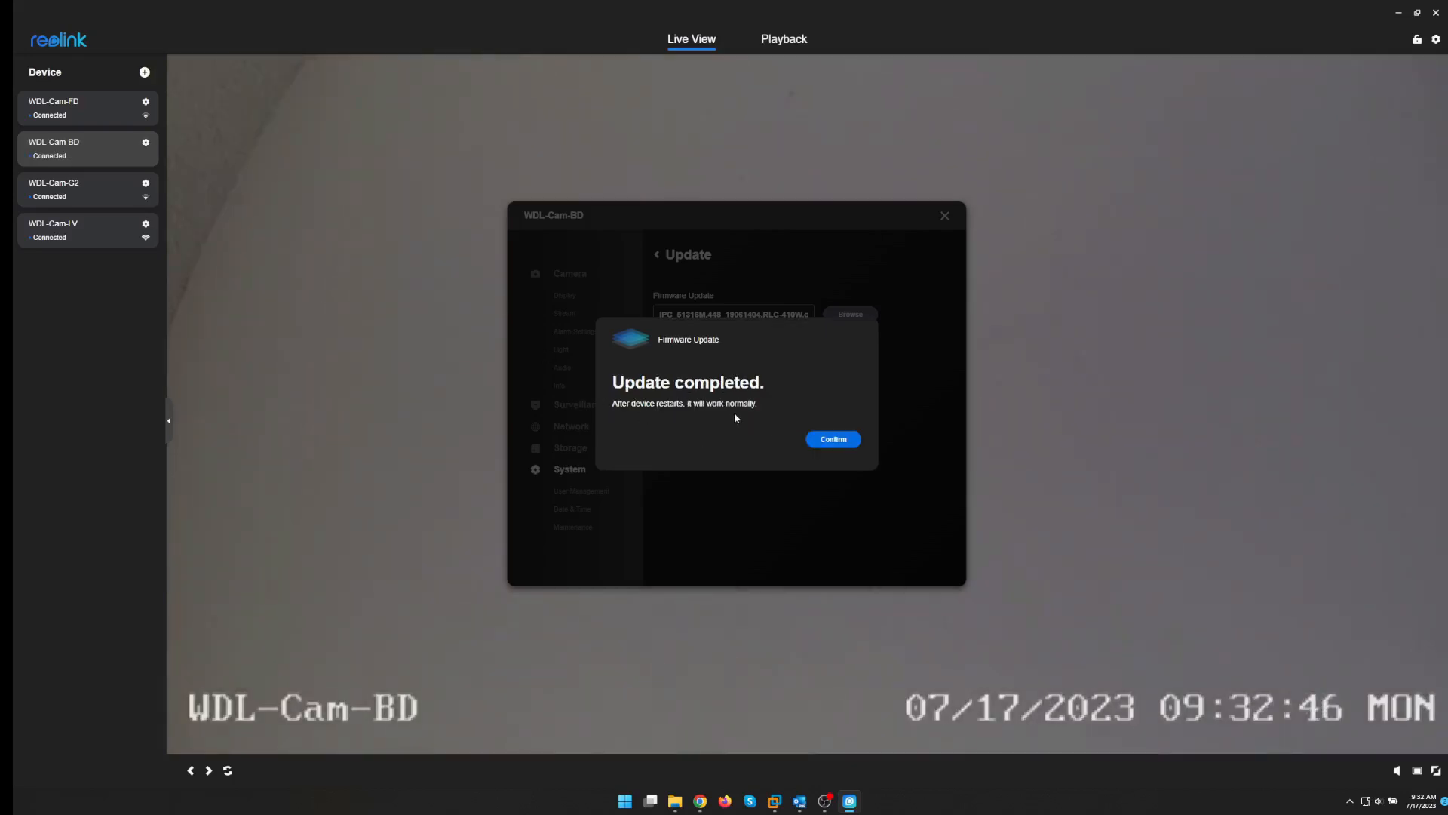
mouse_move(520, 529)
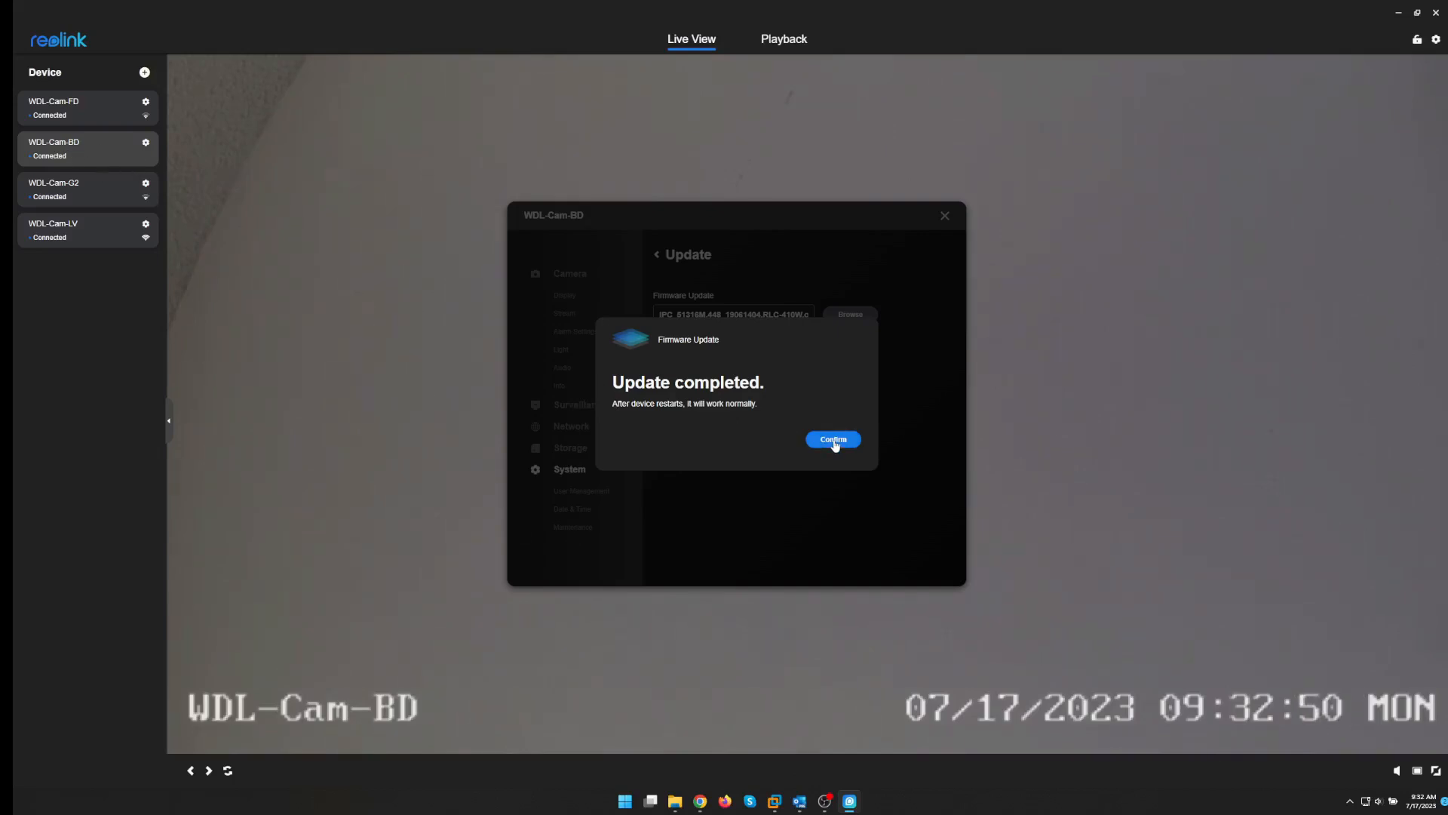
Acknowledge the completed update and load the IPC_51316M.65_20071002 RLC-410W .pak file for WDL-Cam-BD
left_click(833, 439)
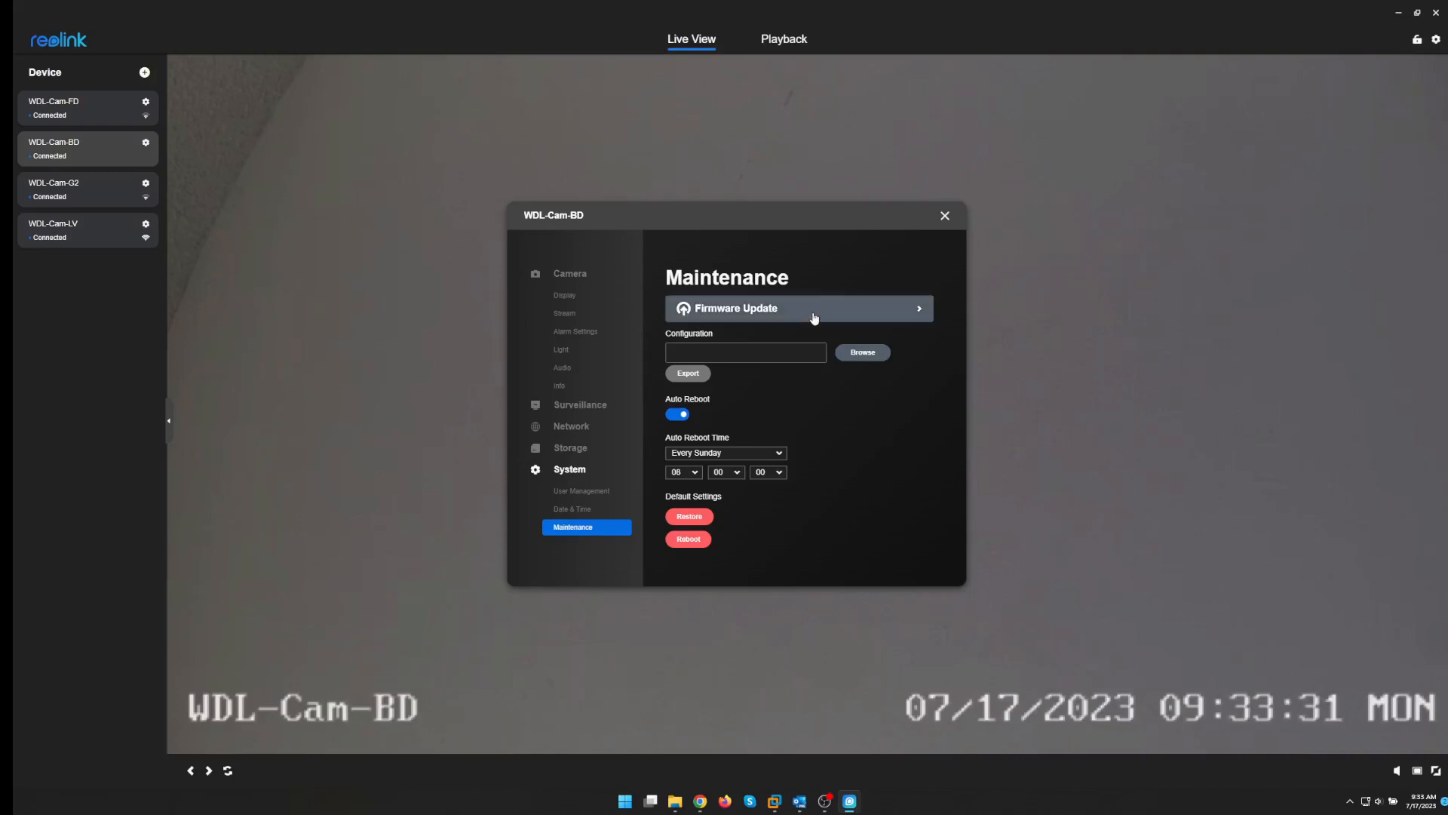
left_click(798, 308)
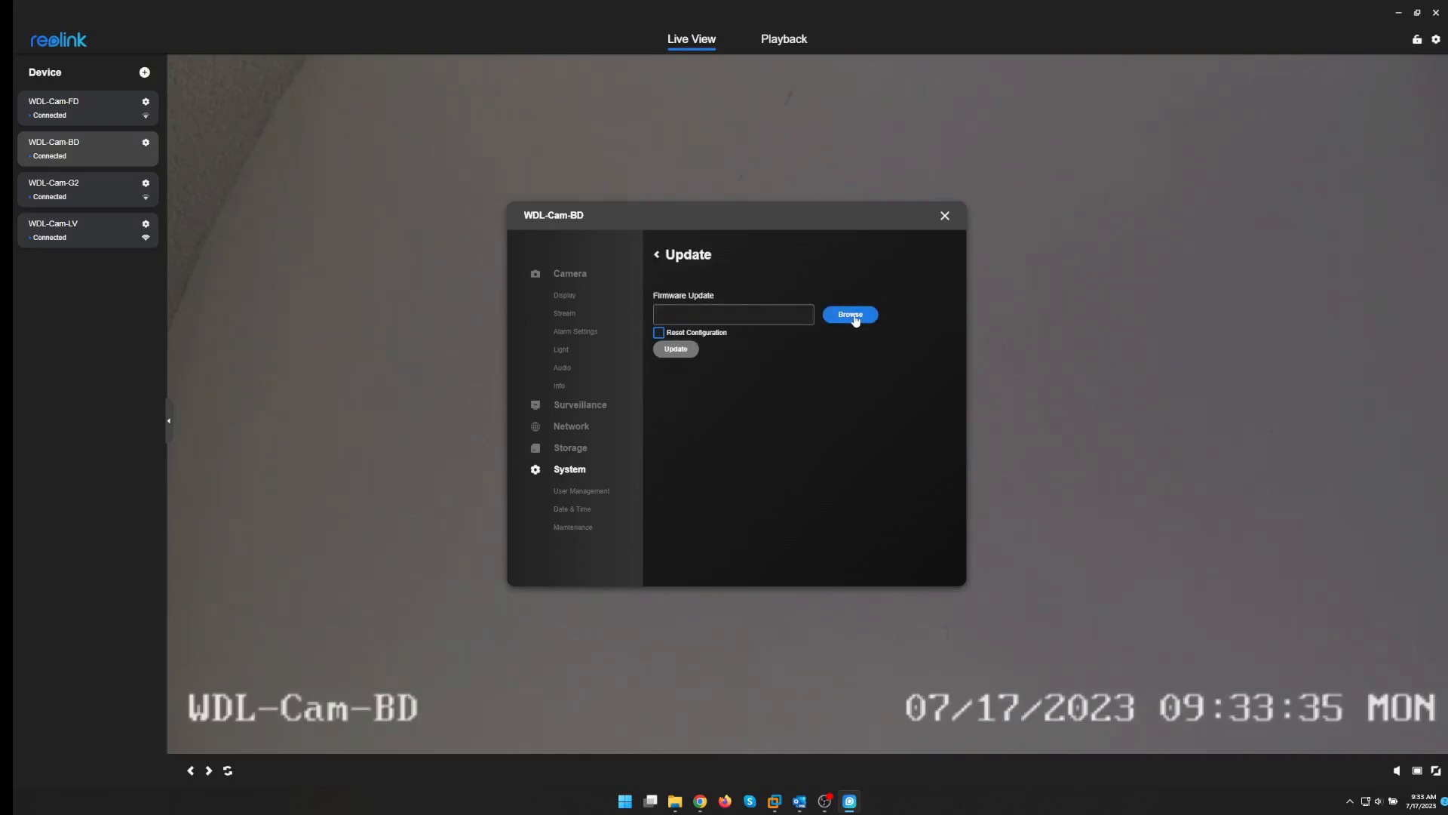
left_click(850, 314)
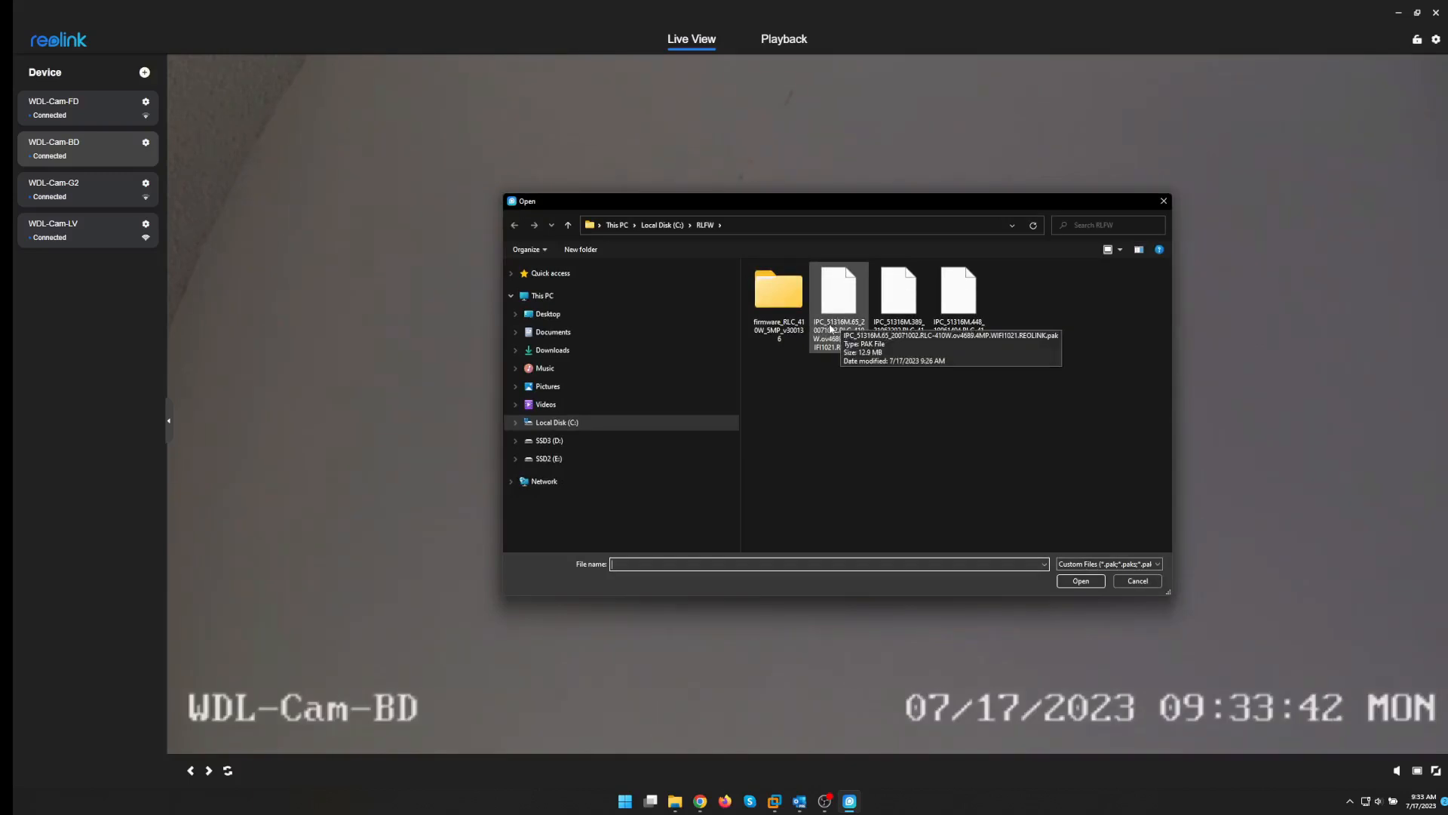
left_click(837, 294)
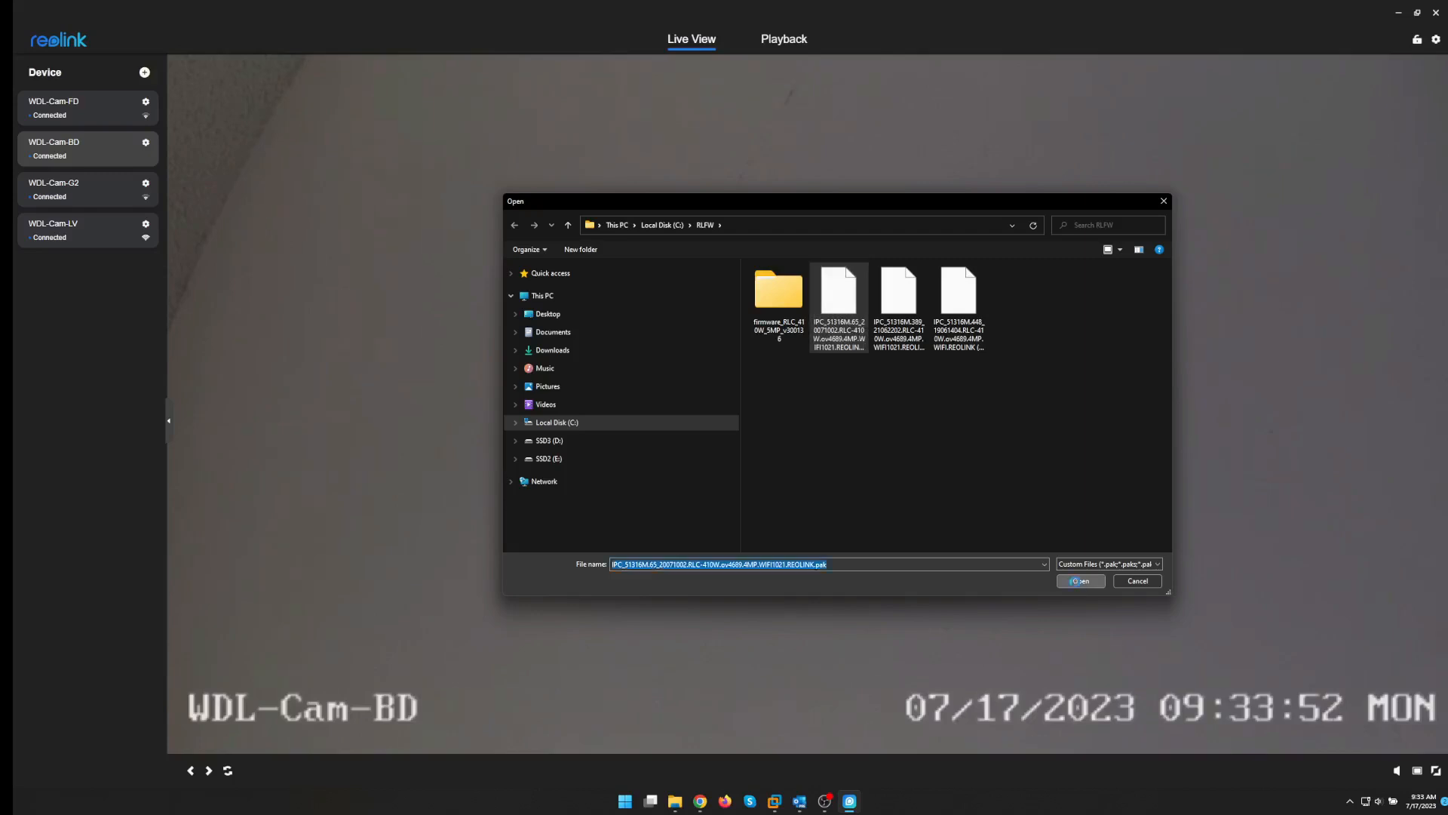
left_click(1080, 579)
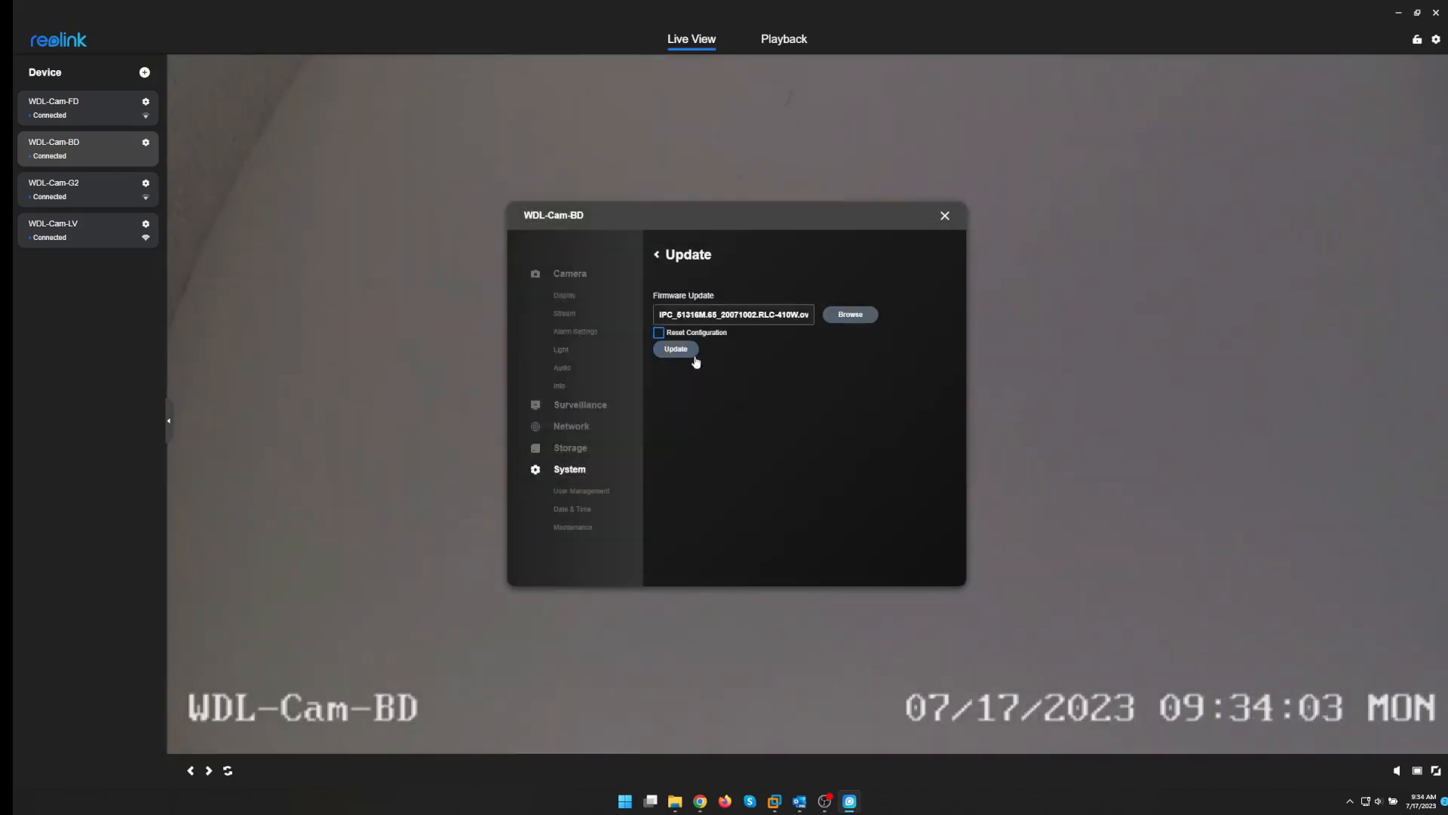
Start the 20071002 firmware update and confirm the prompt so it runs to 'Update completed'
left_click(676, 348)
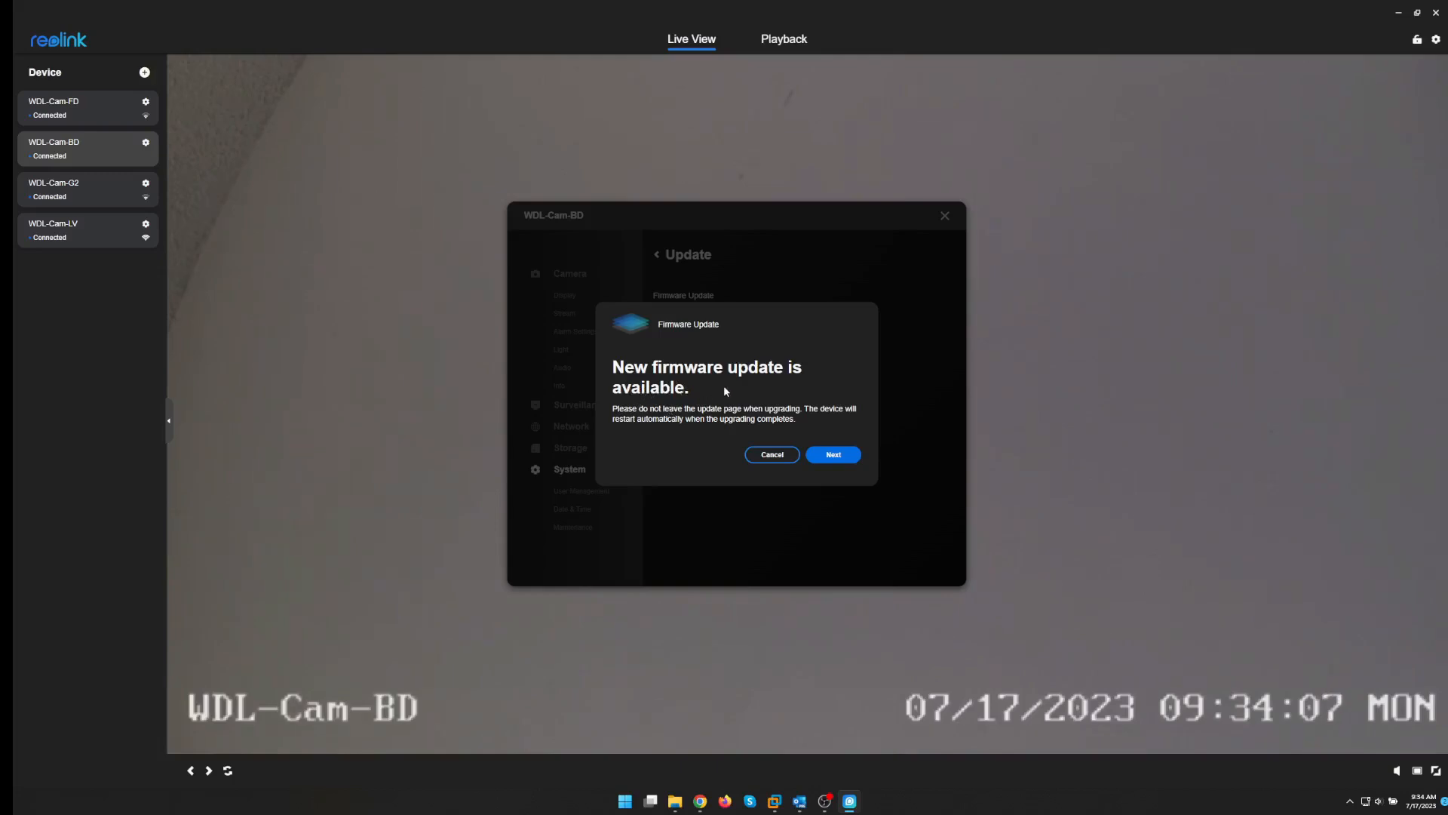
left_click(830, 454)
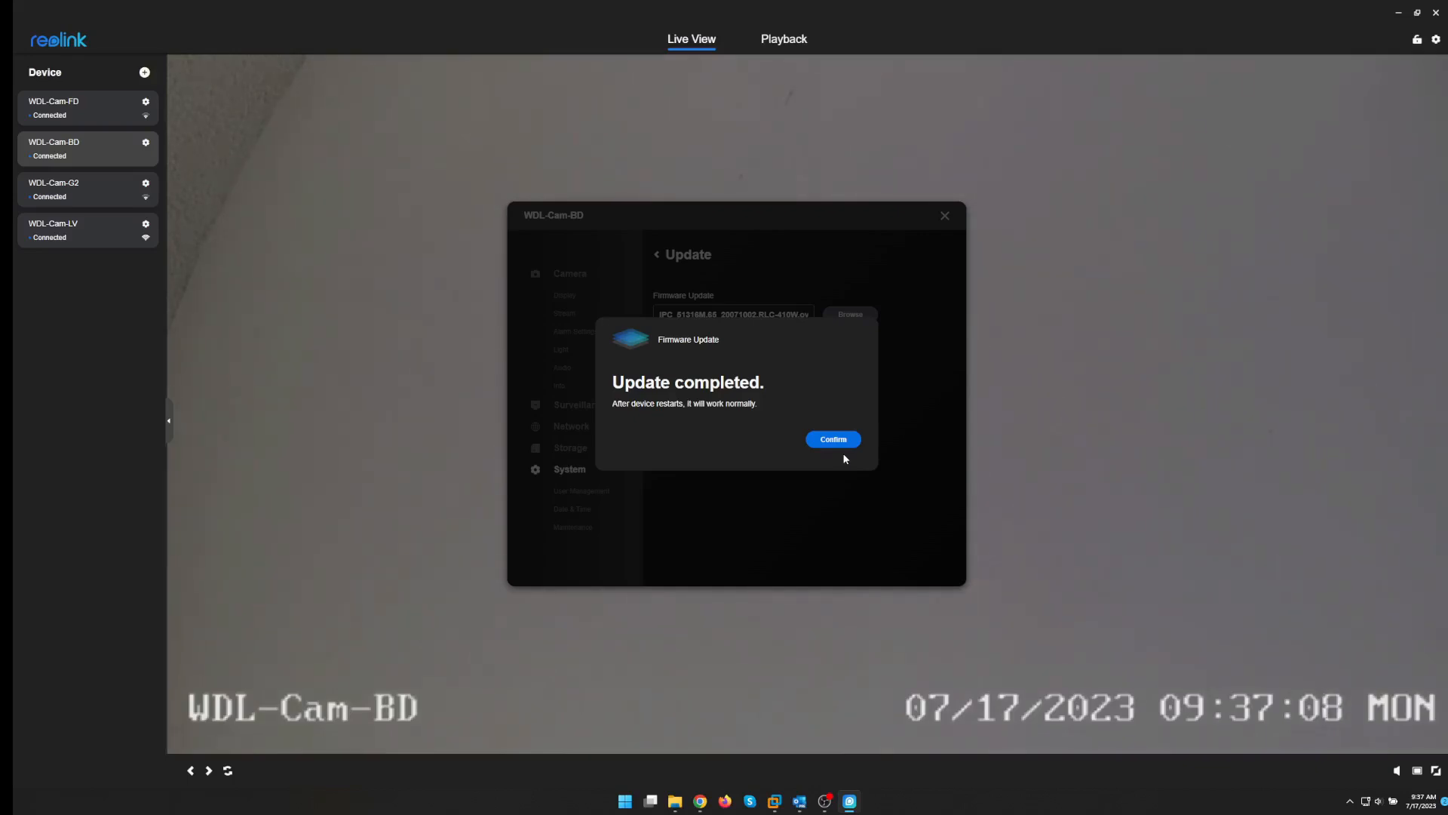
mouse_move(833, 442)
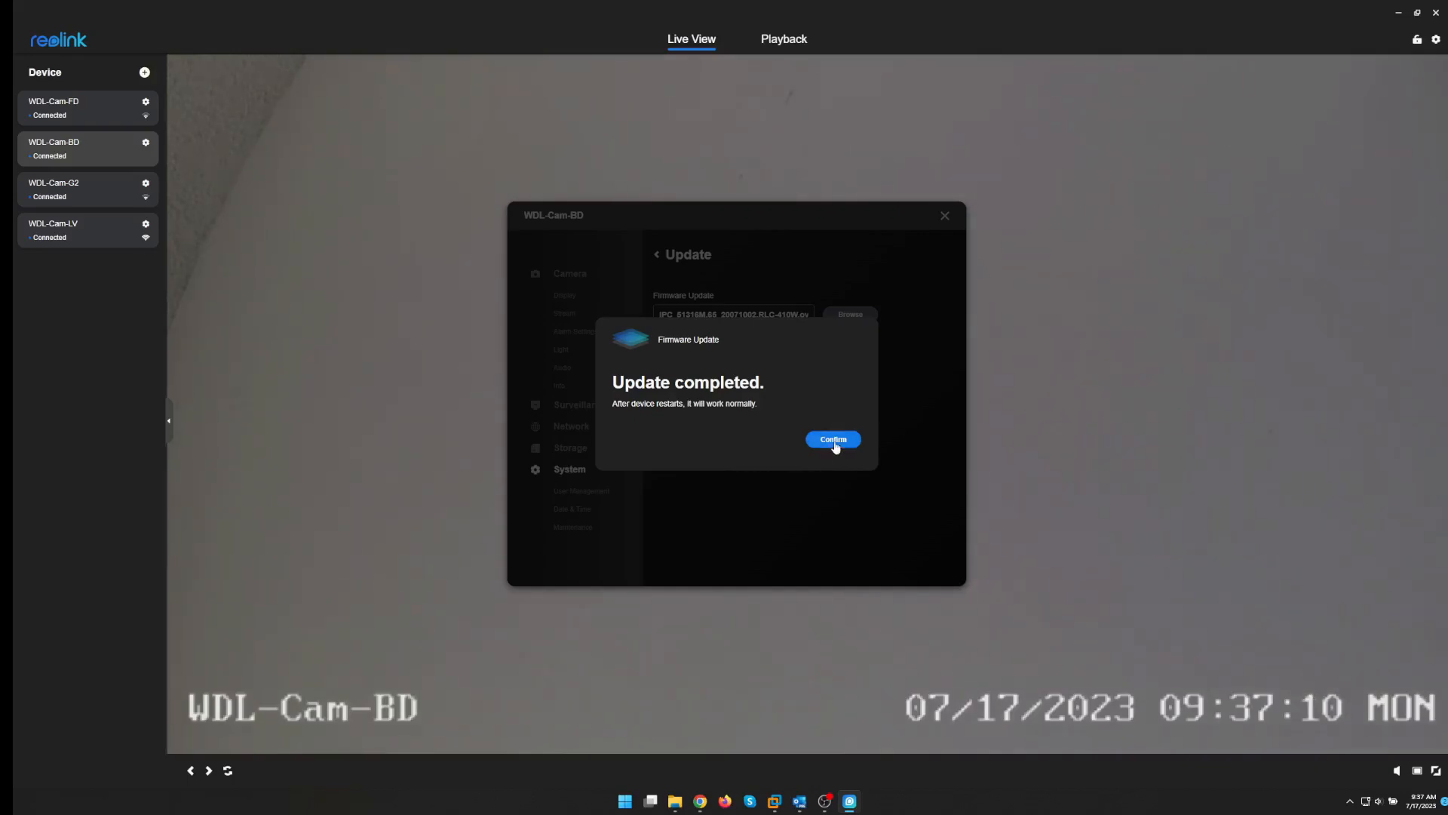